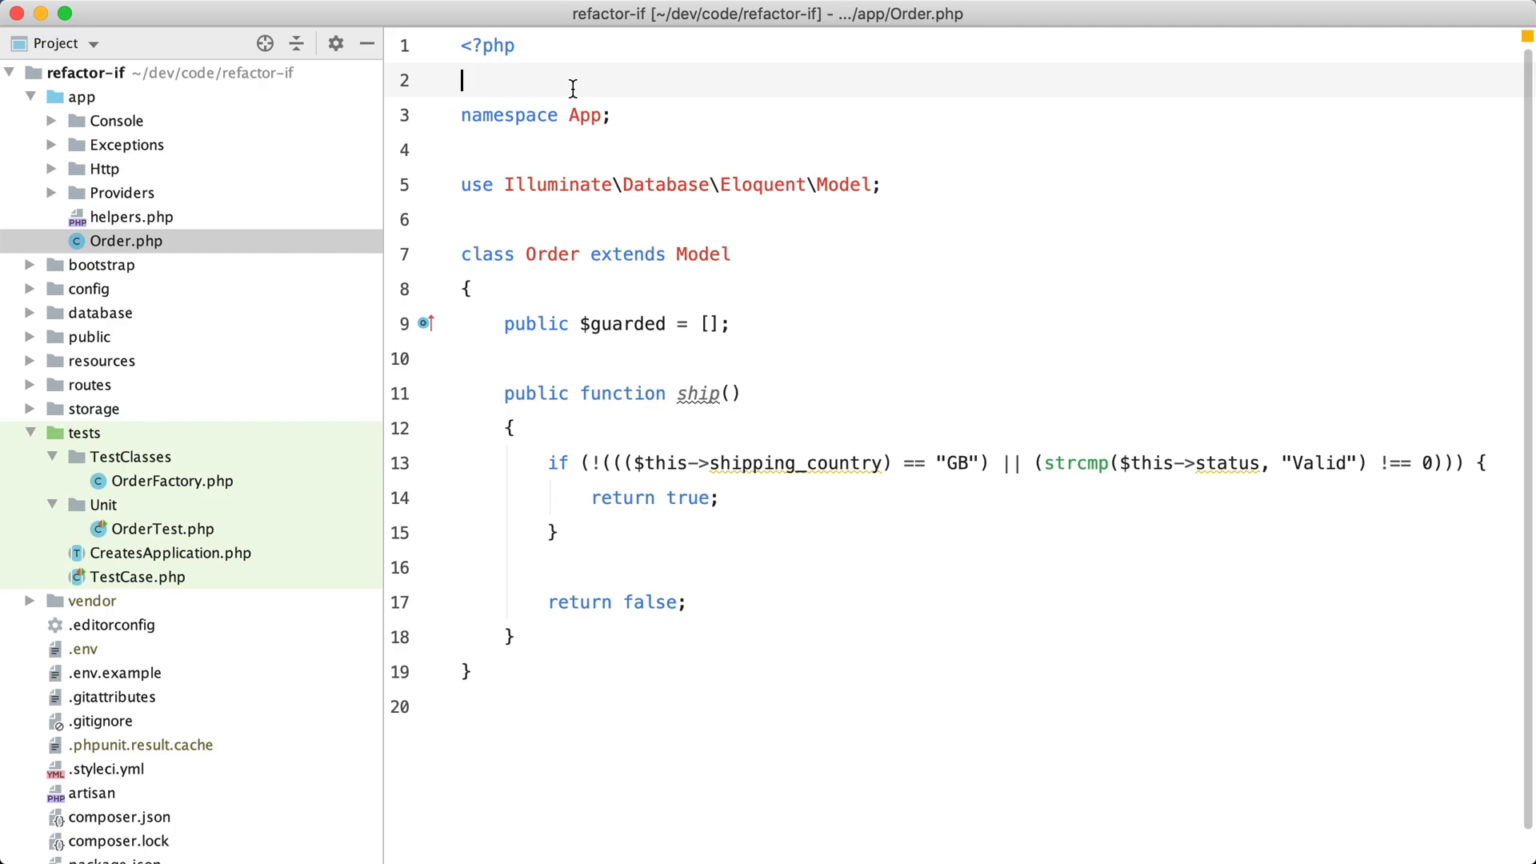
{"action": "mouse_move", "coordinate": [621, 446]}
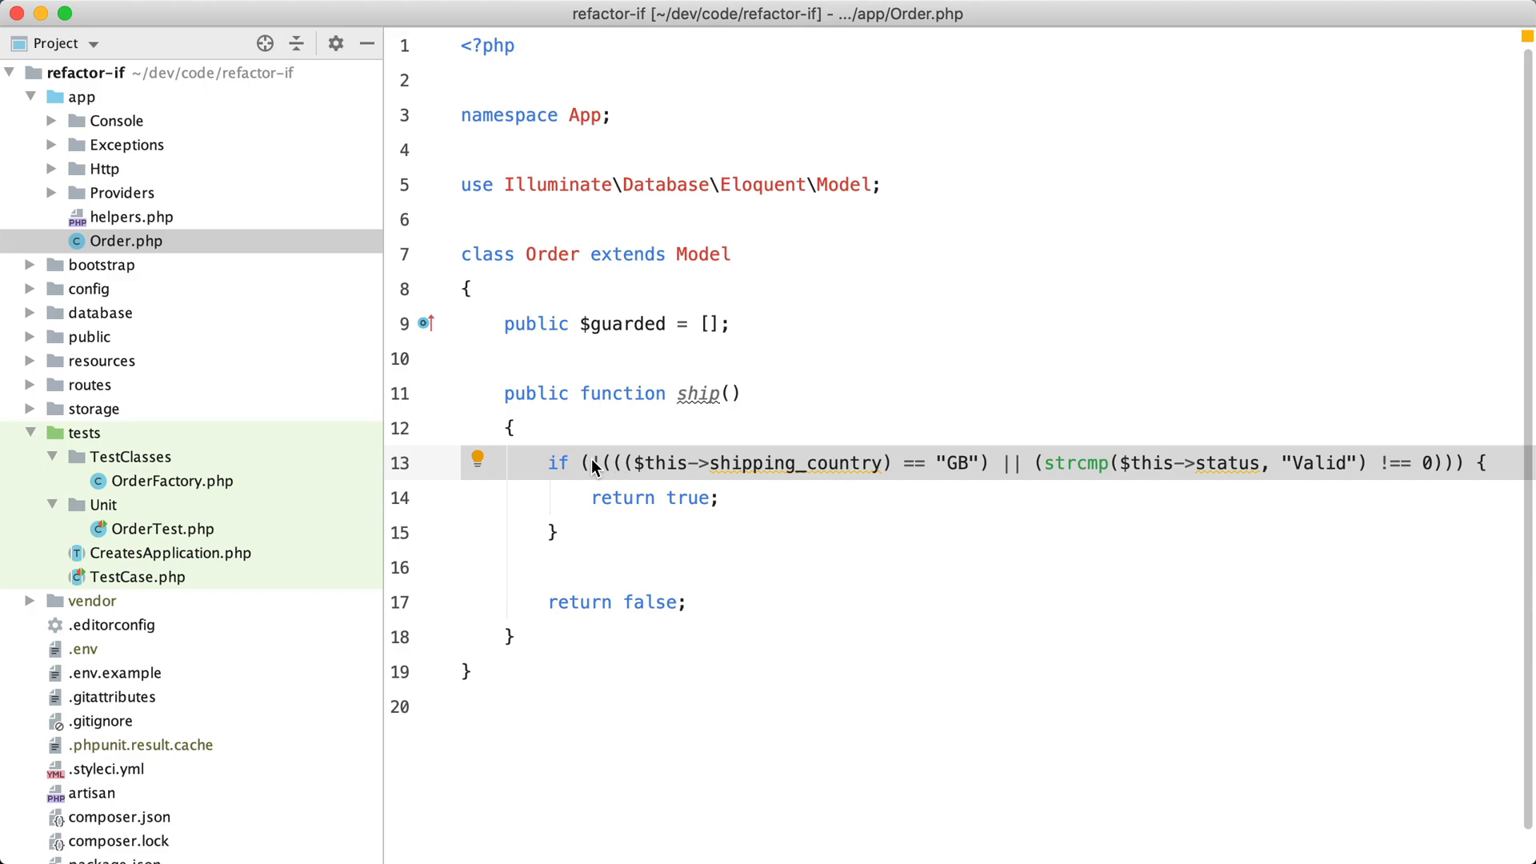
- Open tests/Unit/OrderTest.php and locate the it_can_ship test
{"action": "type", "text": "!"}
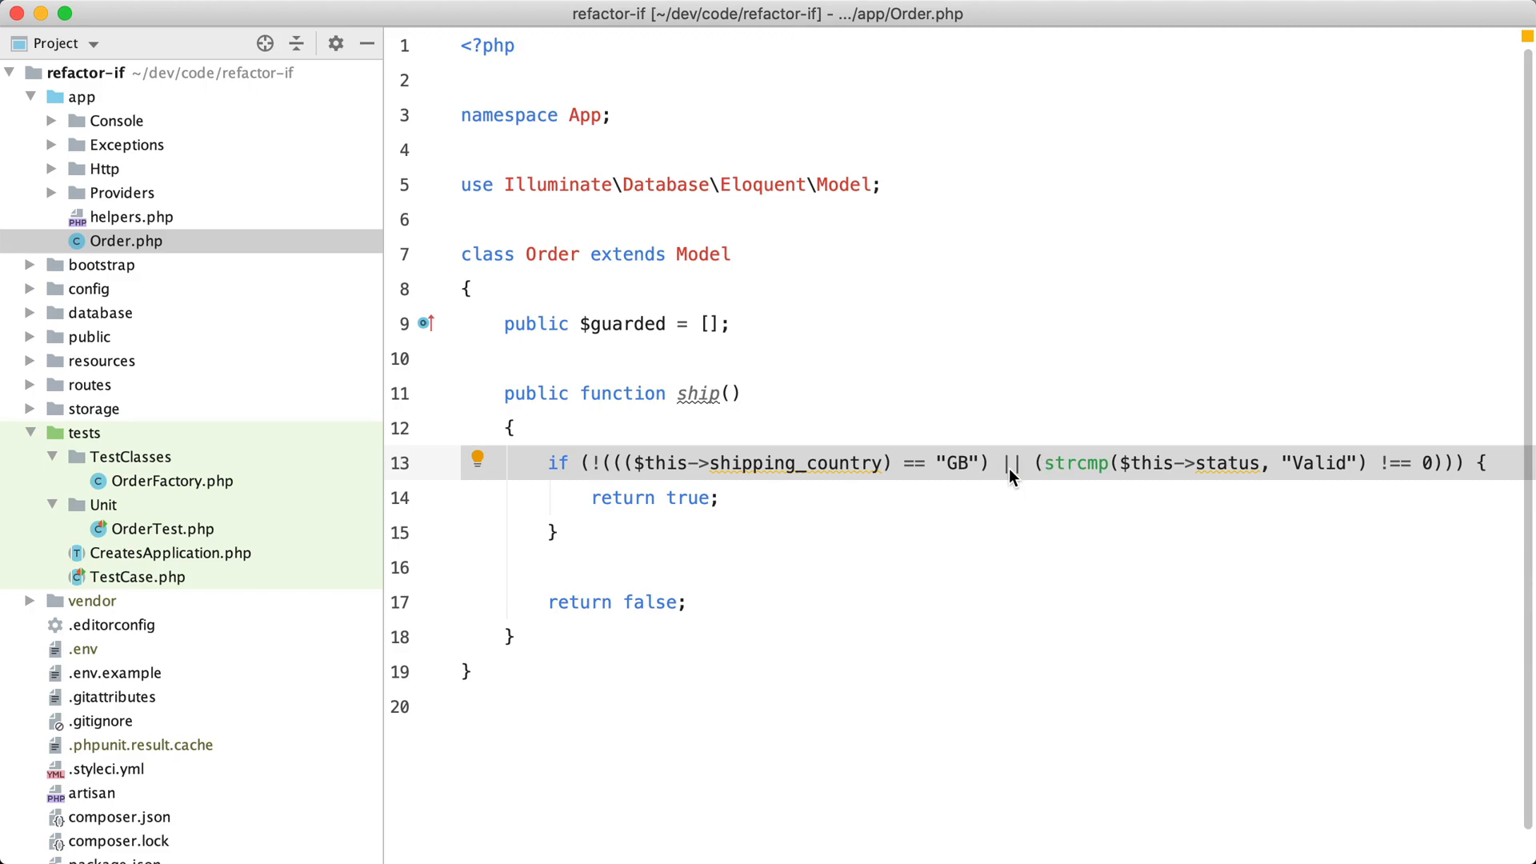
{"action": "mouse_move", "coordinate": [1041, 468]}
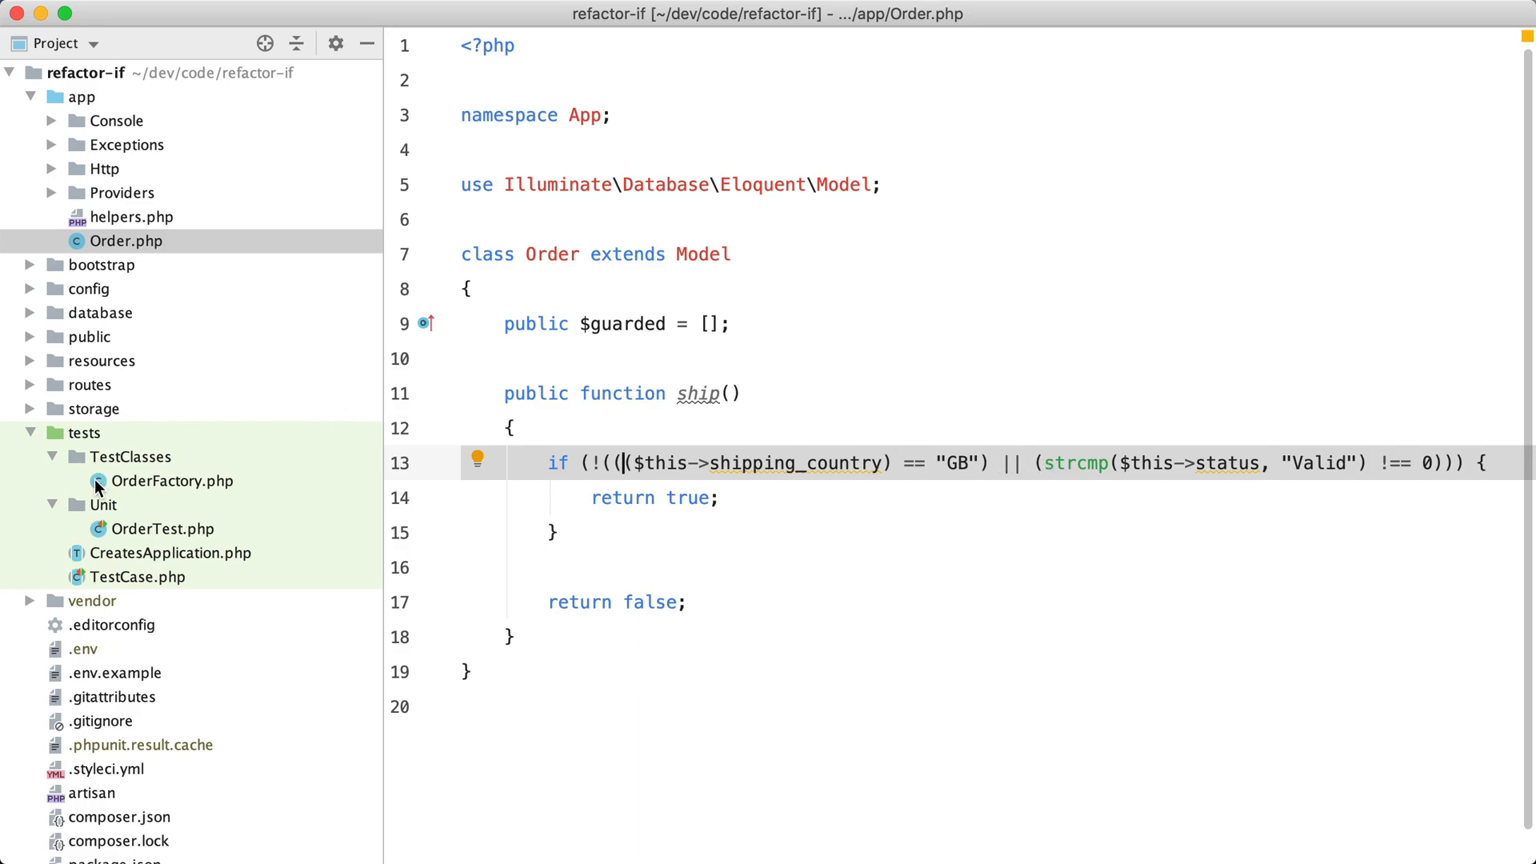
{"action": "left_click", "coordinate": [163, 528]}
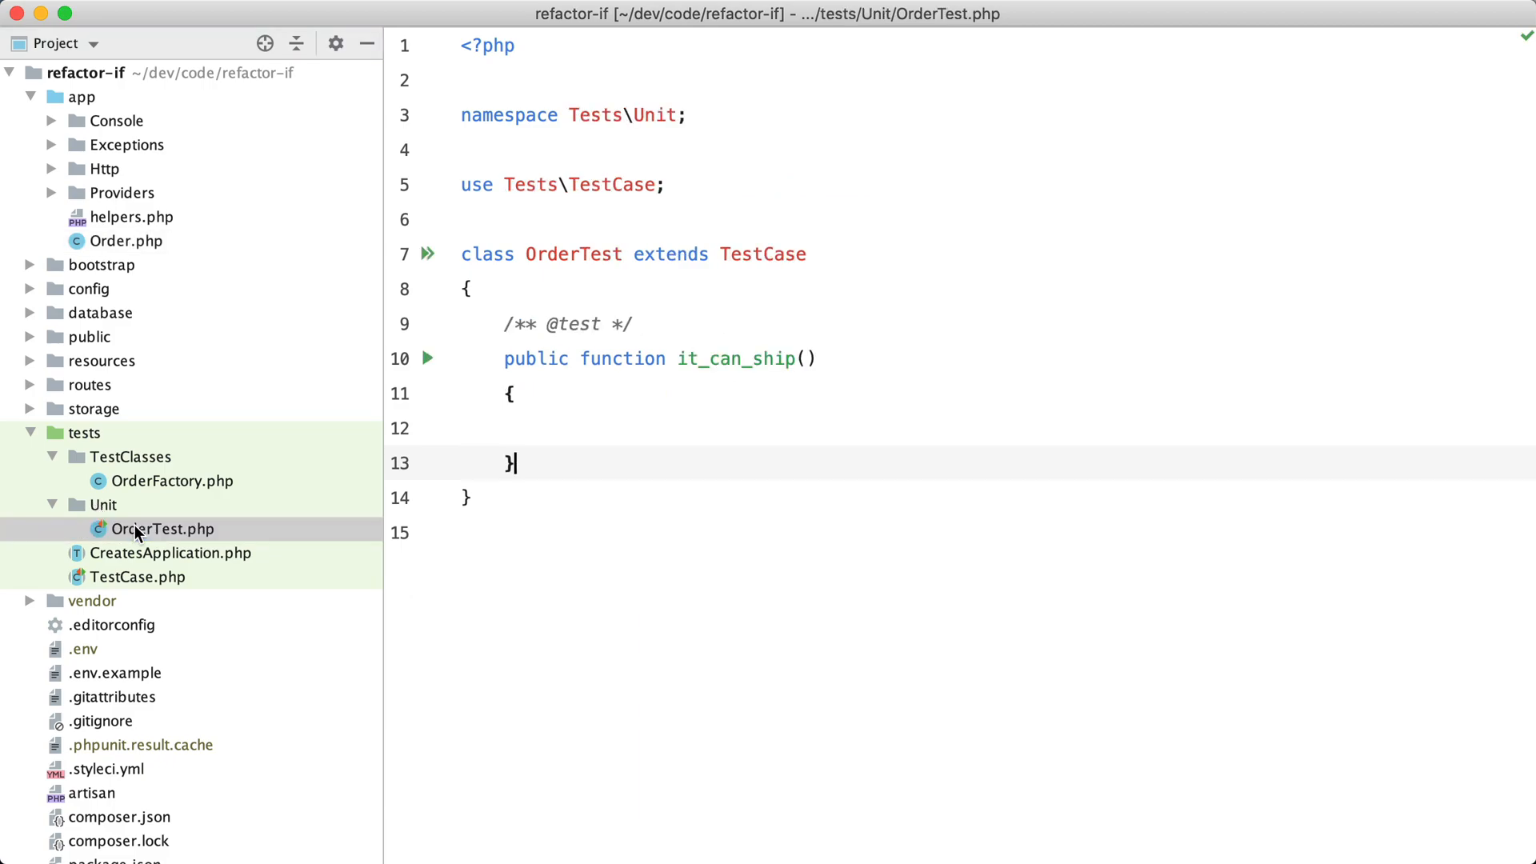
{"action": "double_click", "coordinate": [736, 358]}
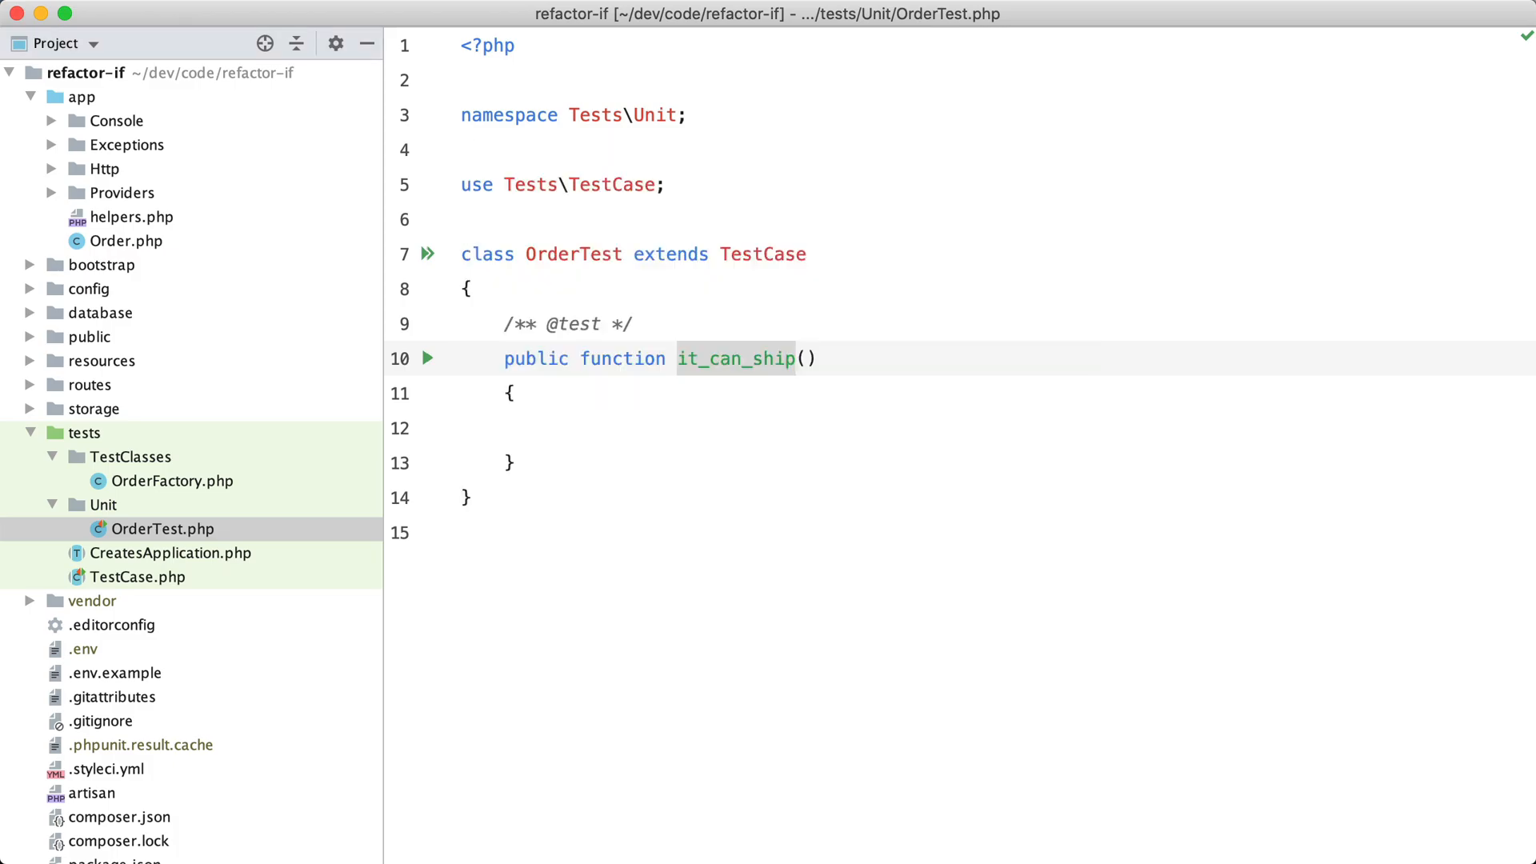
{"action": "left_click", "coordinate": [127, 241]}
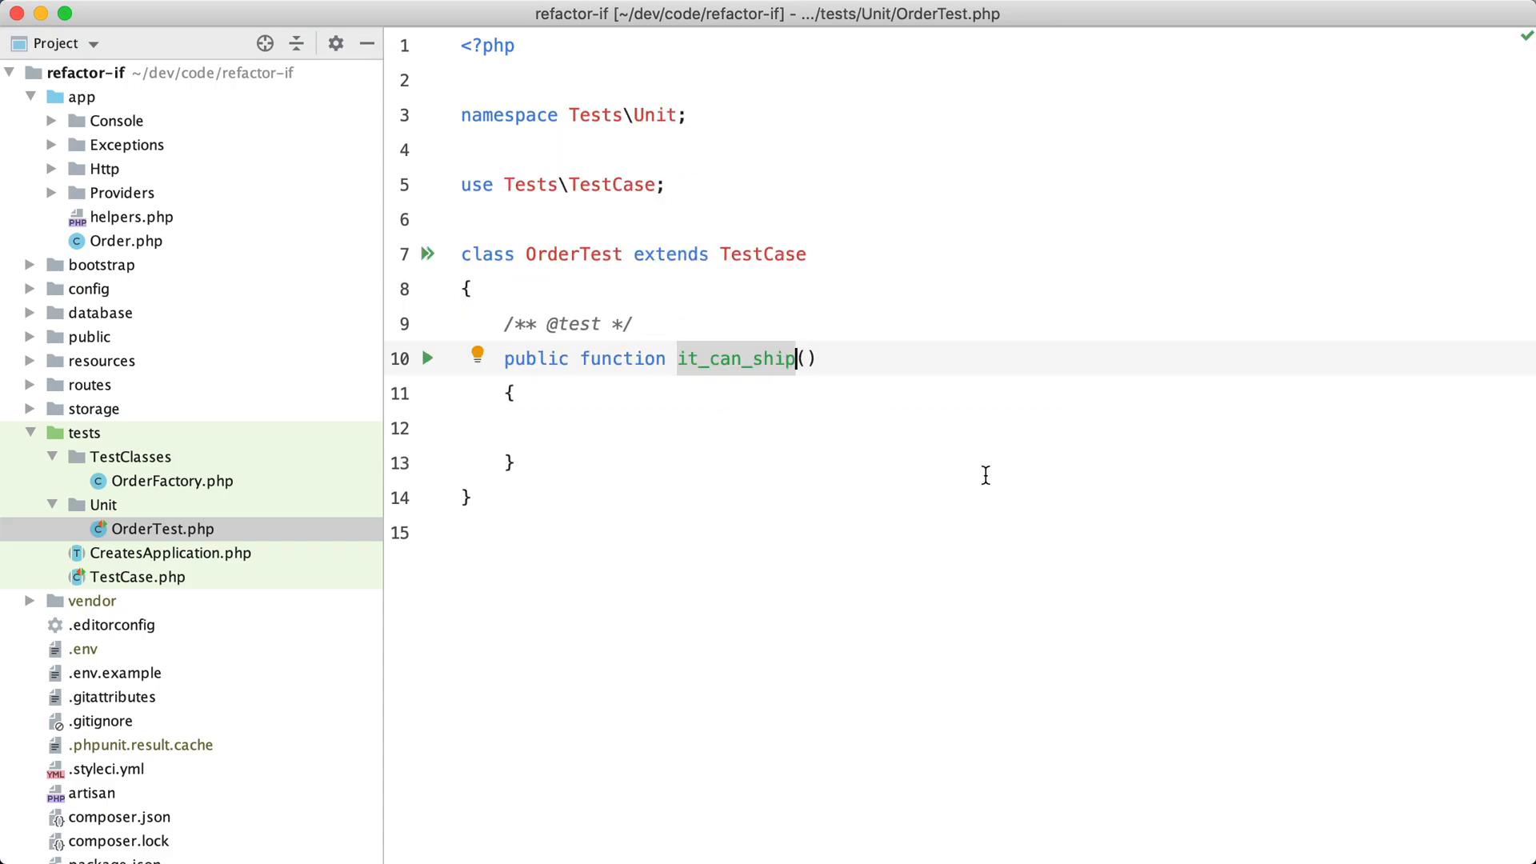
- Start $this->assertTrue(OrderFactory::create('BE', 'Valid')->ship() in it_can_ship, auto-importing OrderFactory
{"action": "left_click", "coordinate": [546, 428]}
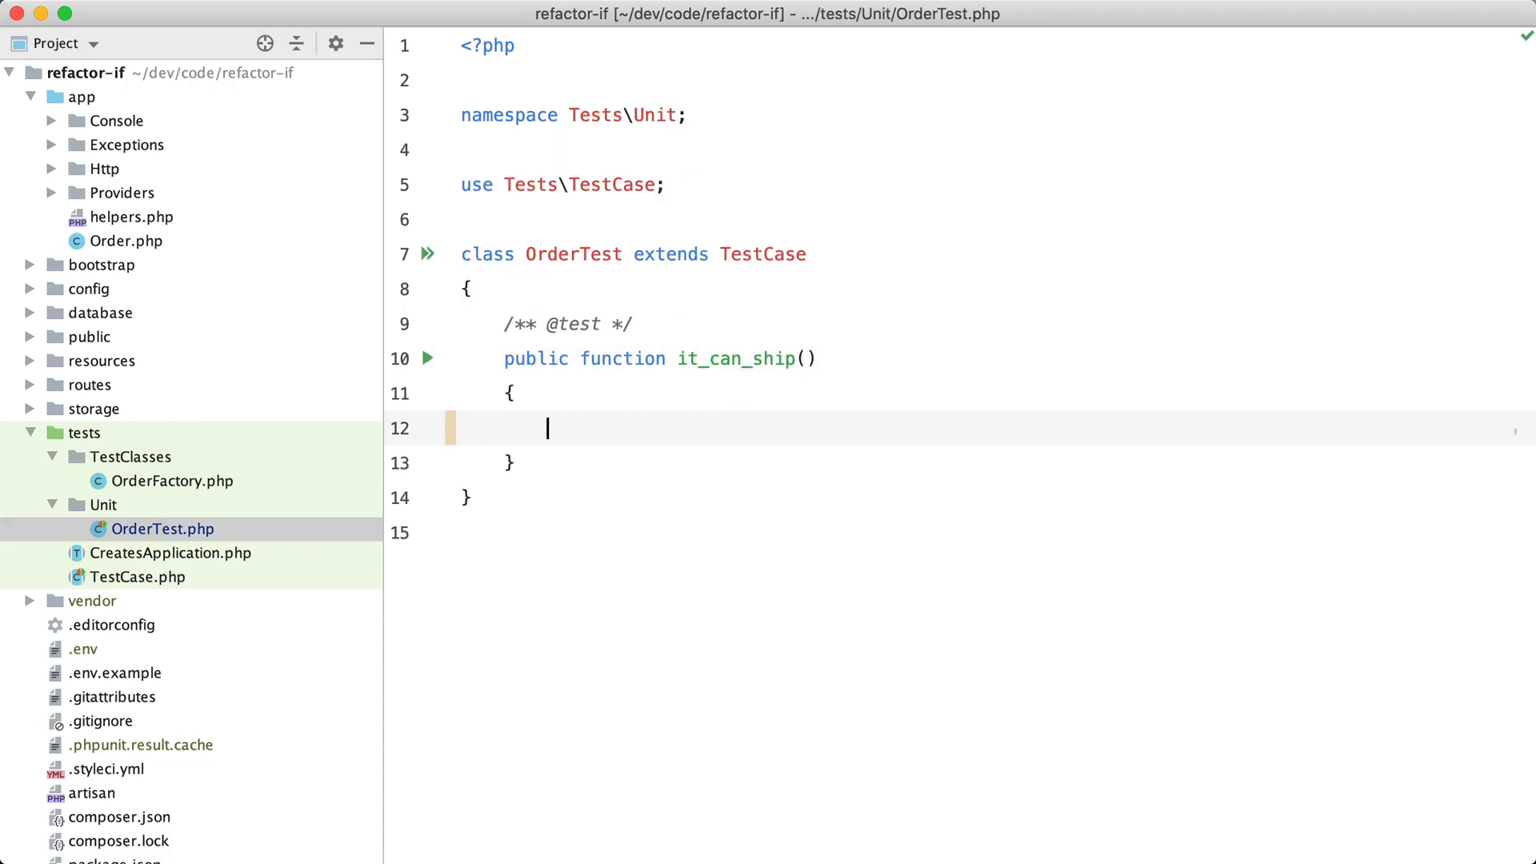
{"action": "type", "text": "OrderFactory::create('B"}
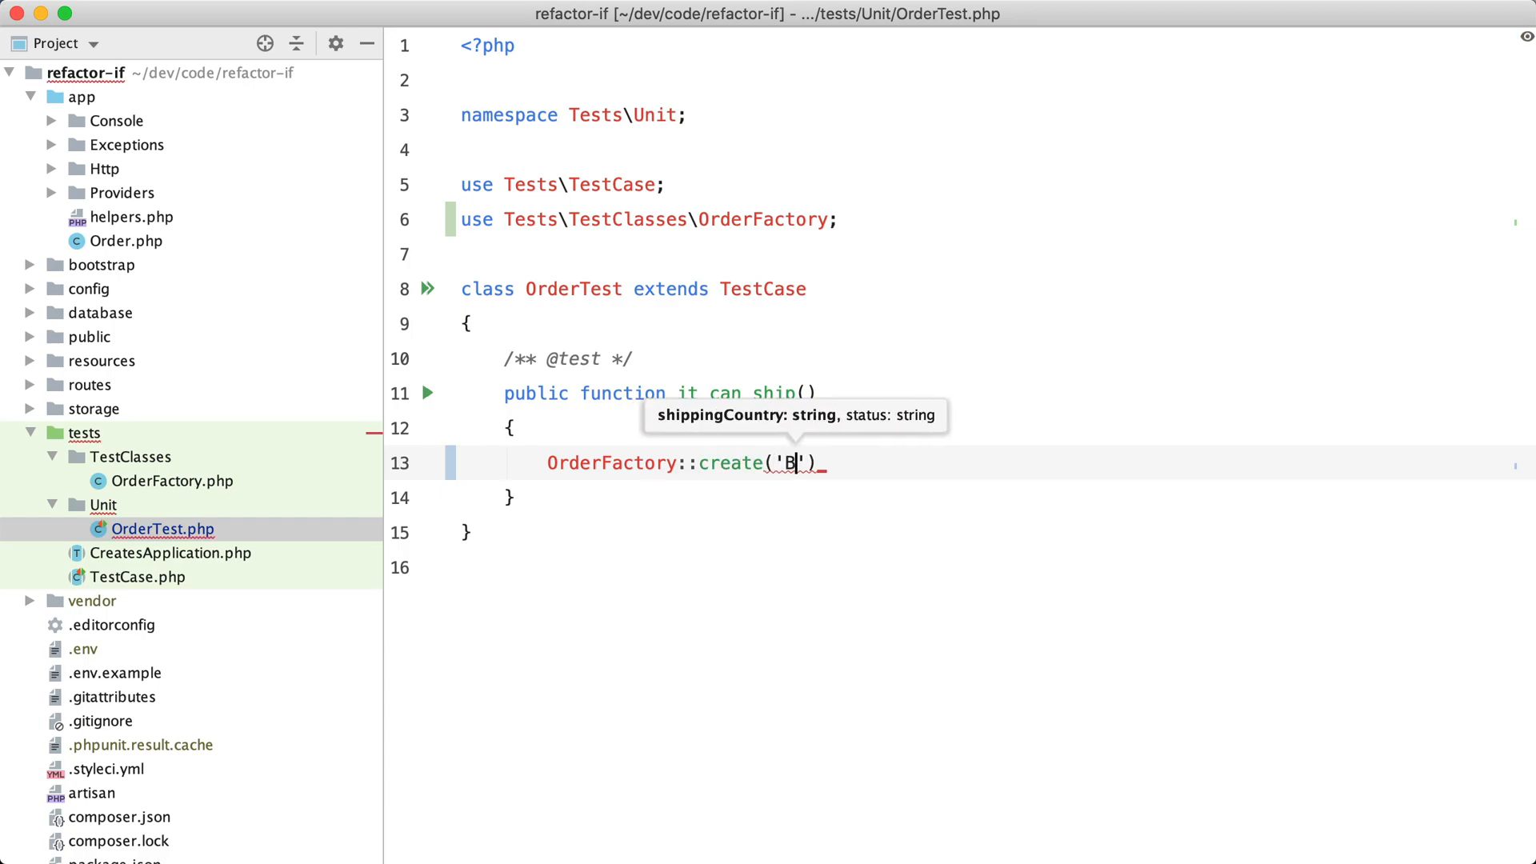
{"action": "type", "text": "E',"}
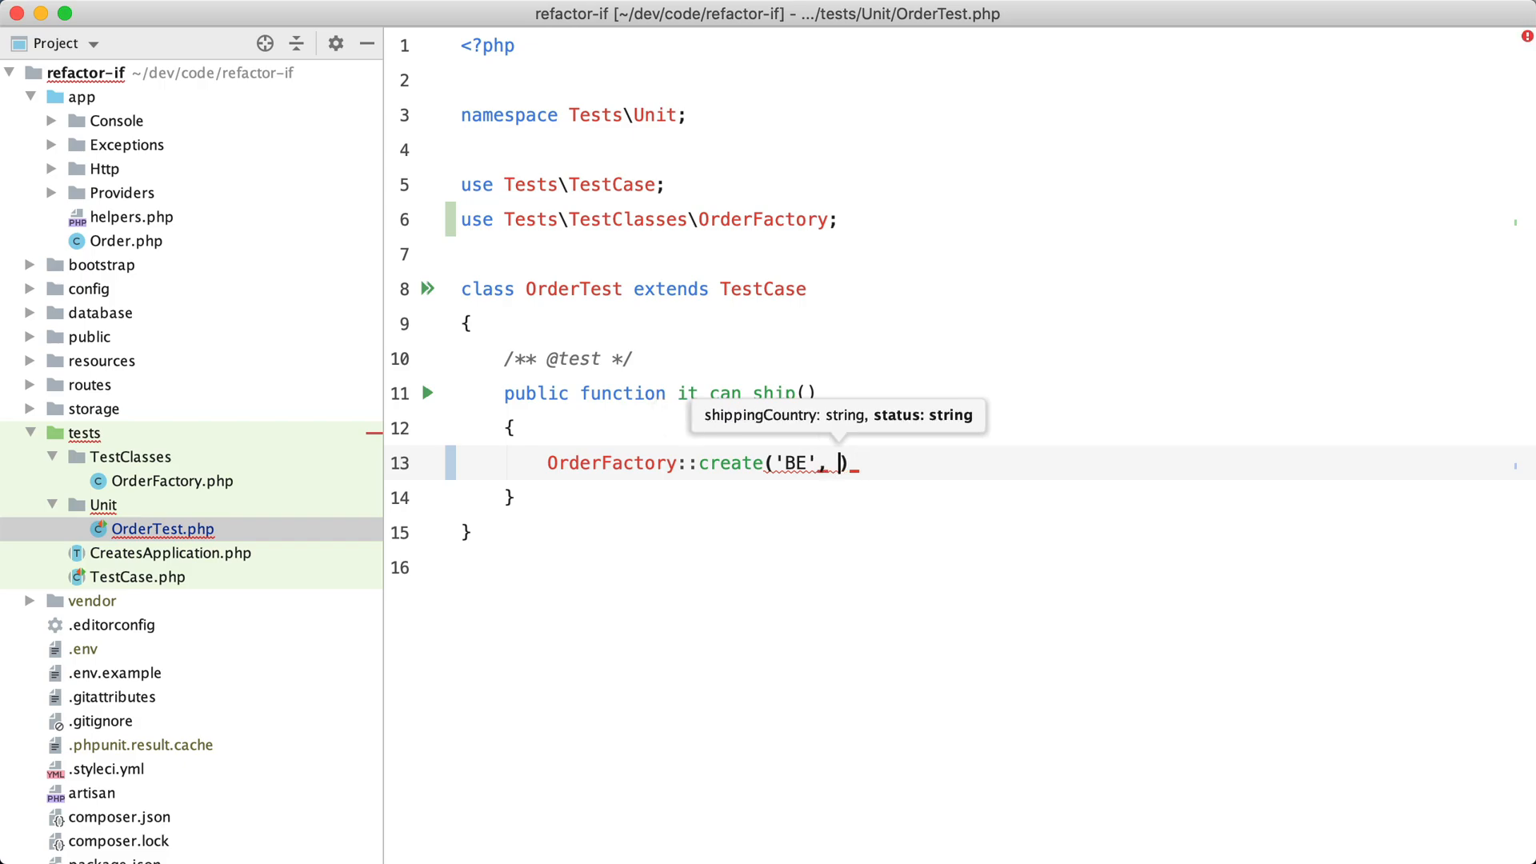
{"action": "type", "text": "'Valid'"}
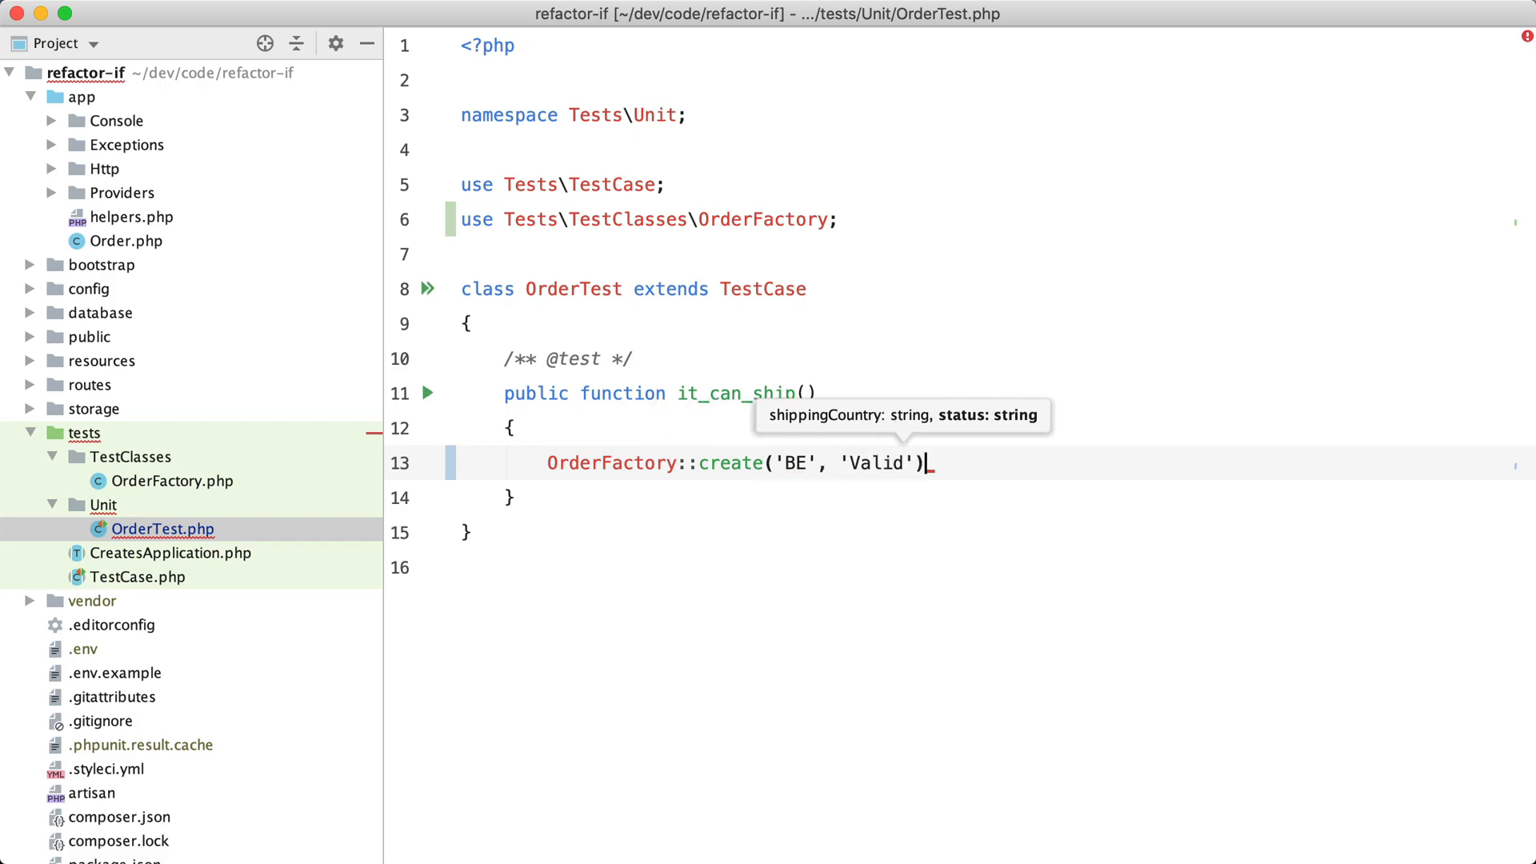
{"action": "type", "text": "->ship();"}
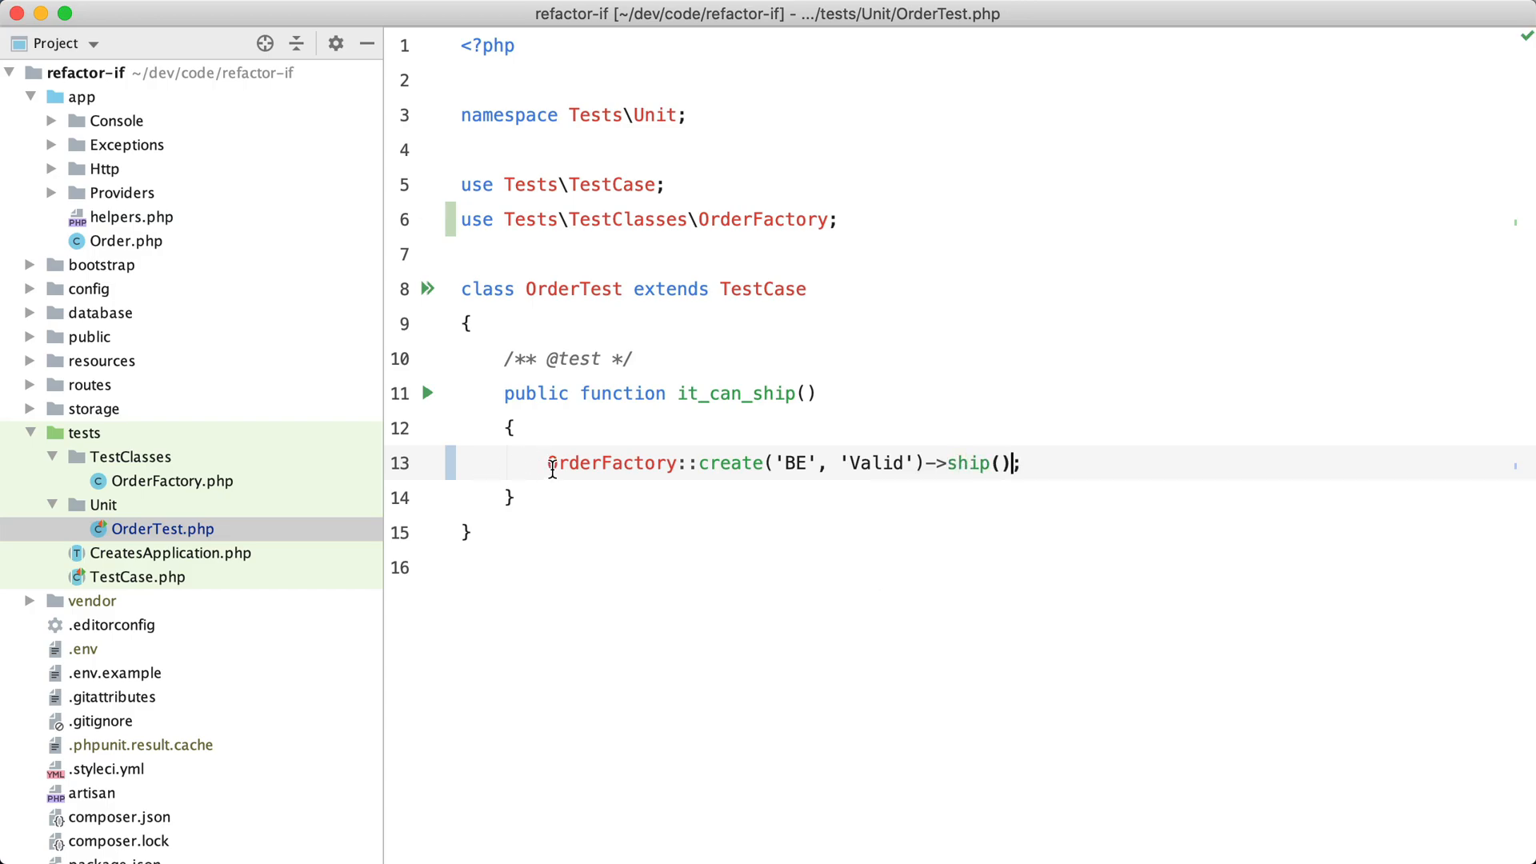
{"action": "type", "text": "$this->"}
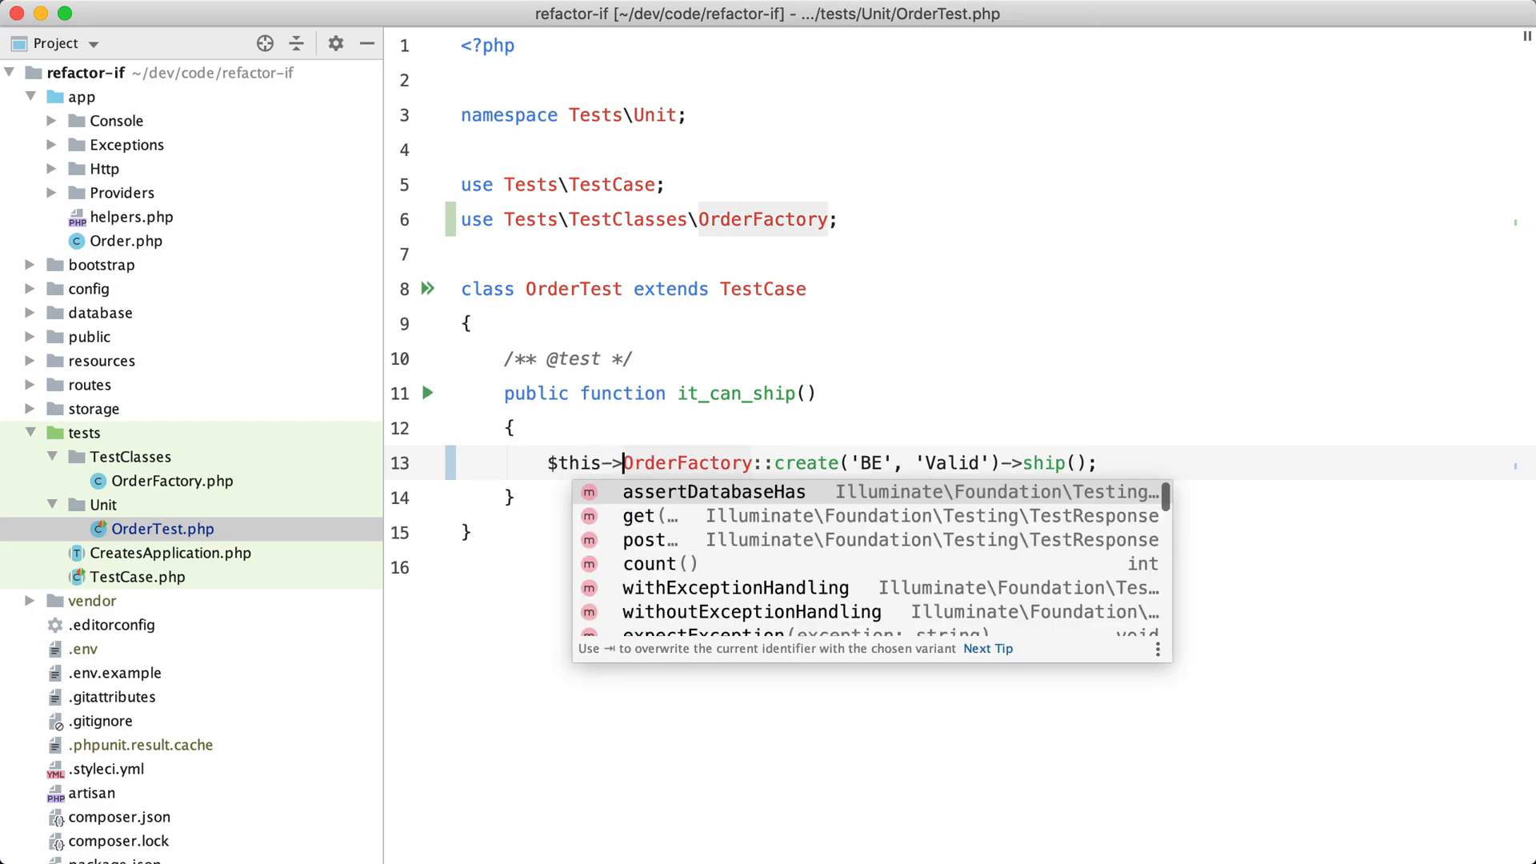
{"action": "type", "text": "assertTrue("}
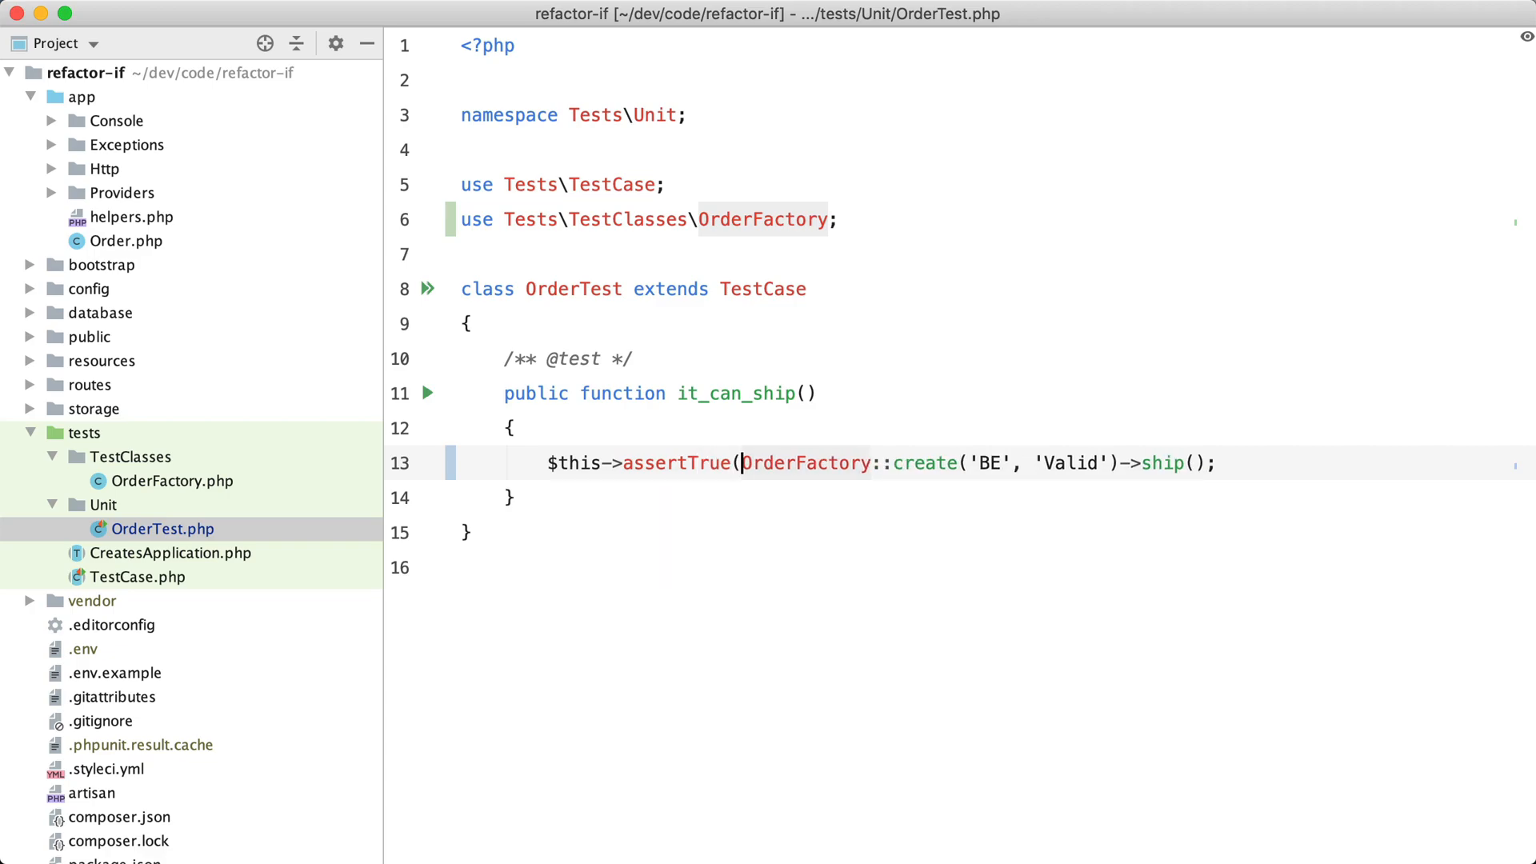
- Close the BE Valid assertion and run it_can_ship, breaking it once and then passing
{"action": "left_click", "coordinate": [1213, 463]}
{"action": "type", "text": ")"}
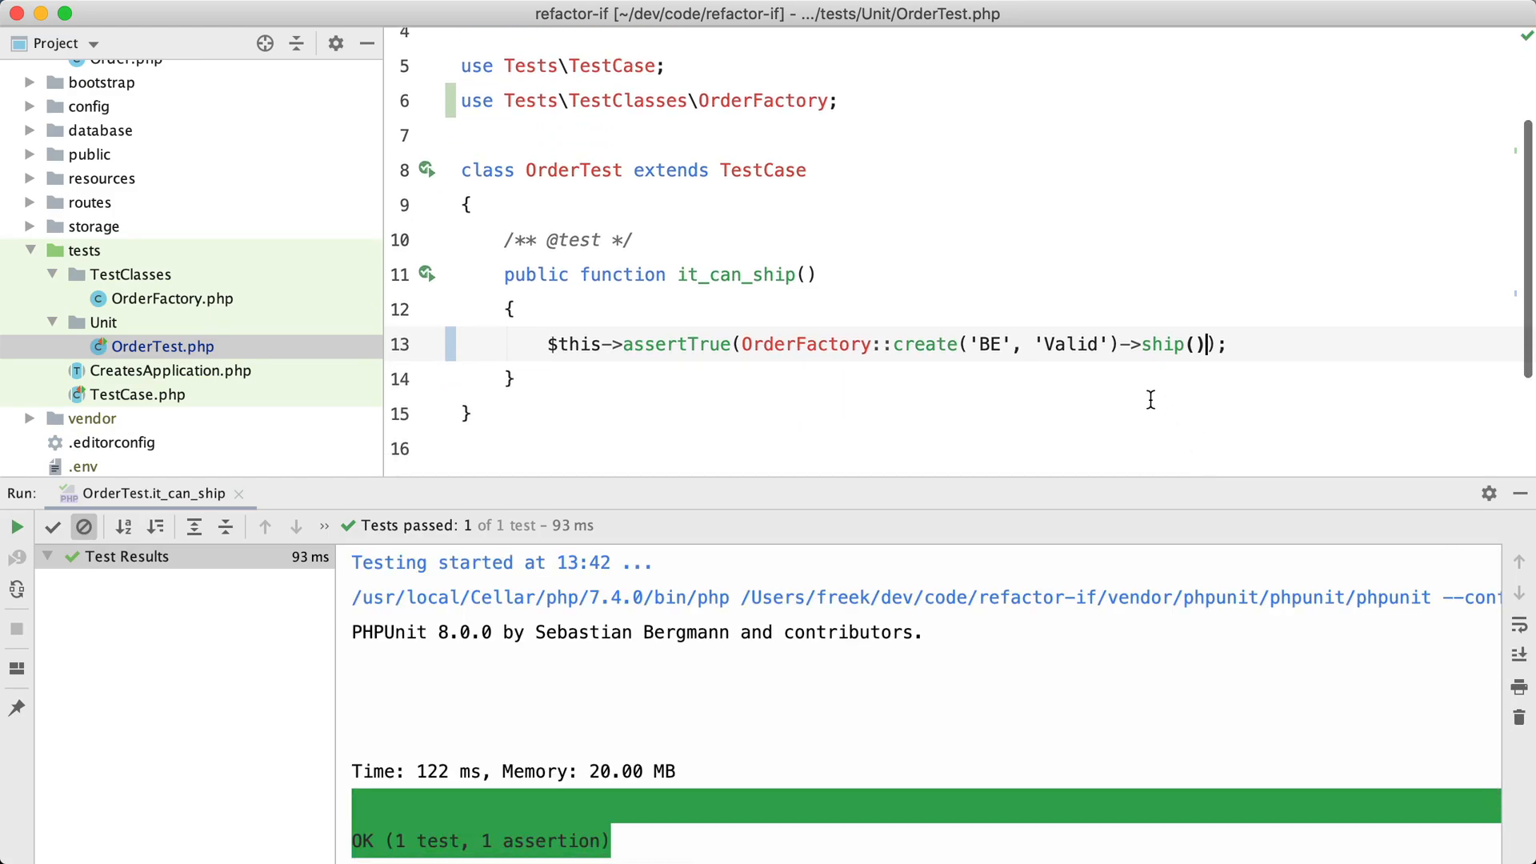
{"action": "type", "text": "ffg"}
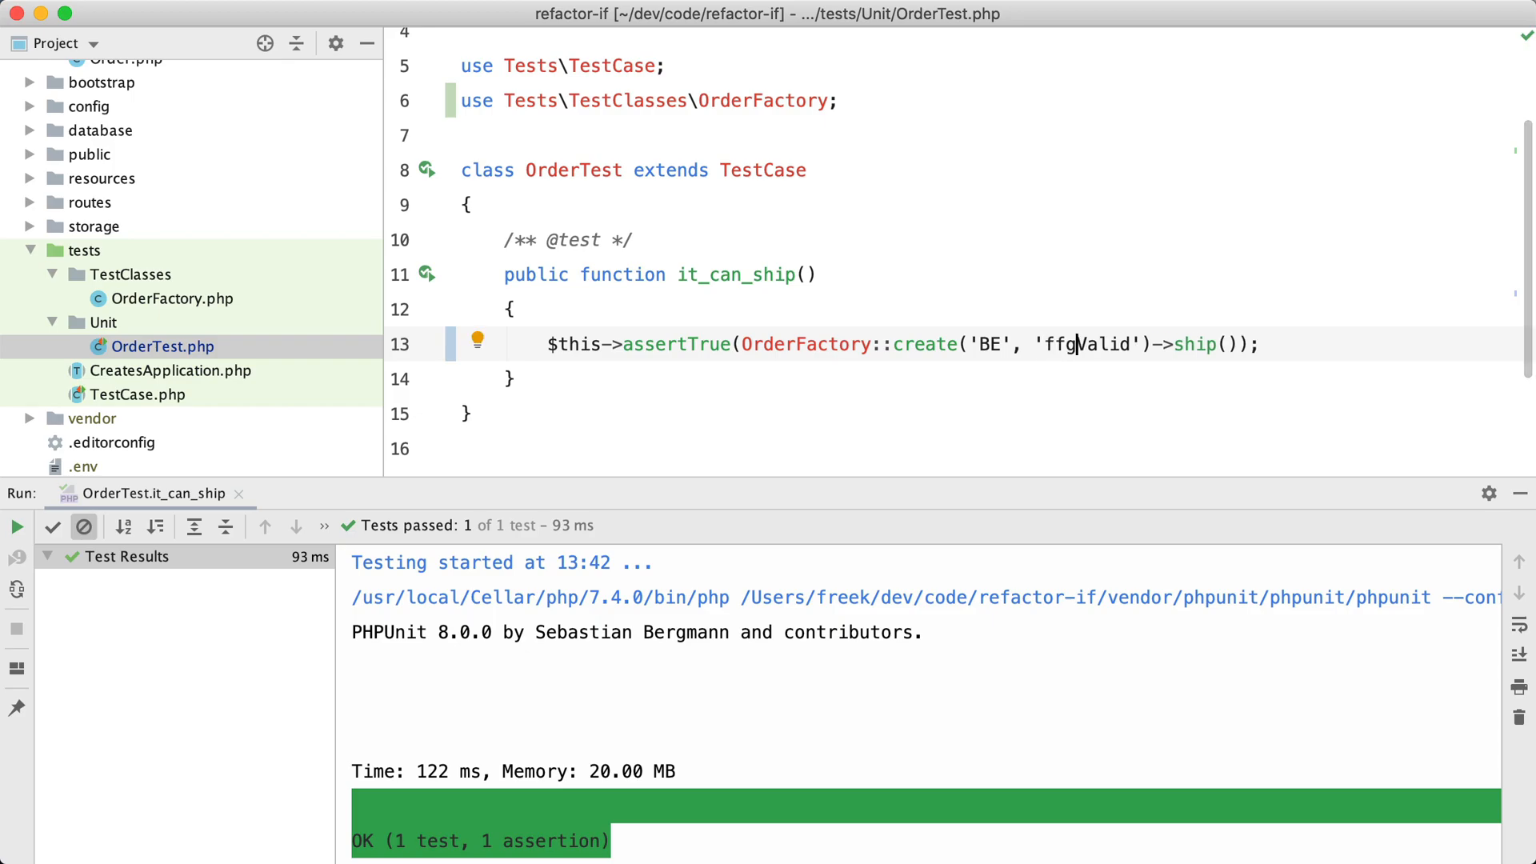
{"action": "left_click", "coordinate": [16, 526]}
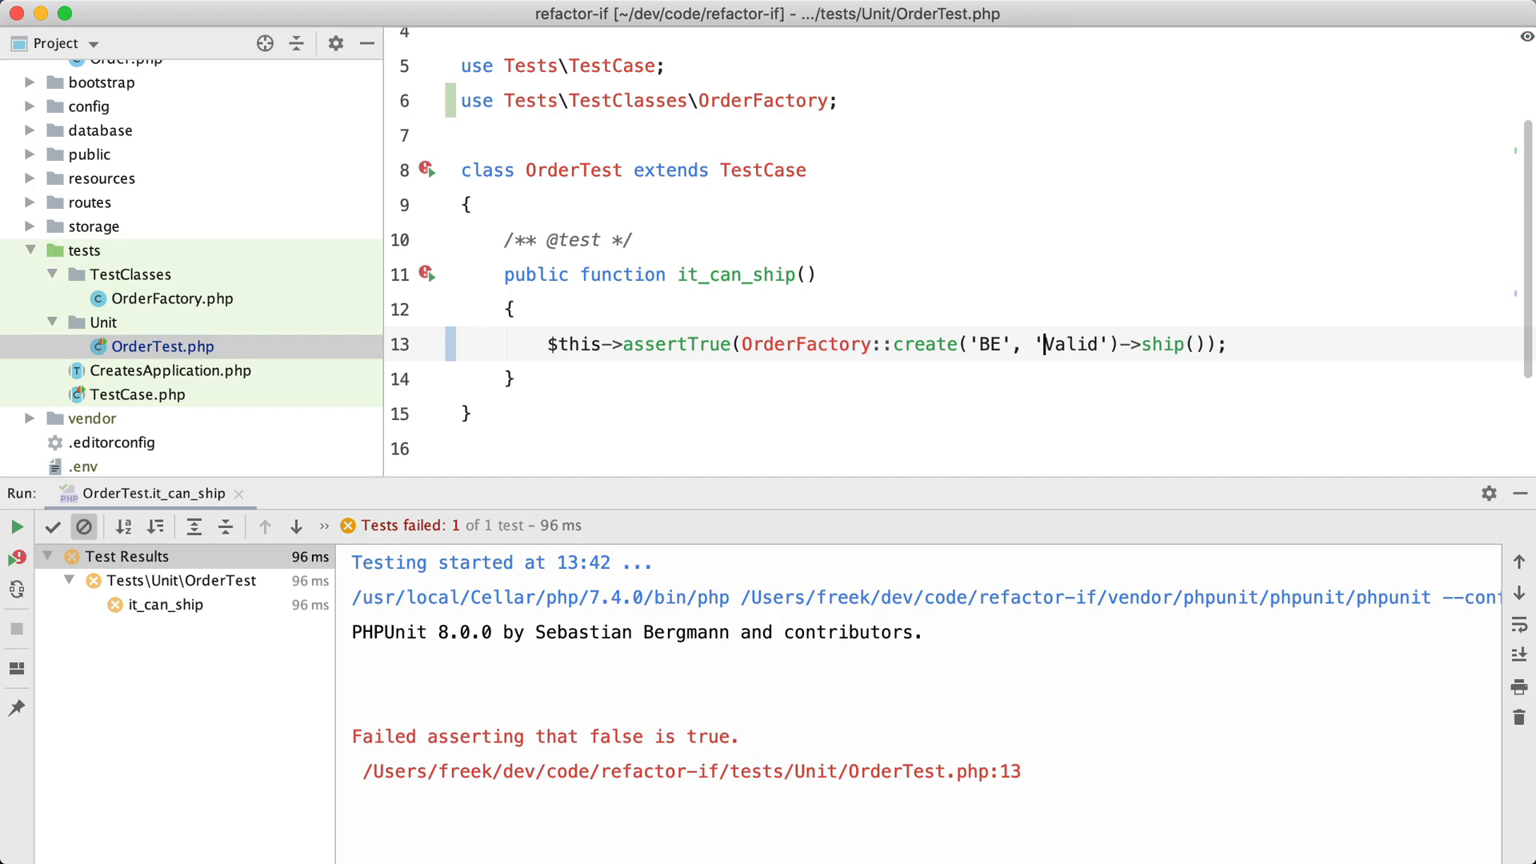
{"action": "left_click", "coordinate": [17, 526]}
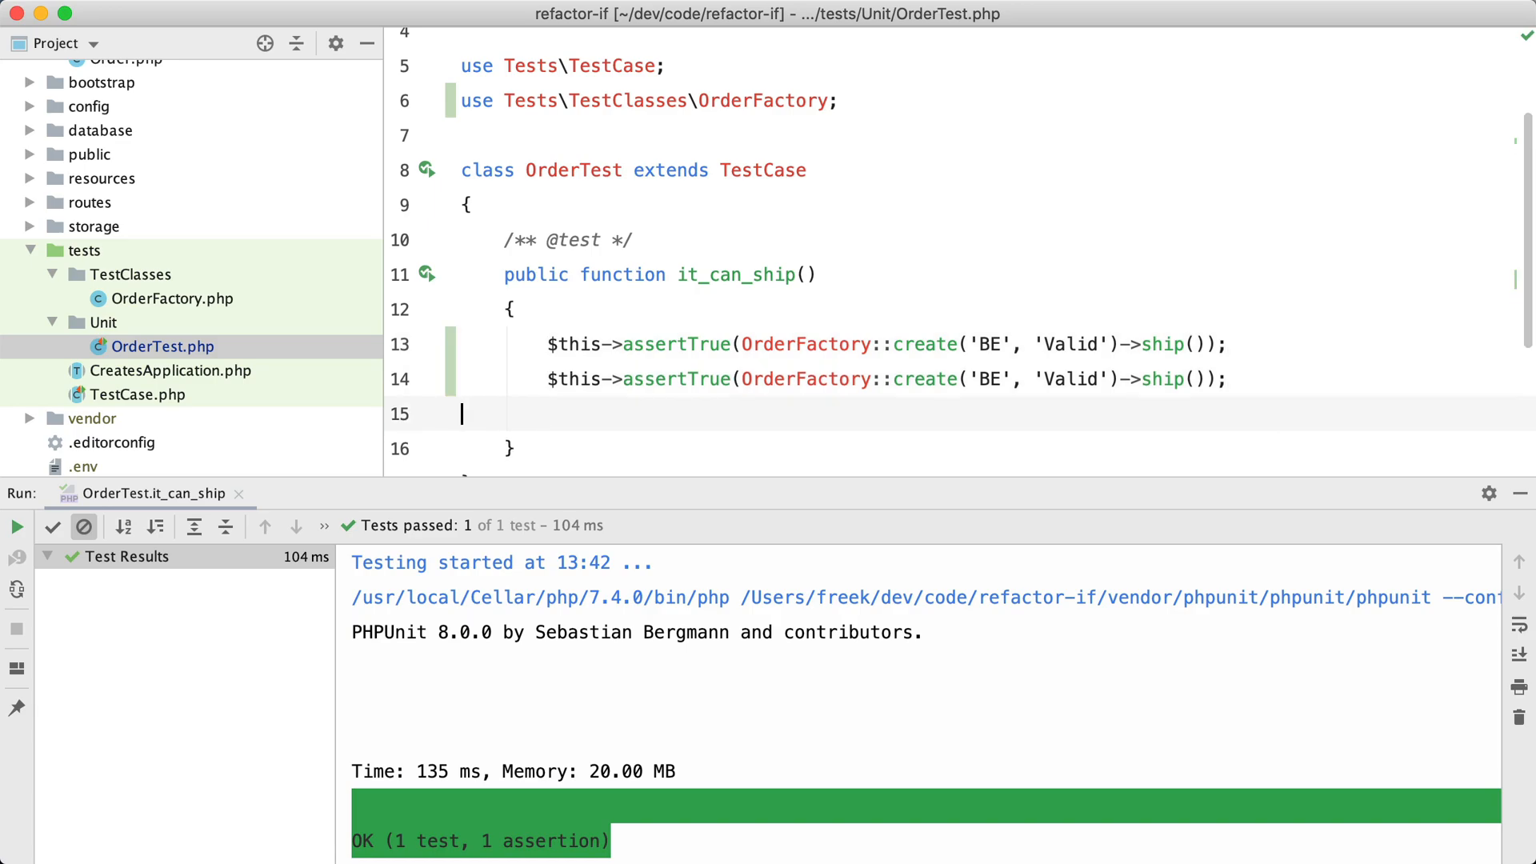
- Duplicate the assertion as assertFalse for a BE 'Invalid' order and rerun the test
{"action": "left_click", "coordinate": [1044, 379]}
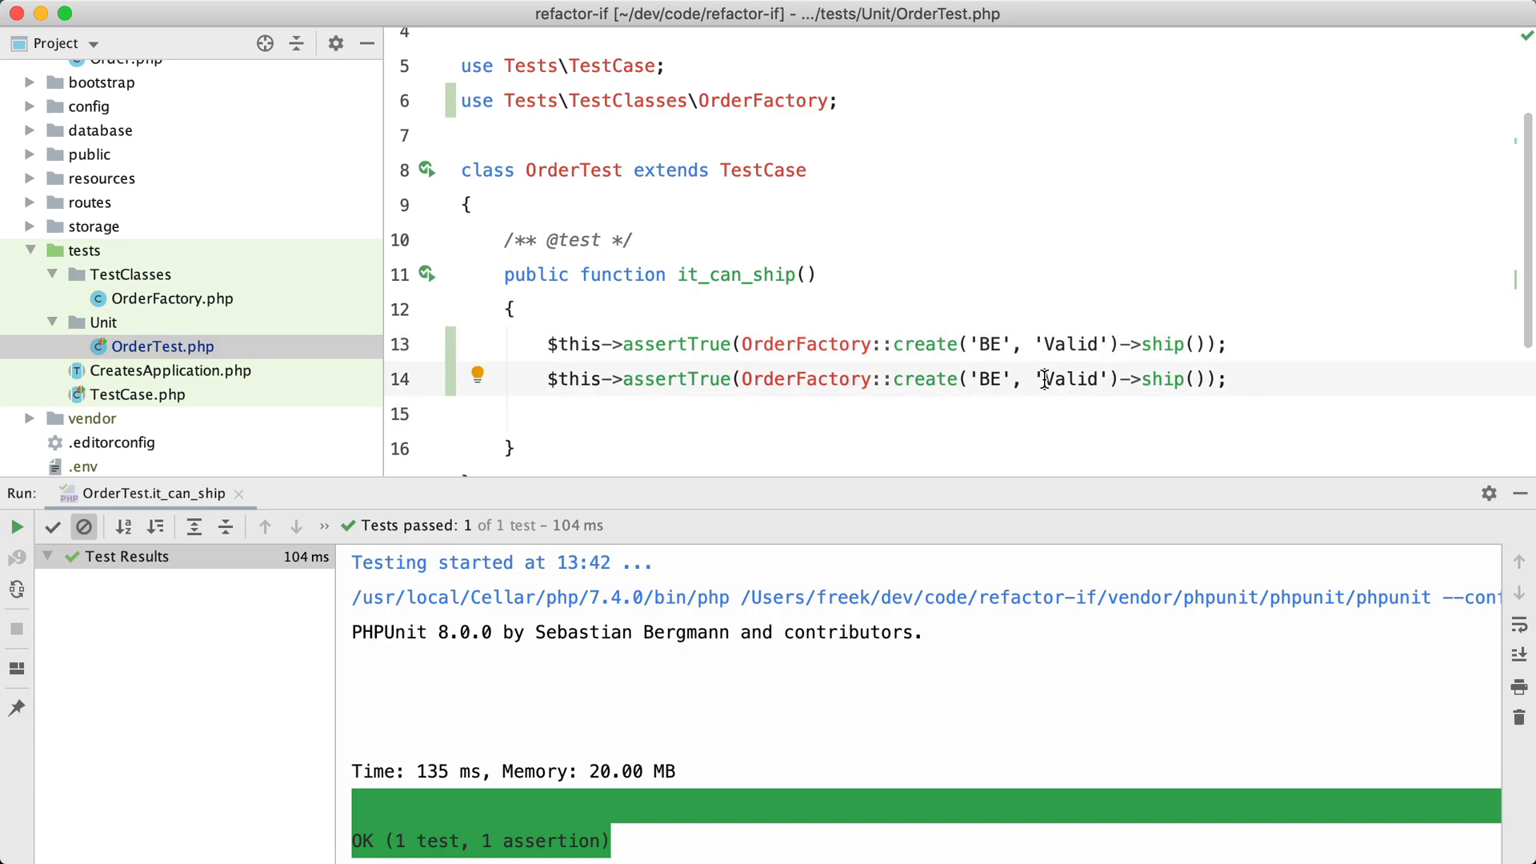
{"action": "type", "text": "Inv"}
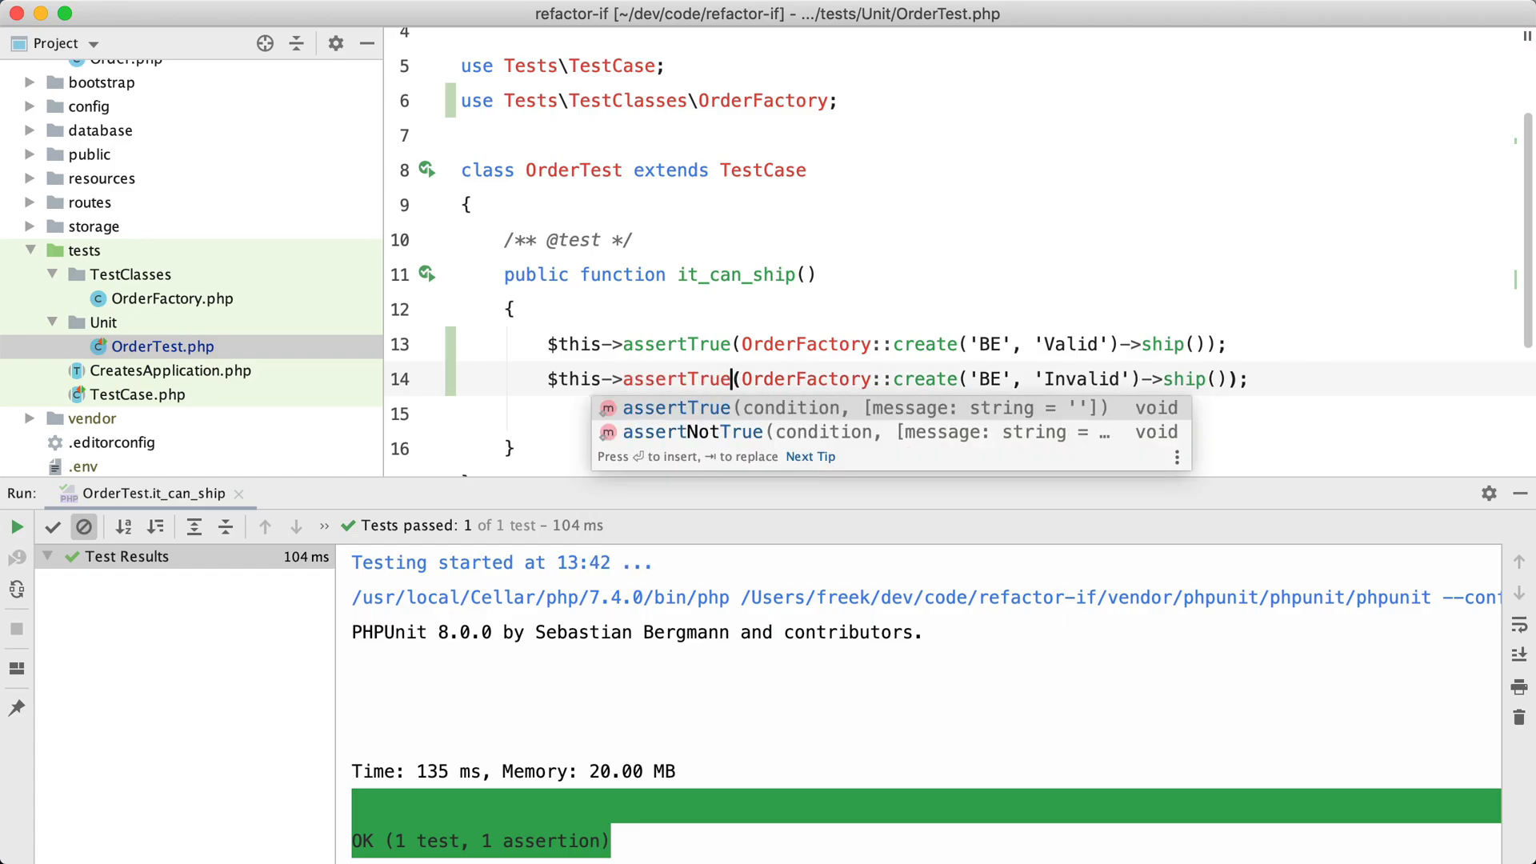
{"action": "type", "text": "False"}
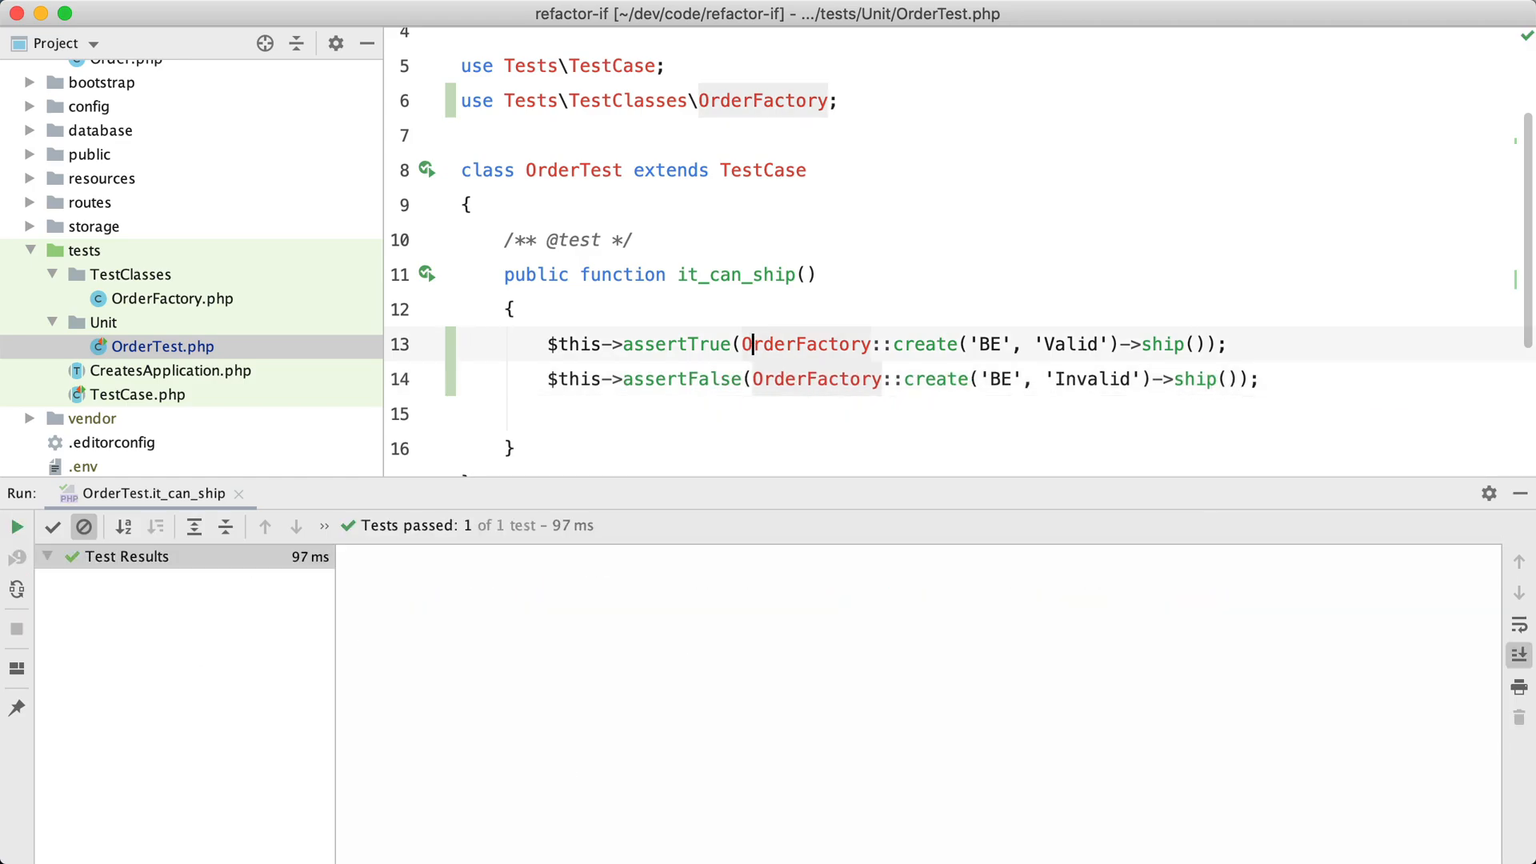
{"action": "left_click", "coordinate": [16, 526]}
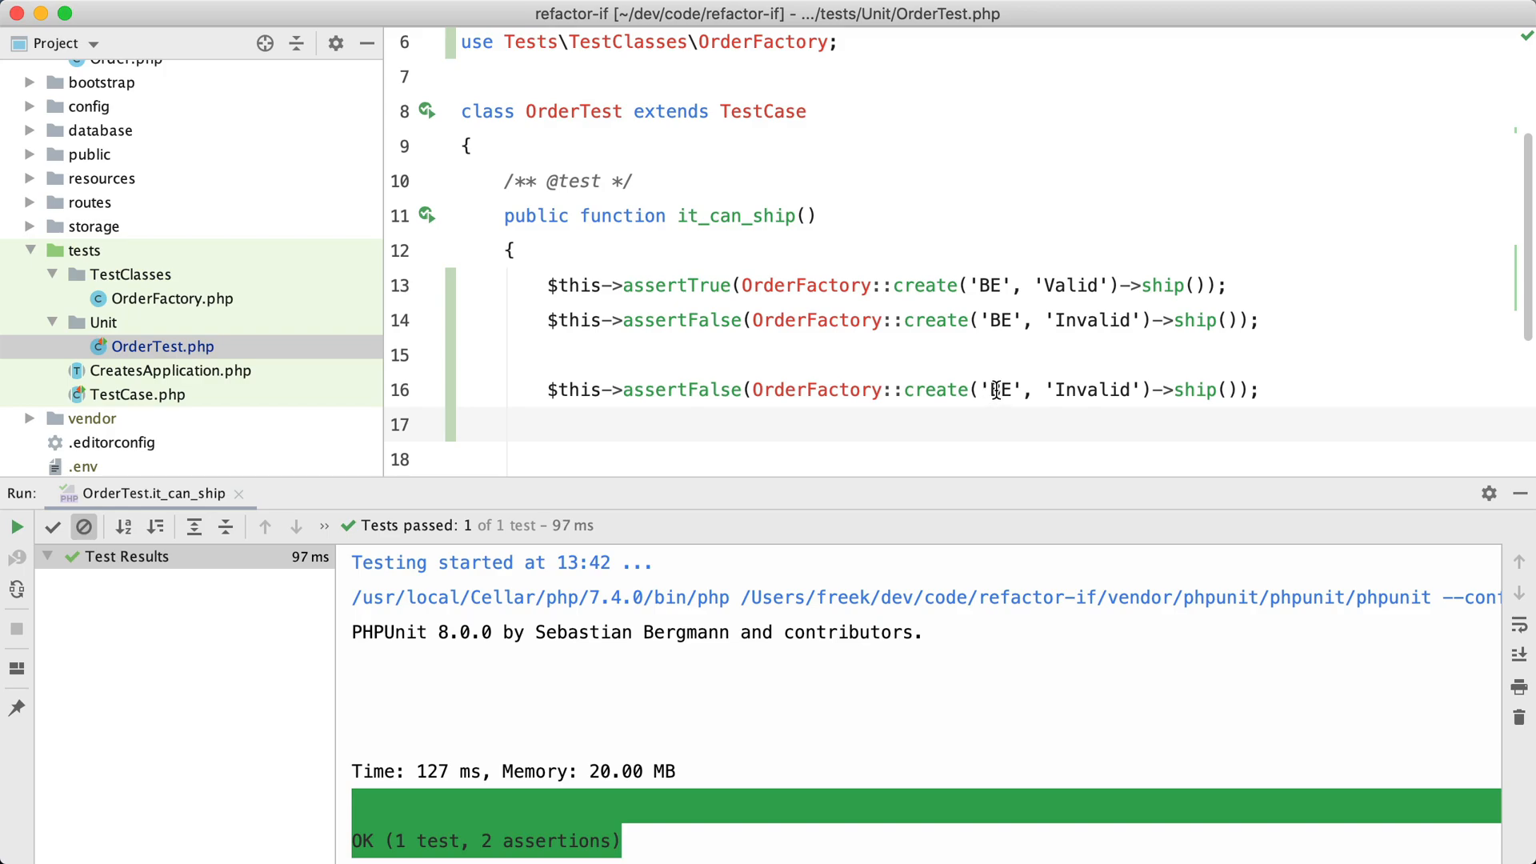
- Add assertFalse checks for GB orders and an empty-country order, reaching 5 passing assertions
{"action": "type", "text": "GB"}
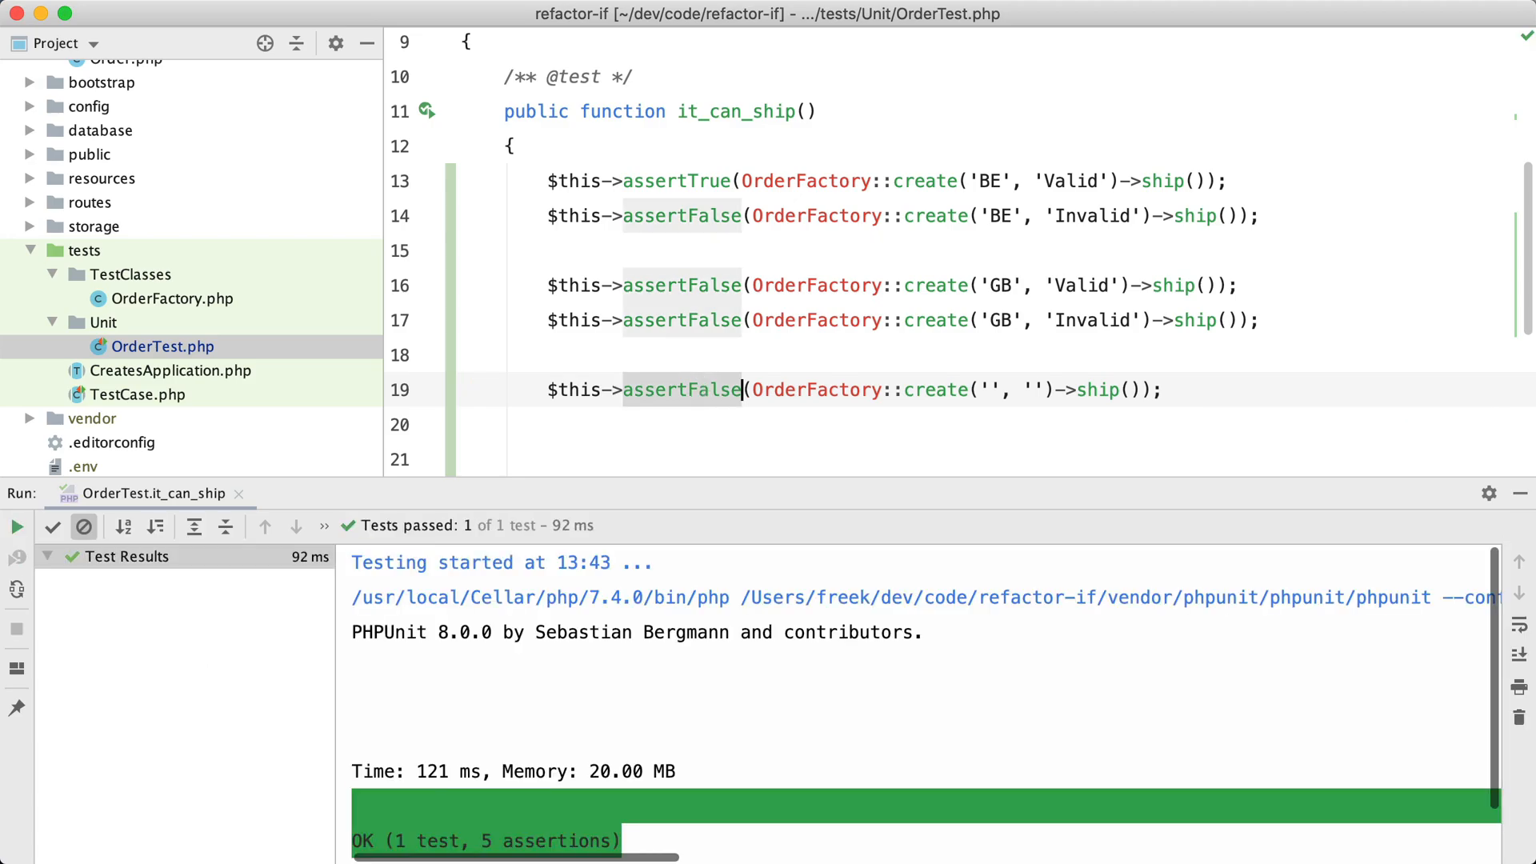
{"action": "scroll", "scroll_direction": "down", "scroll_amount": 3}
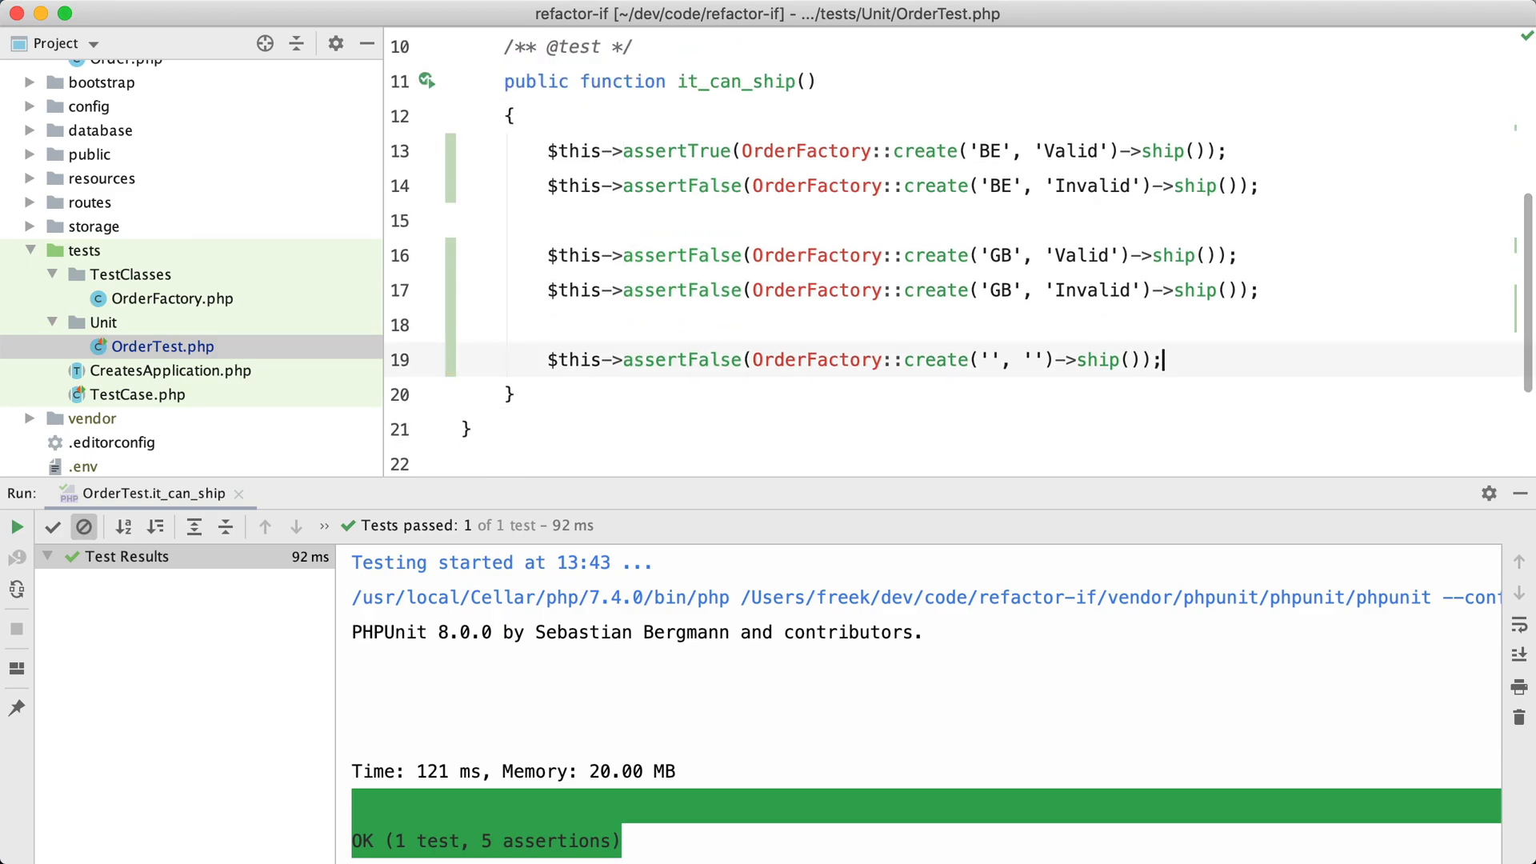
{"action": "scroll", "scroll_direction": "up", "scroll_amount": 3}
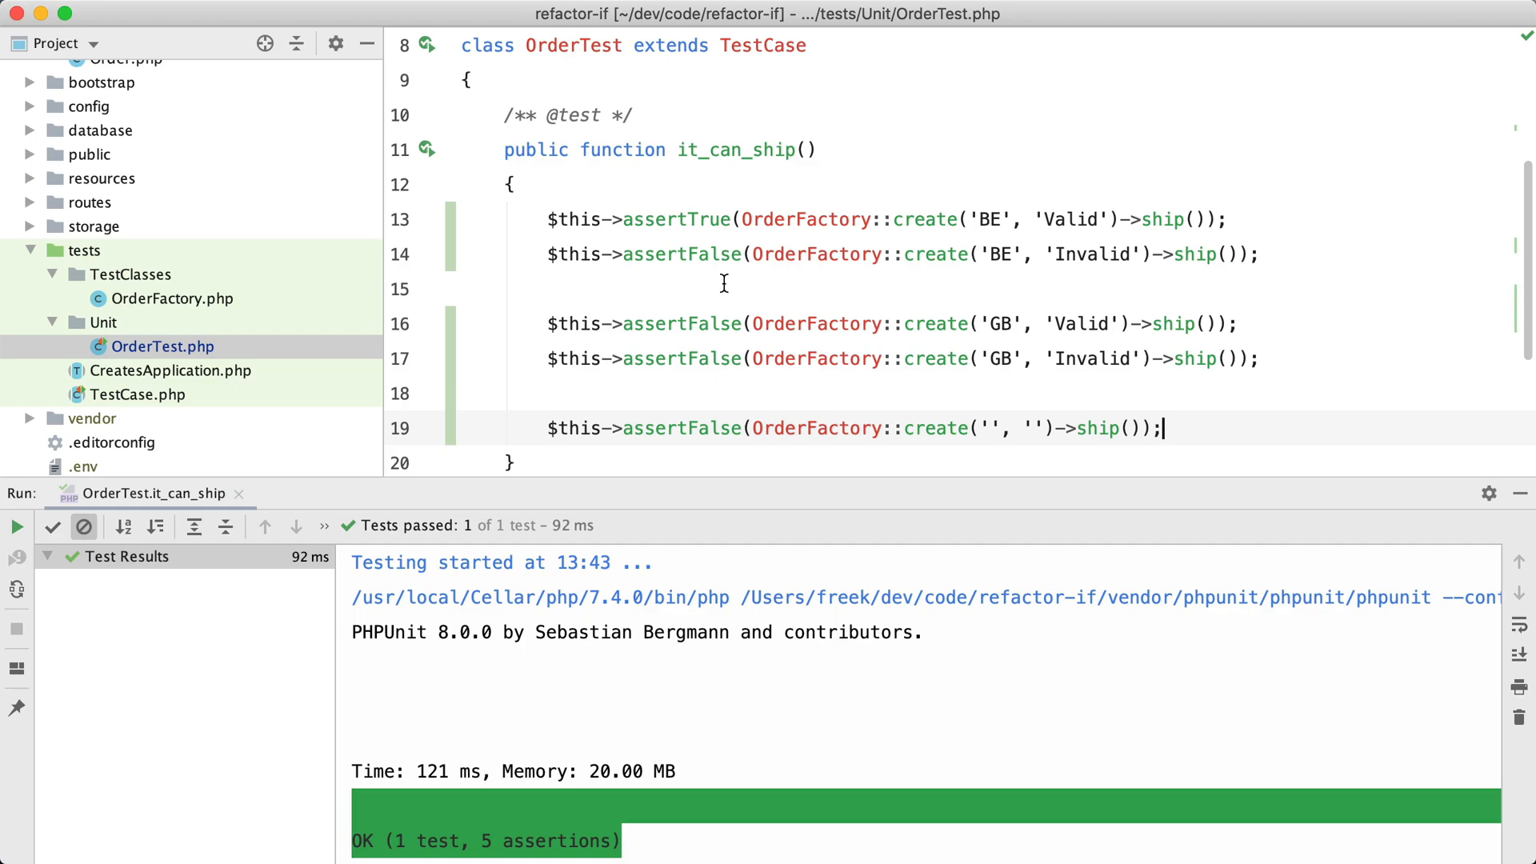
{"action": "mouse_move", "coordinate": [854, 277]}
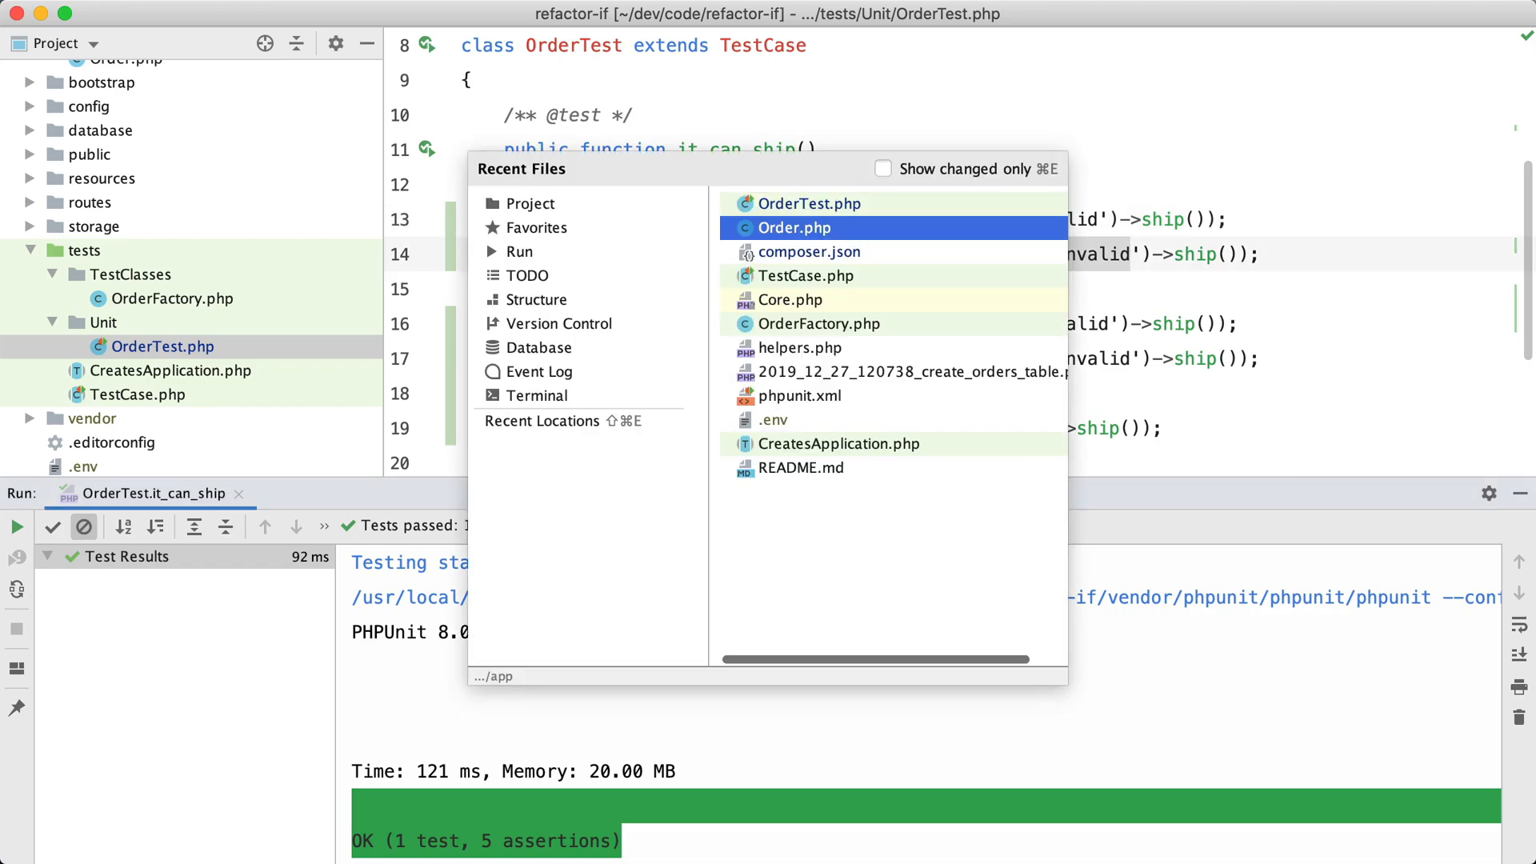
- Open Order.php and add protected canShip(): bool below ship(), returning the original shipping condition
{"action": "left_click", "coordinate": [795, 227]}
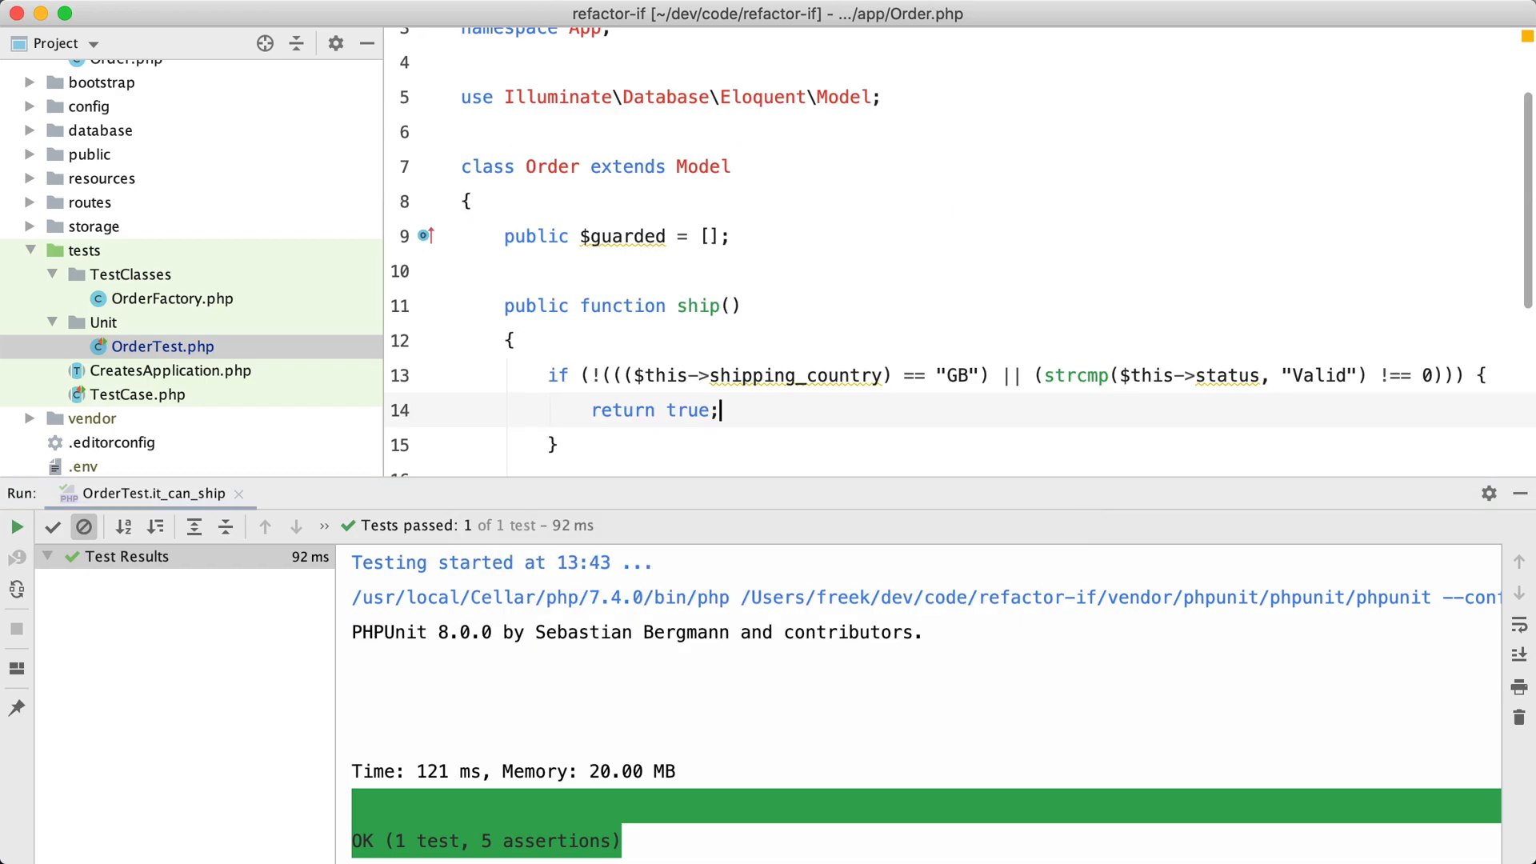
{"action": "scroll", "scroll_direction": "up", "scroll_amount": 3}
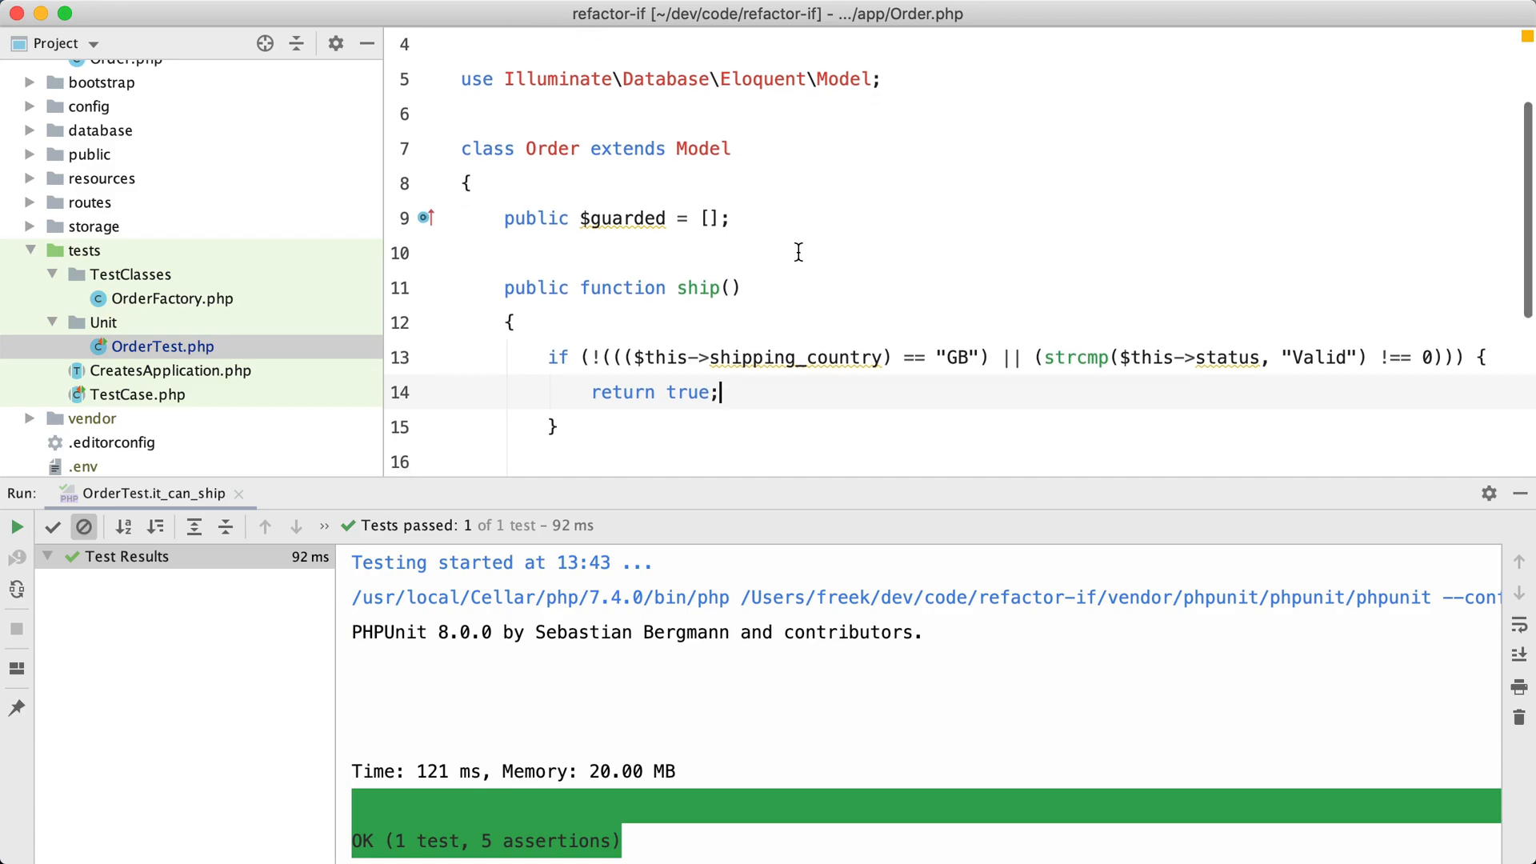
{"action": "scroll", "scroll_direction": "down", "scroll_amount": 3}
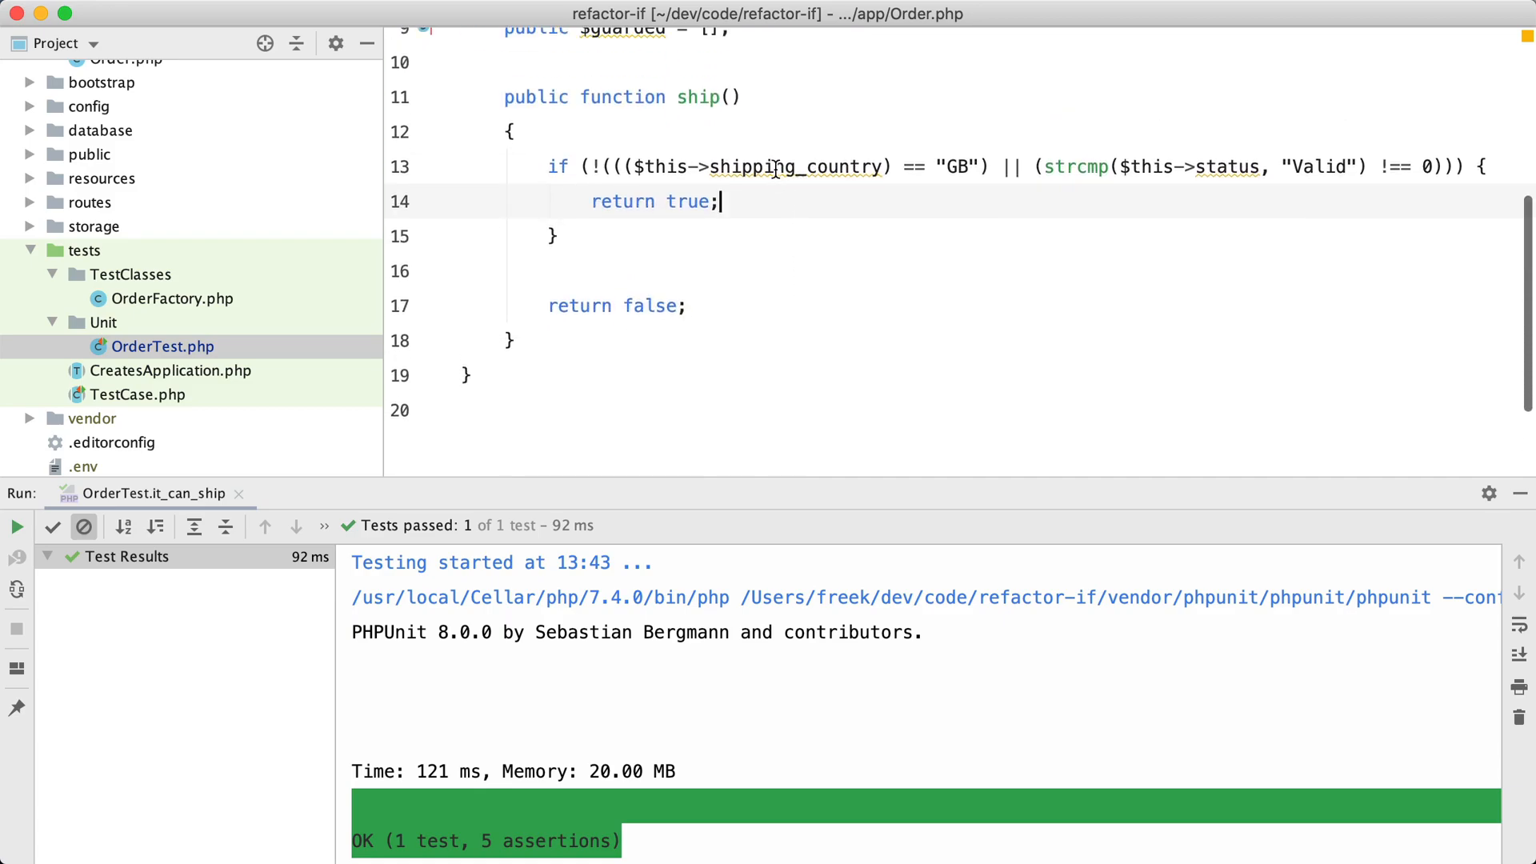
{"action": "left_click", "coordinate": [773, 166]}
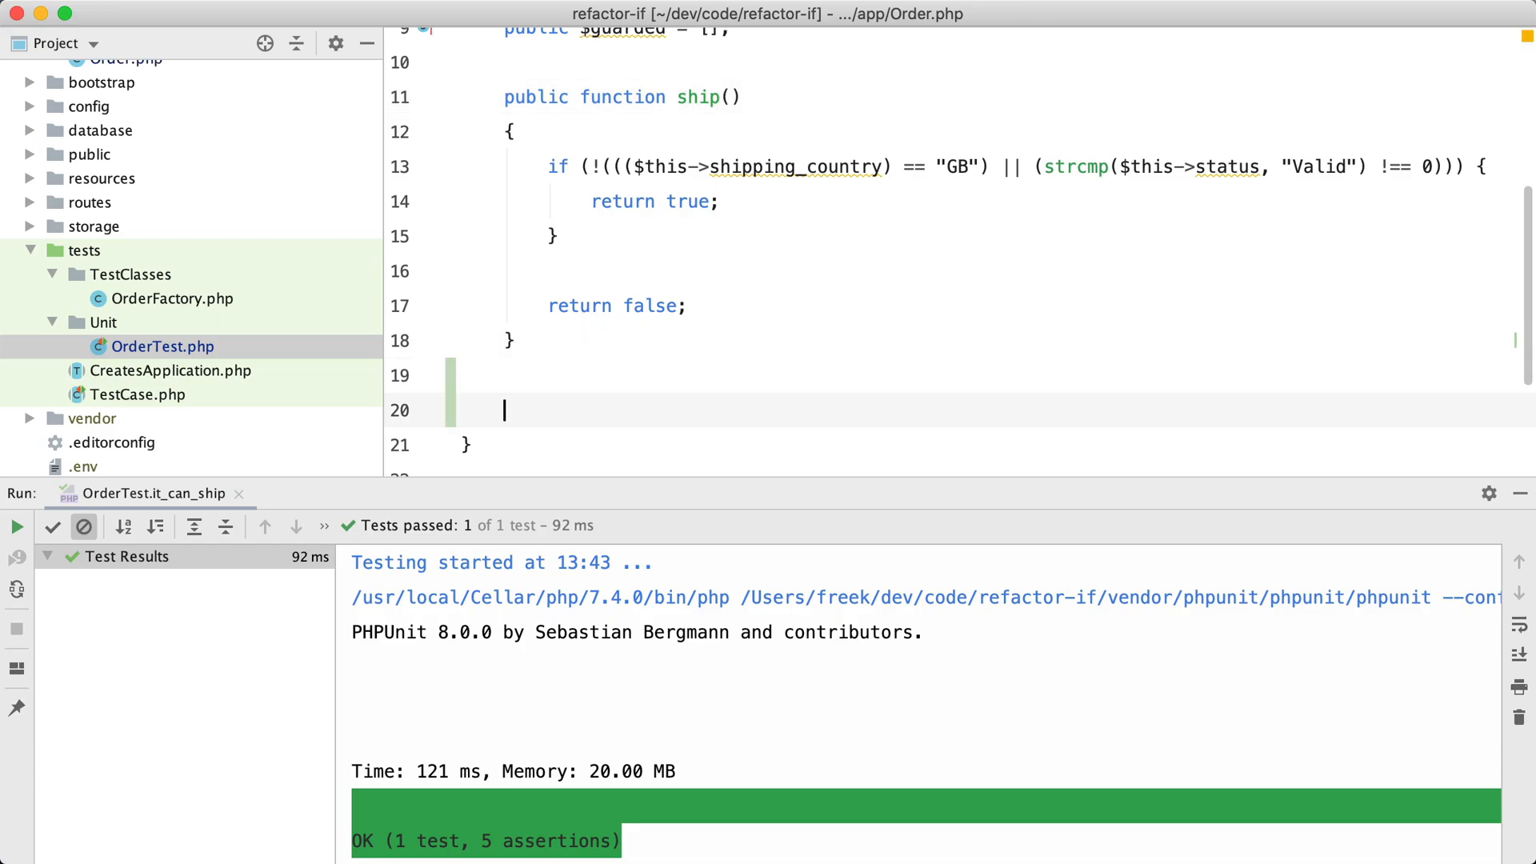
{"action": "type", "text": "protected function"}
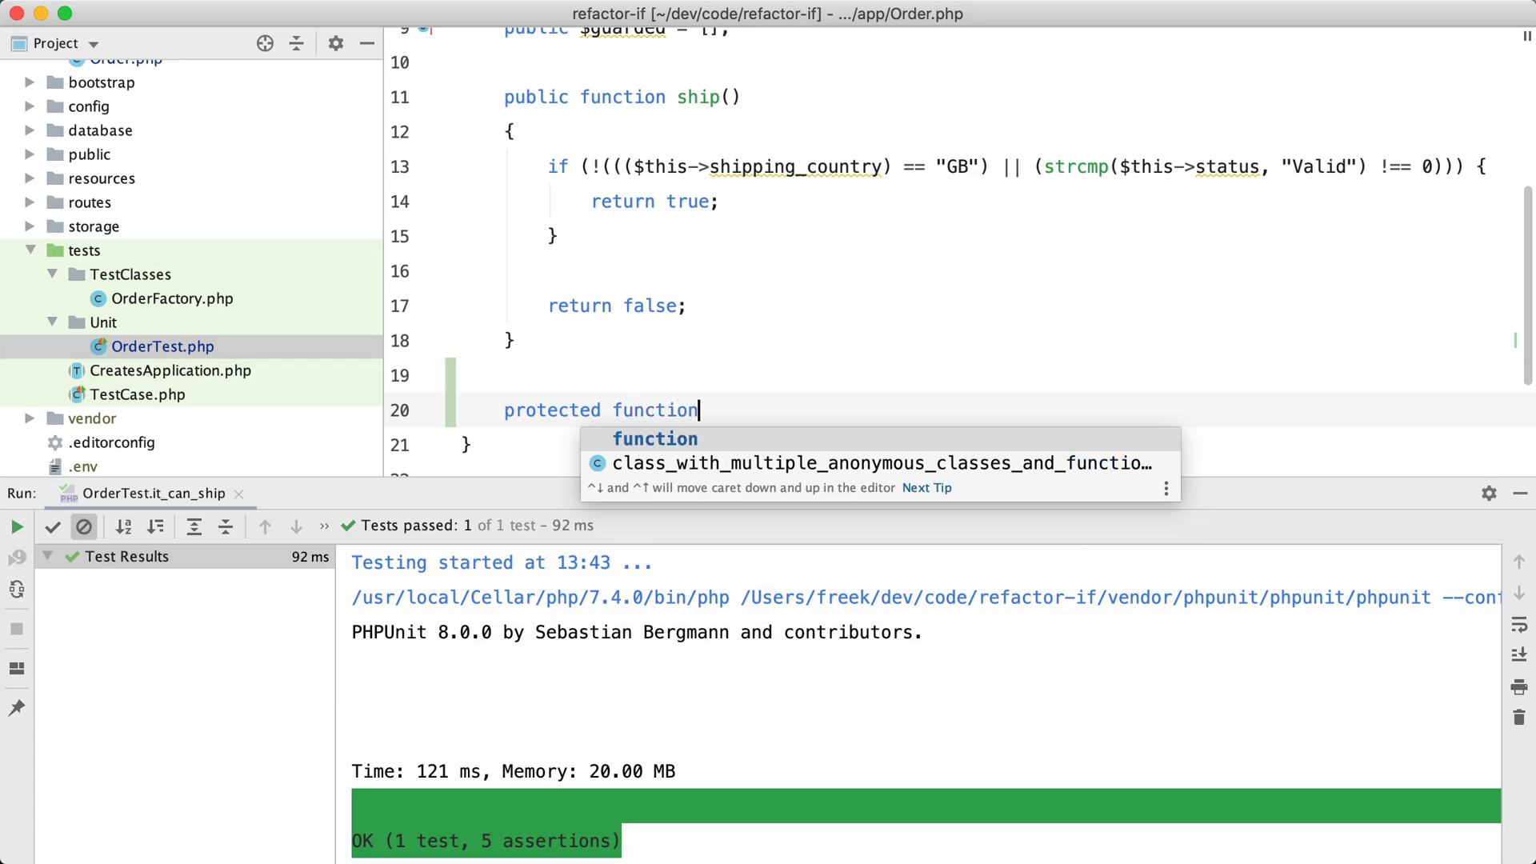
{"action": "type", "text": "canShip"}
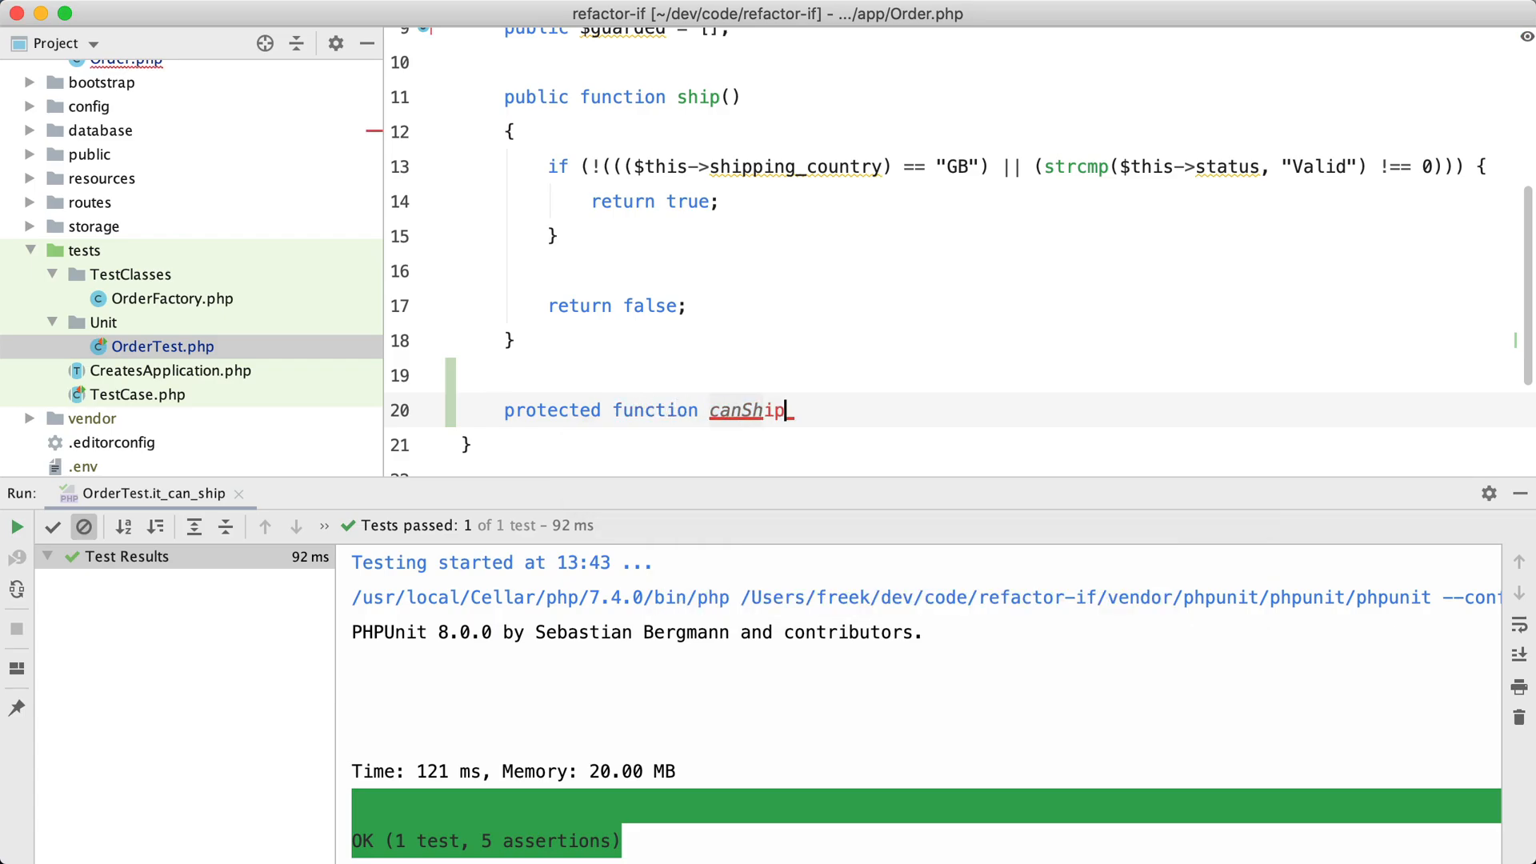
{"action": "type", "text": "(): bool"}
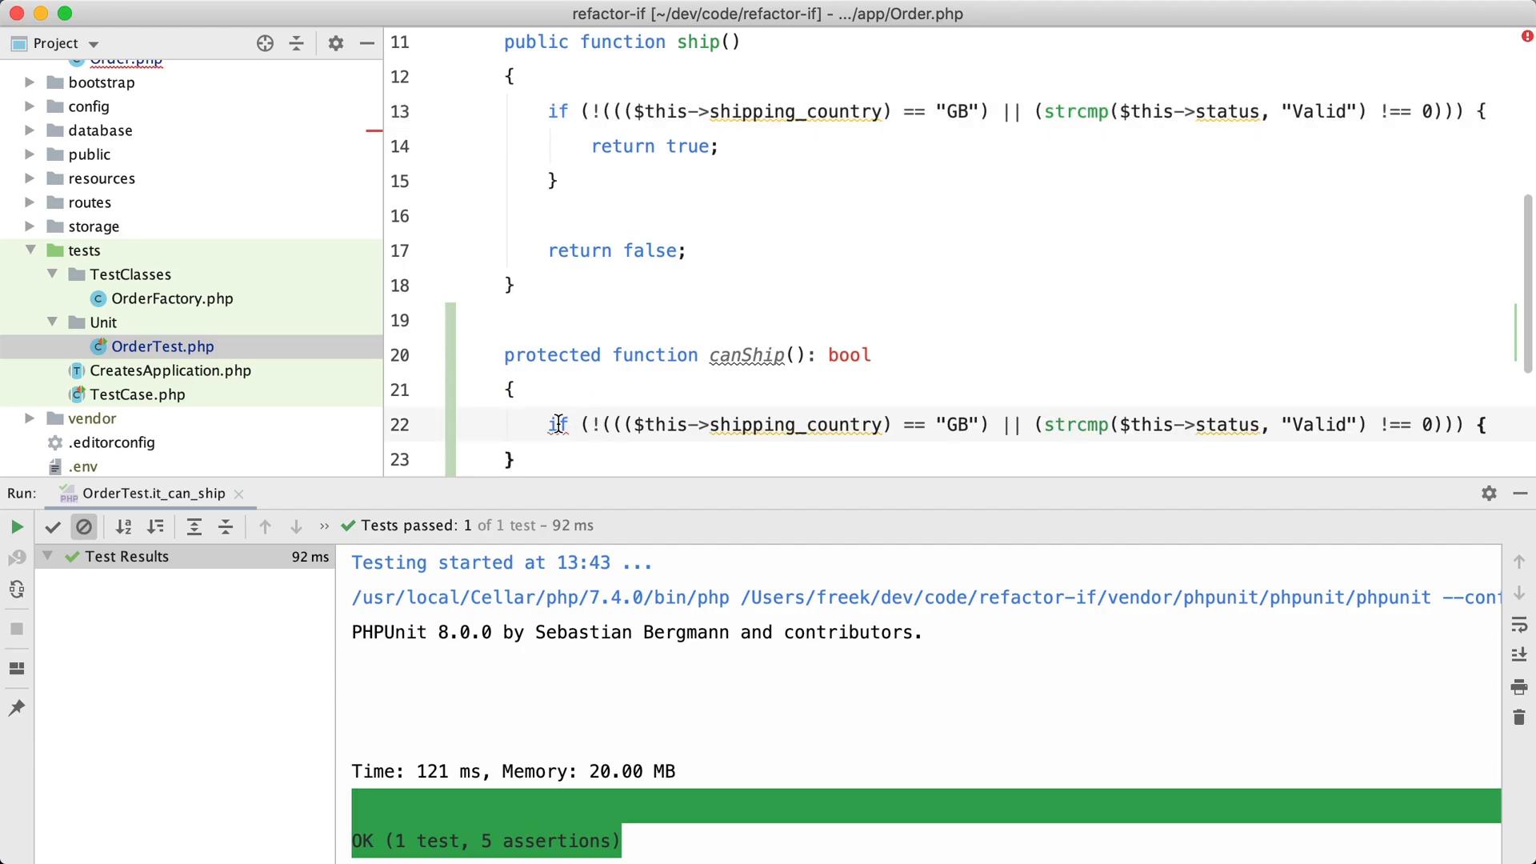
{"action": "type", "text": "return"}
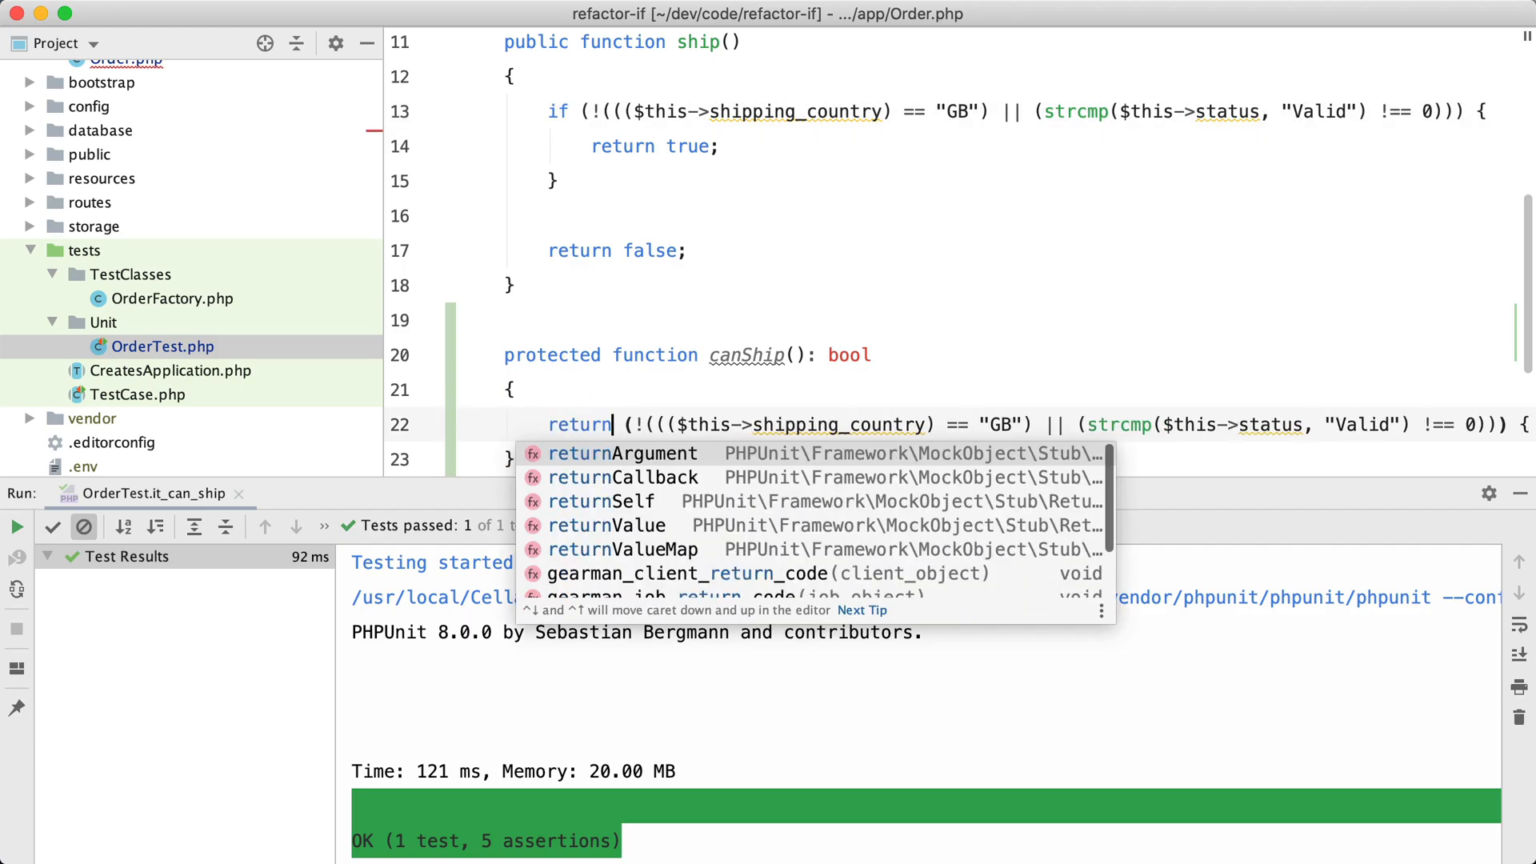
{"action": "key", "text": "Escape"}
{"action": "type", "text": ";"}
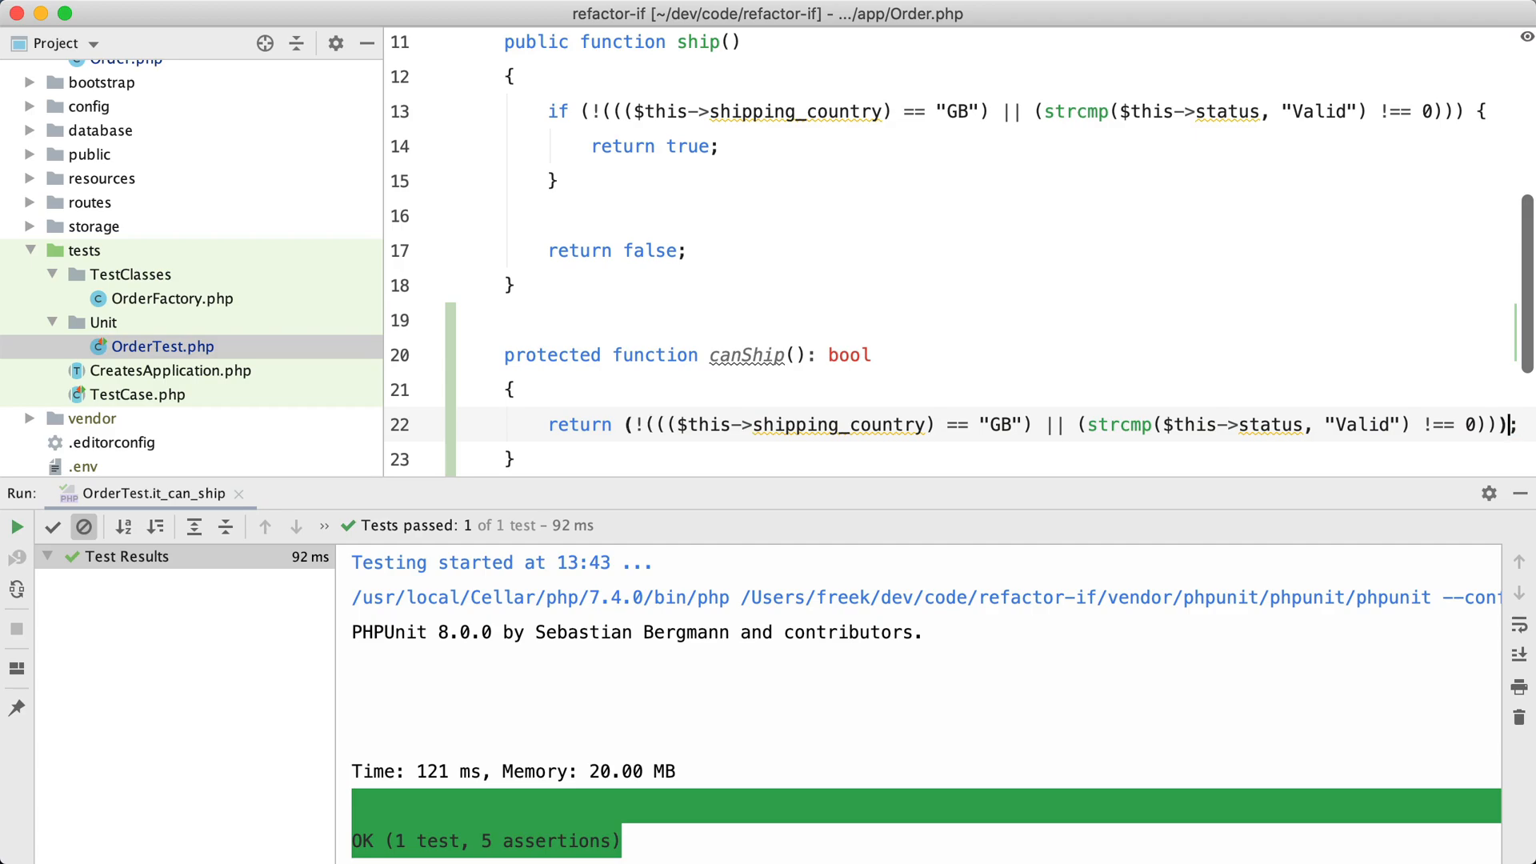
- Replace ship()'s long if condition with $this->canShip() and rerun it_can_ship
{"action": "scroll", "scroll_direction": "up", "scroll_amount": 3}
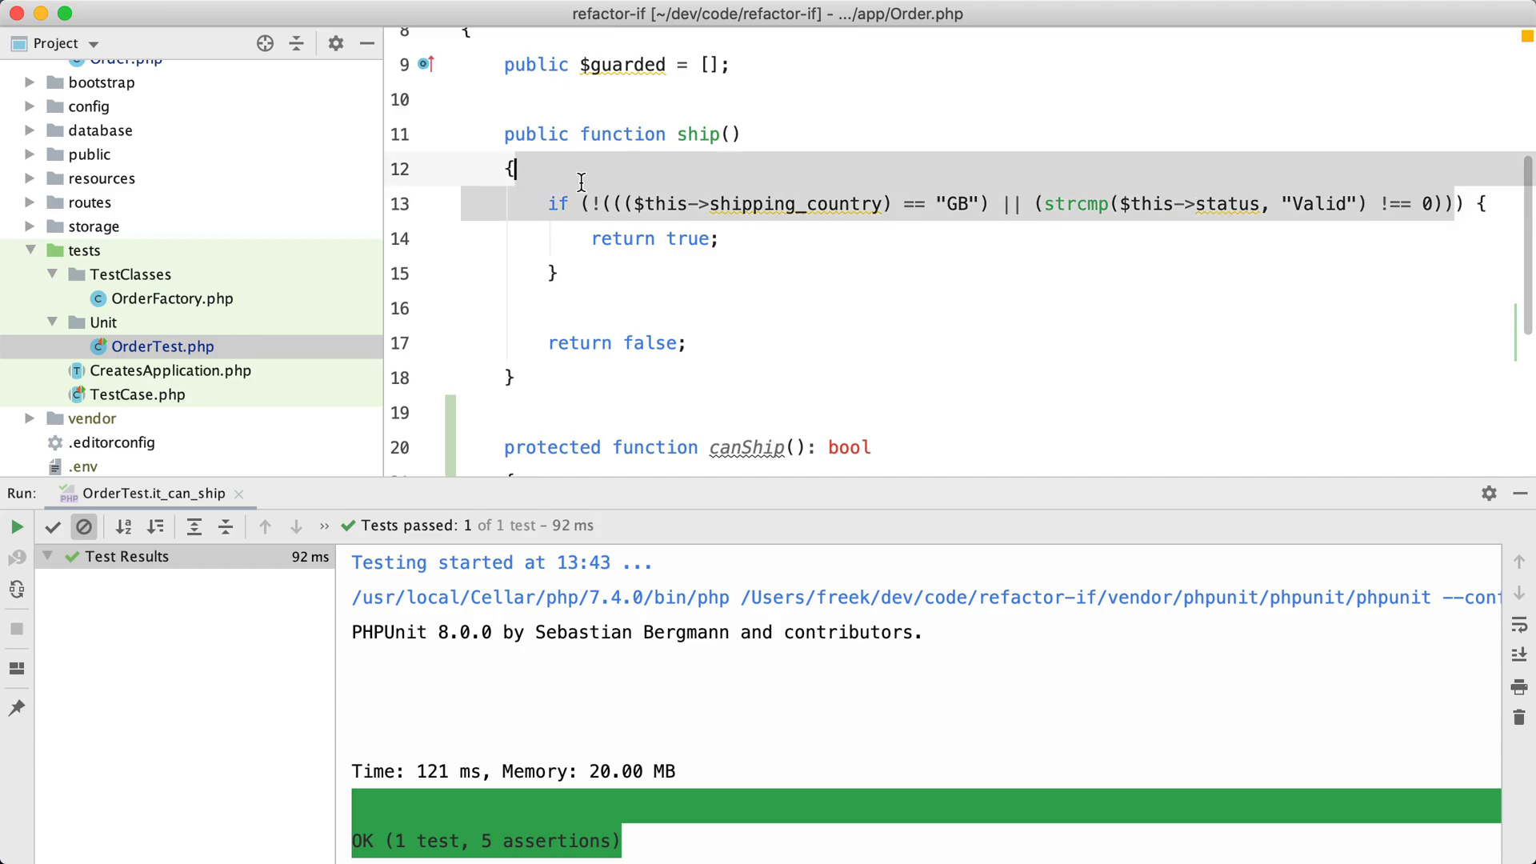
{"action": "type", "text": "$this->canShip()) {"}
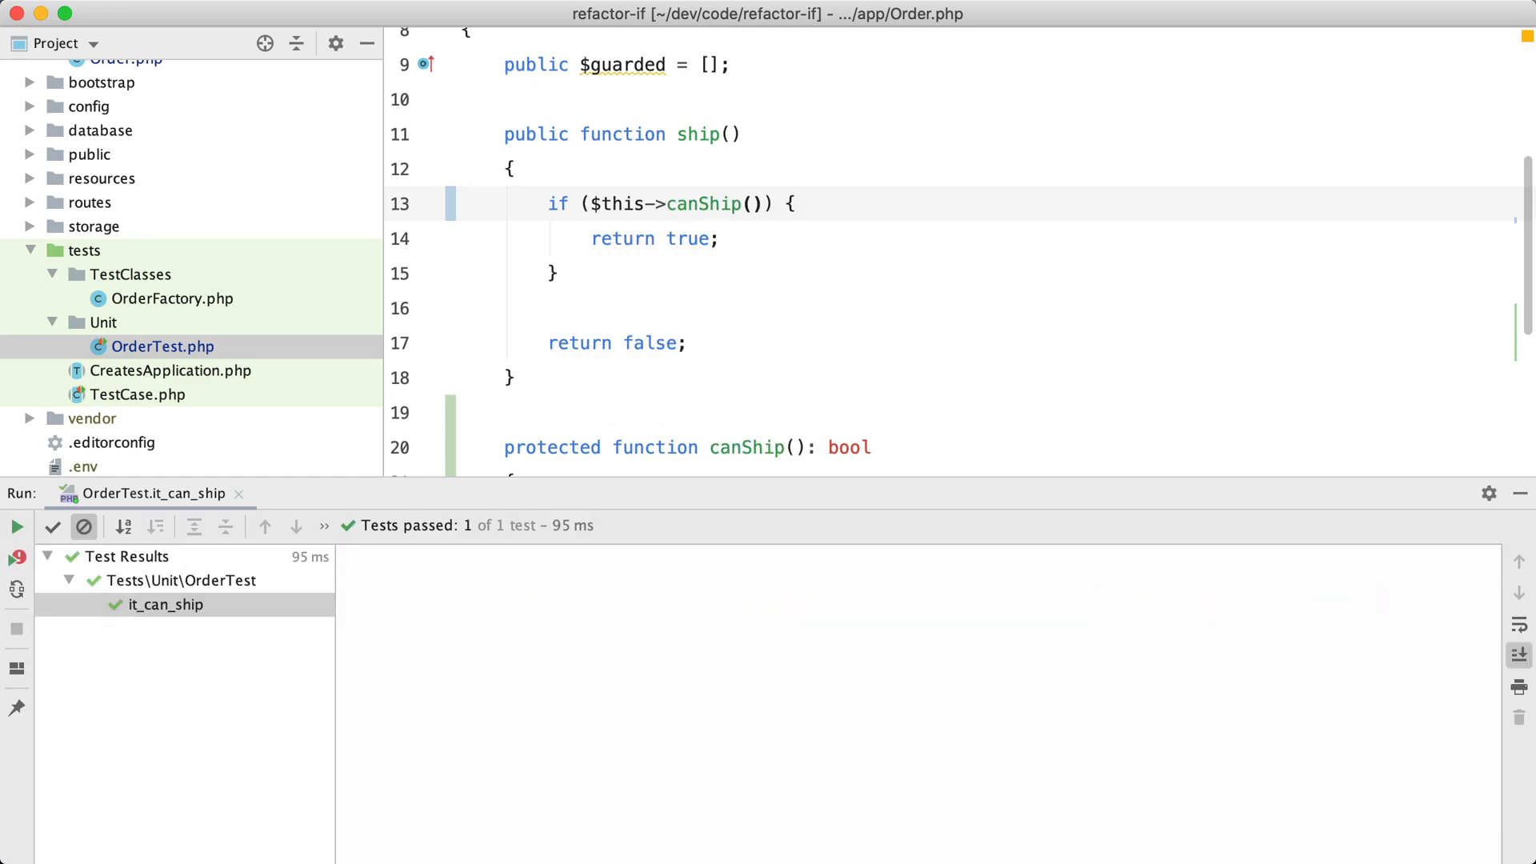
- View the test results, then add a 'some work being performed' block comment above return true
{"action": "left_click", "coordinate": [1519, 655]}
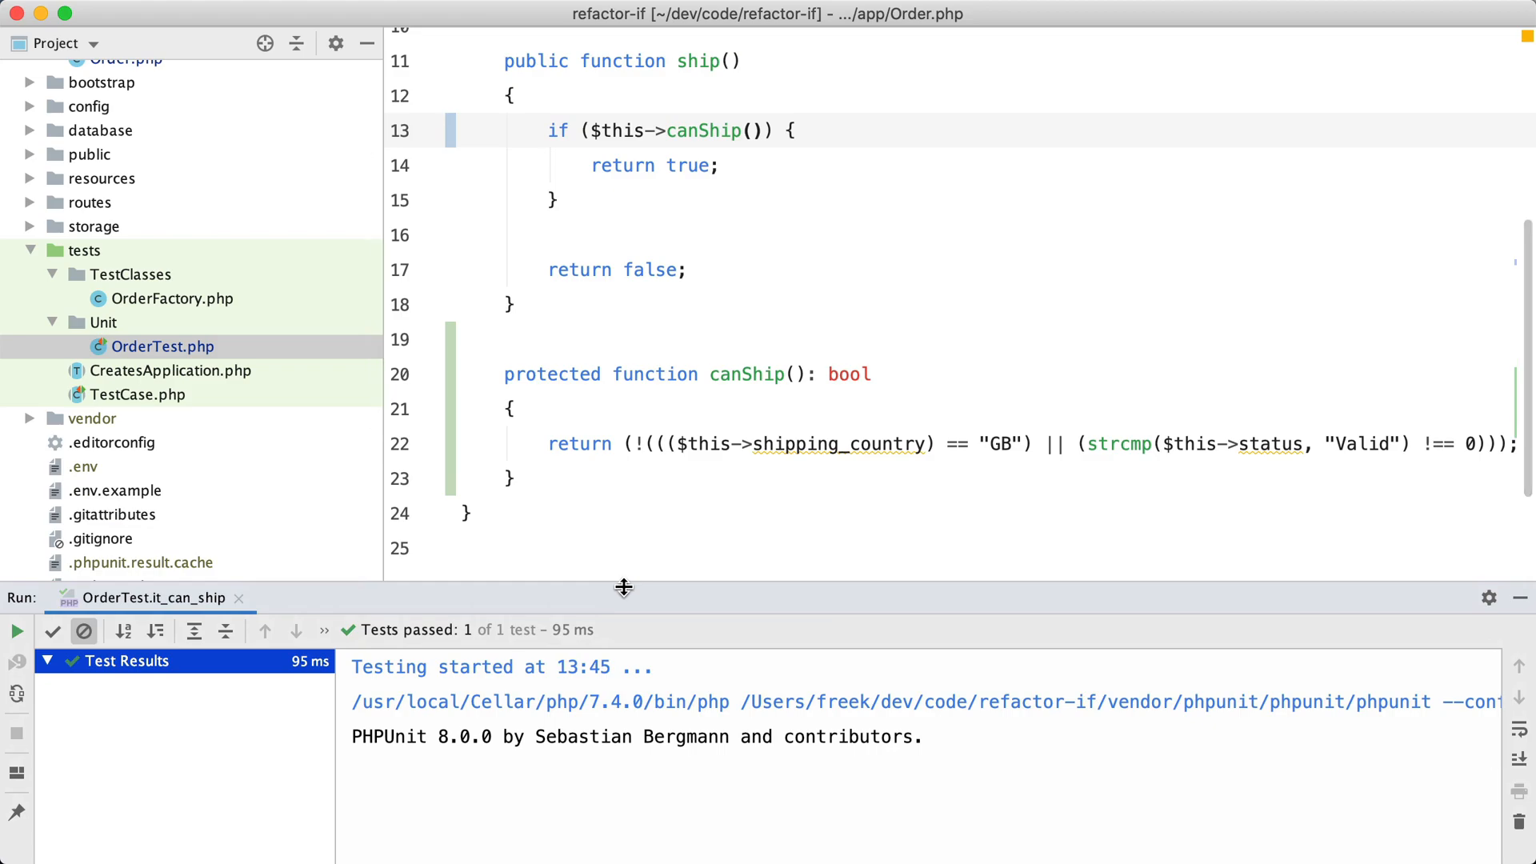
{"action": "mouse_move", "coordinate": [699, 56]}
{"action": "type", "text": "/*"}
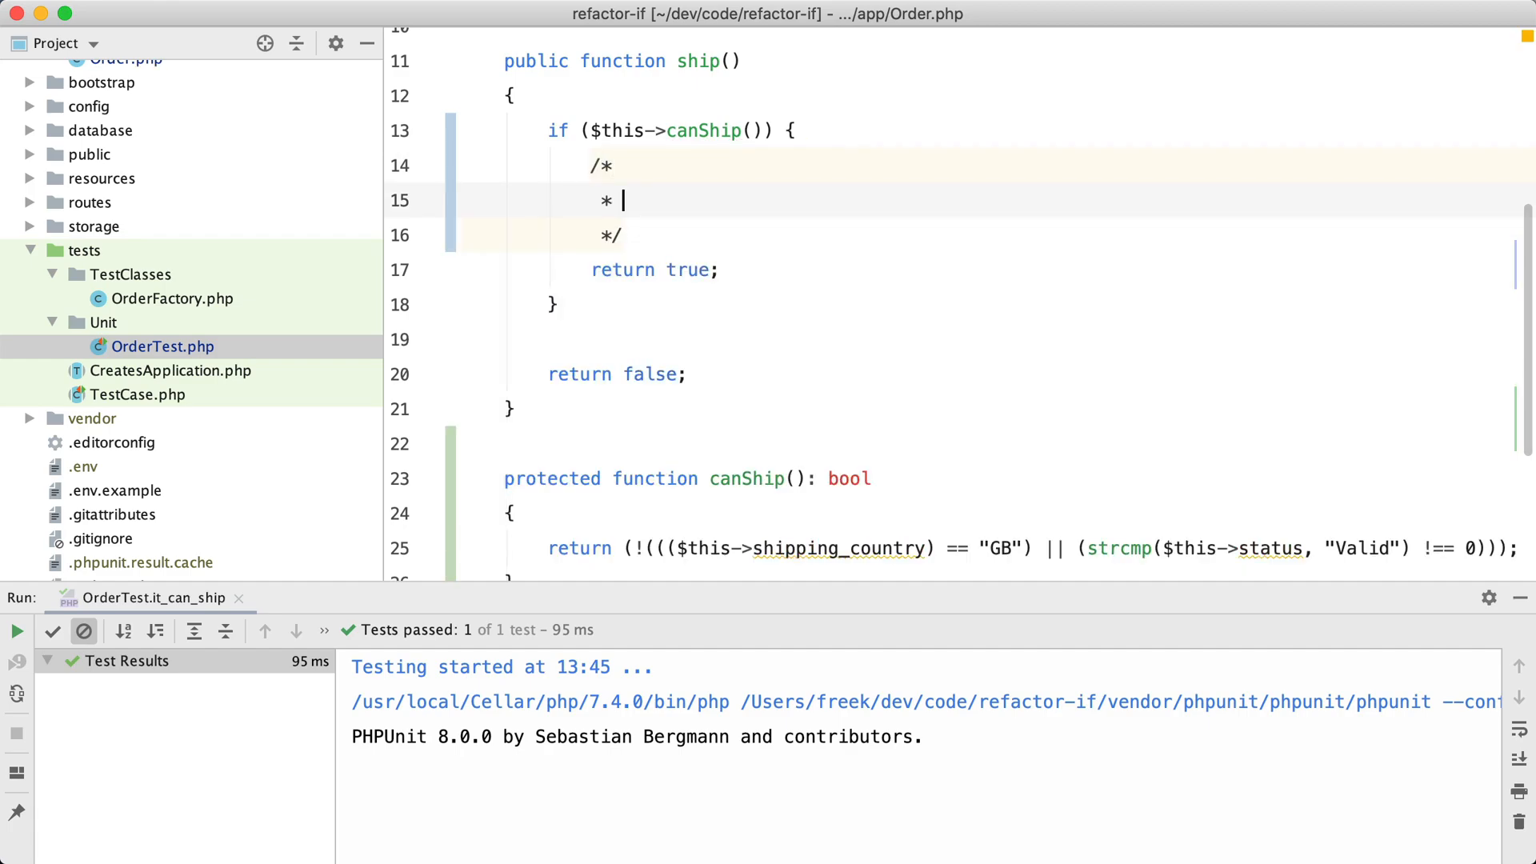
{"action": "type", "text": "some perf"}
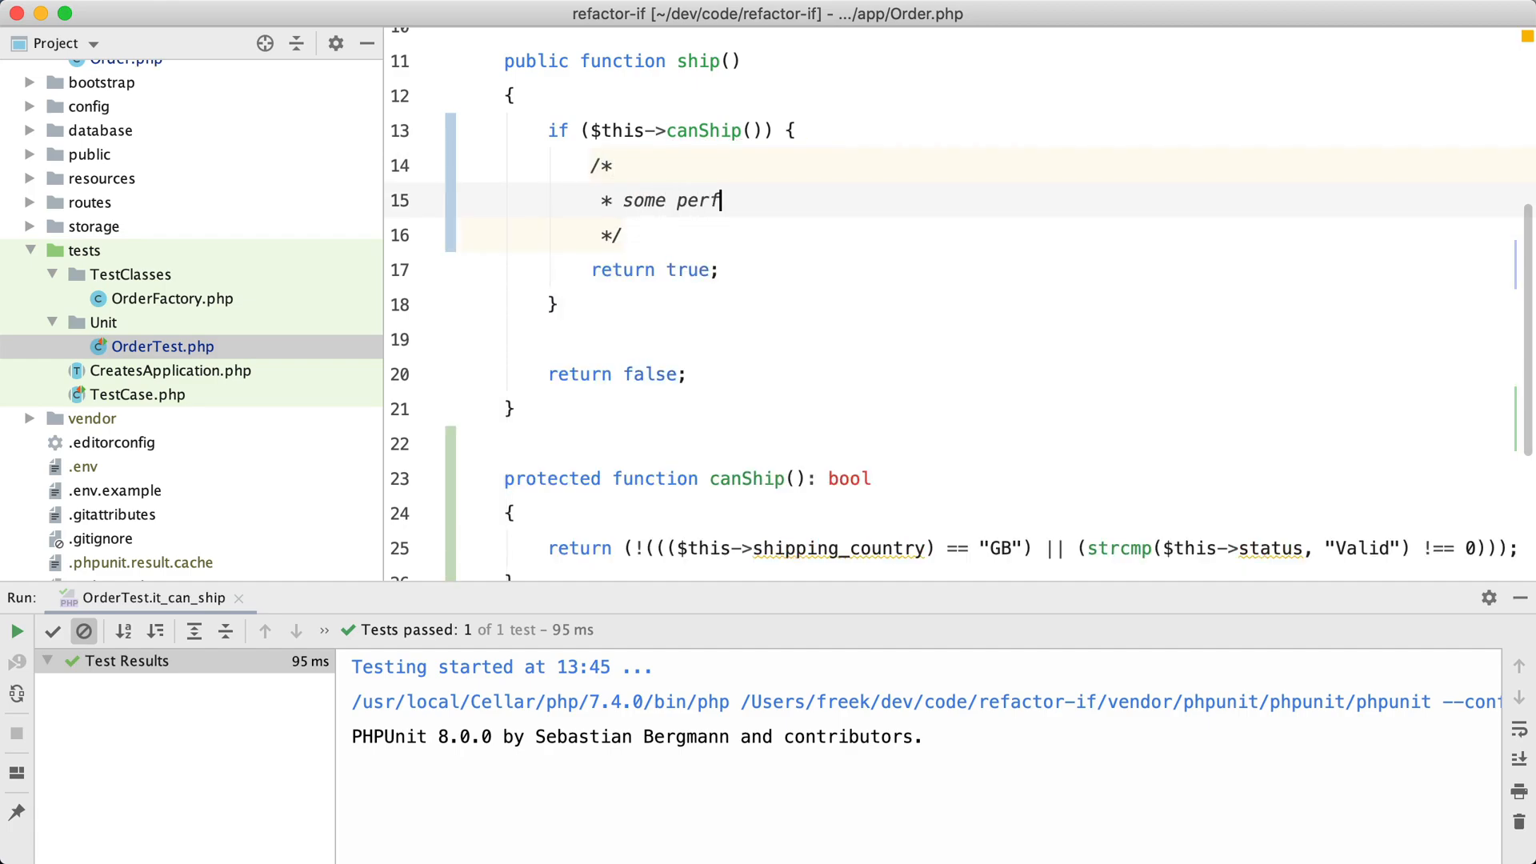
{"action": "type", "text": "ork be"}
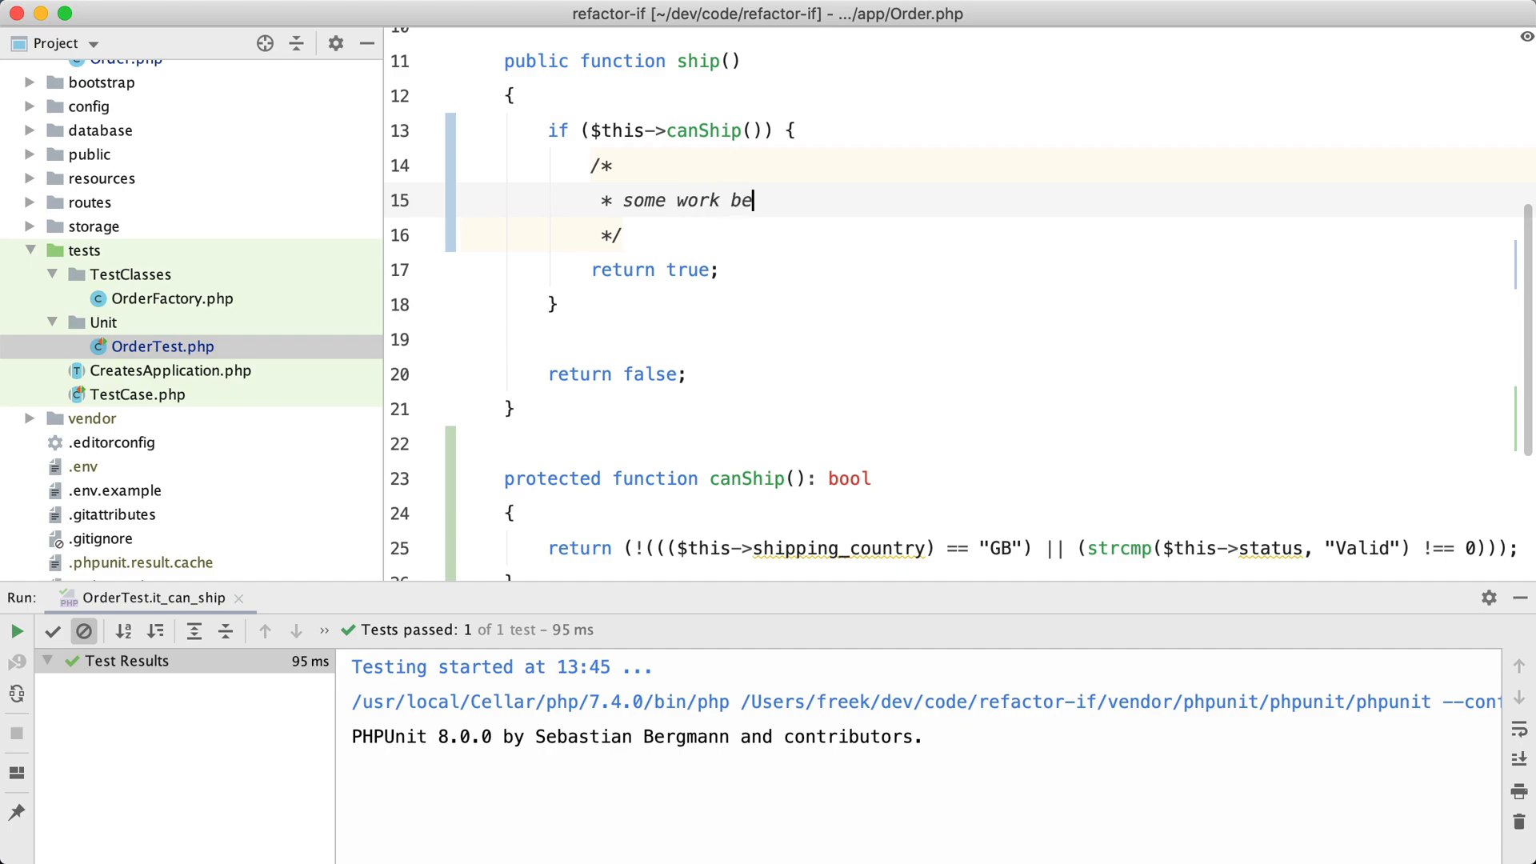
{"action": "type", "text": "ing pe"}
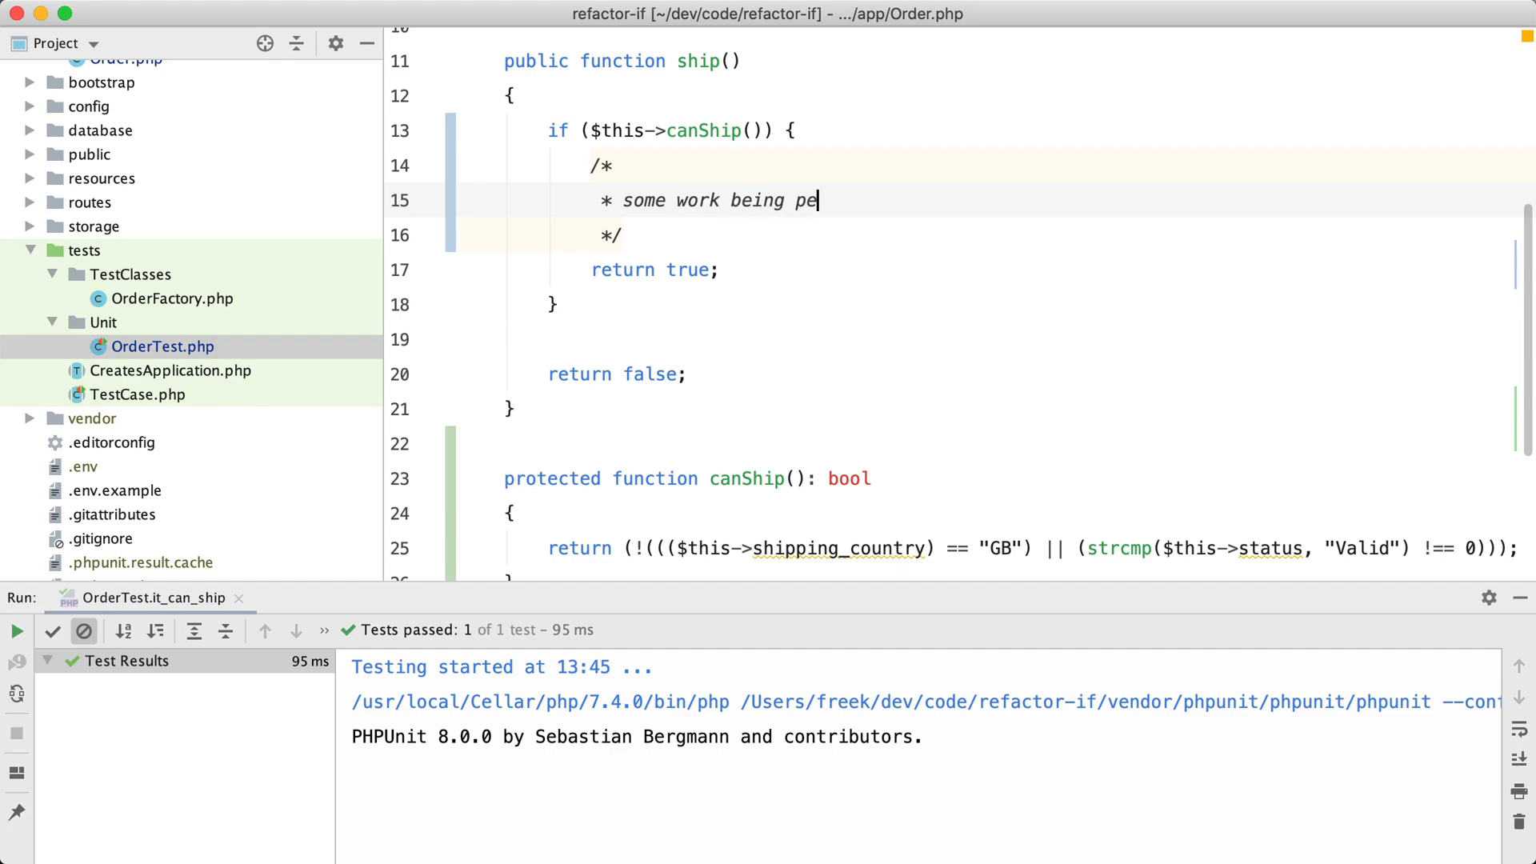
{"action": "type", "text": "rformed"}
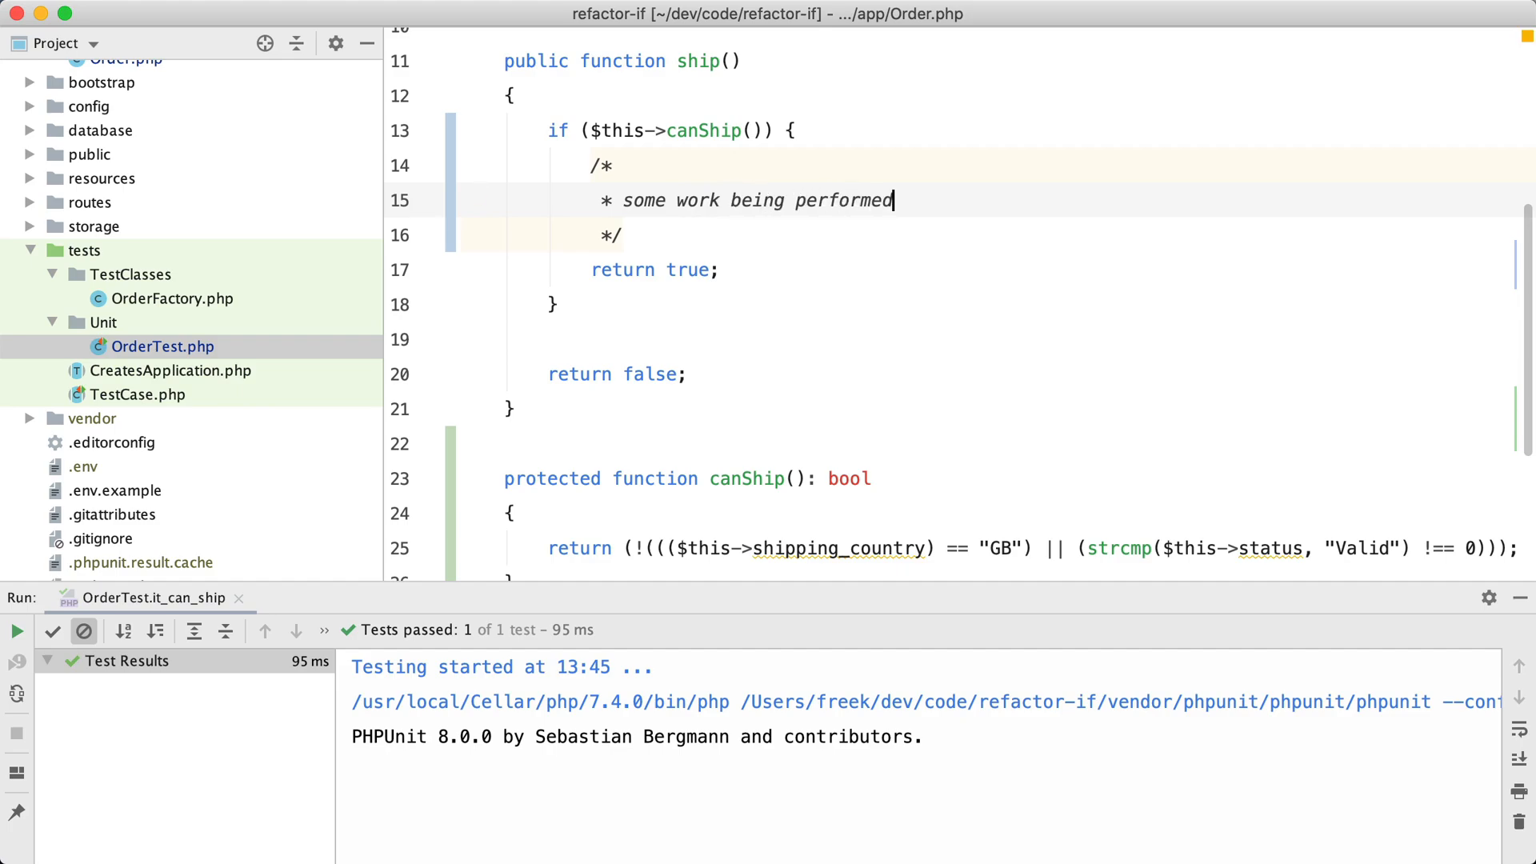
{"action": "left_click", "coordinate": [818, 130]}
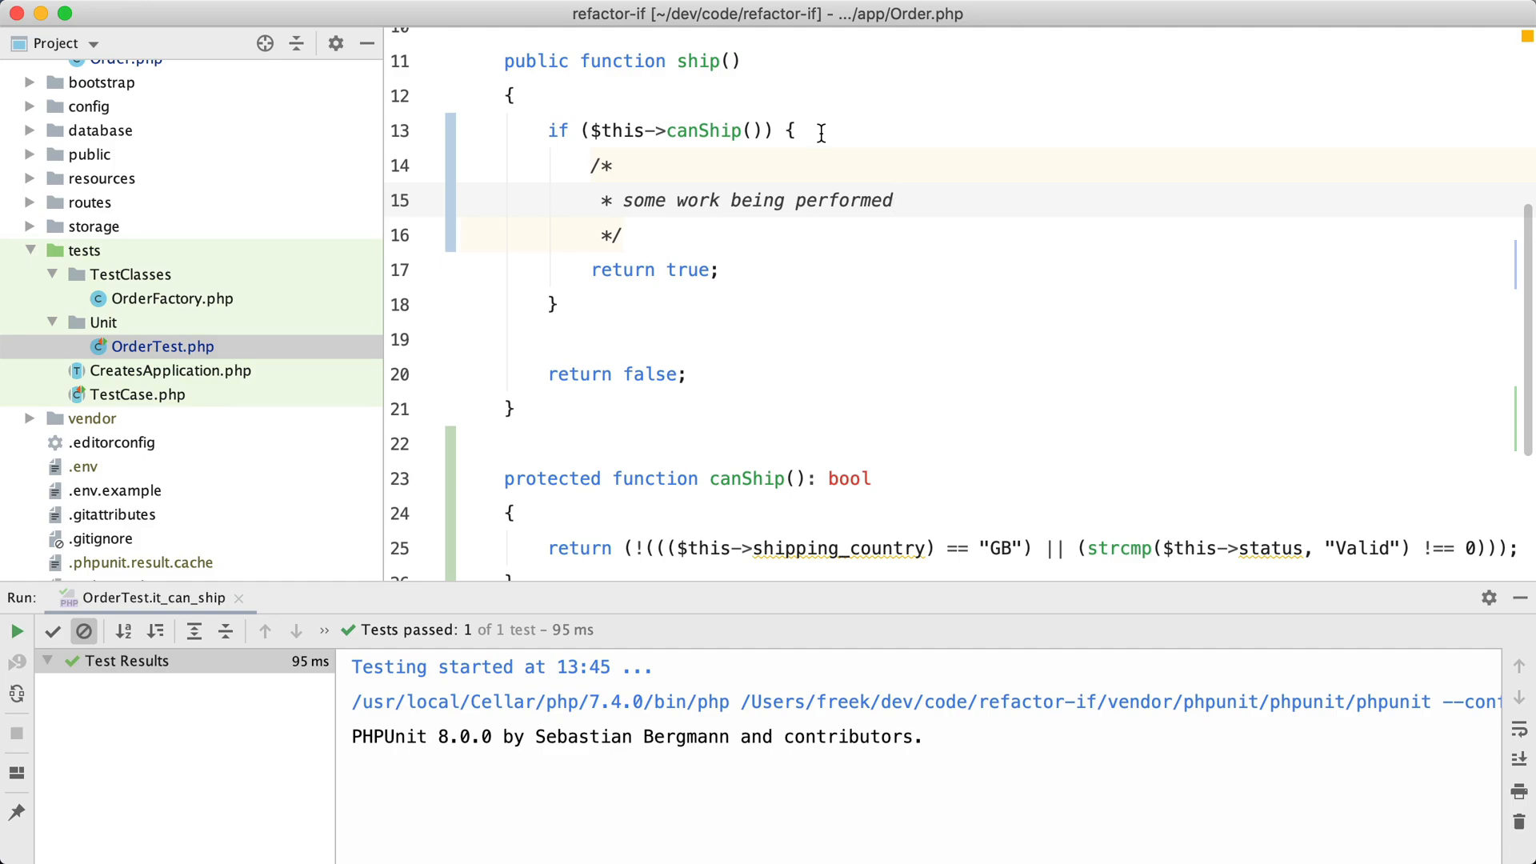
{"action": "left_click", "coordinate": [892, 200]}
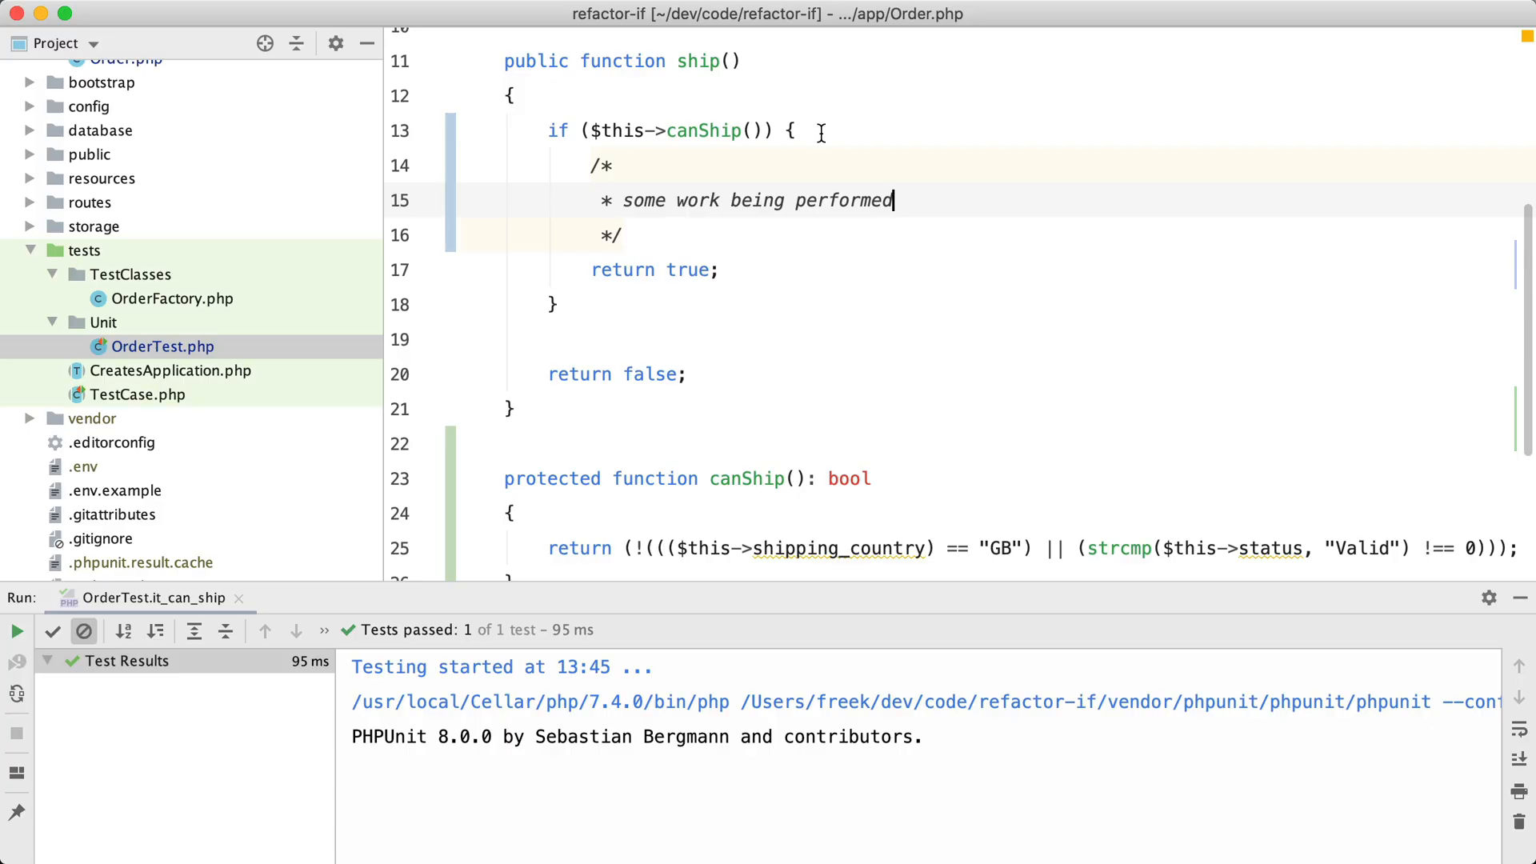
- Negate the canShip() check so ship() returns false early, and delete the stray blank line
{"action": "left_click", "coordinate": [595, 130]}
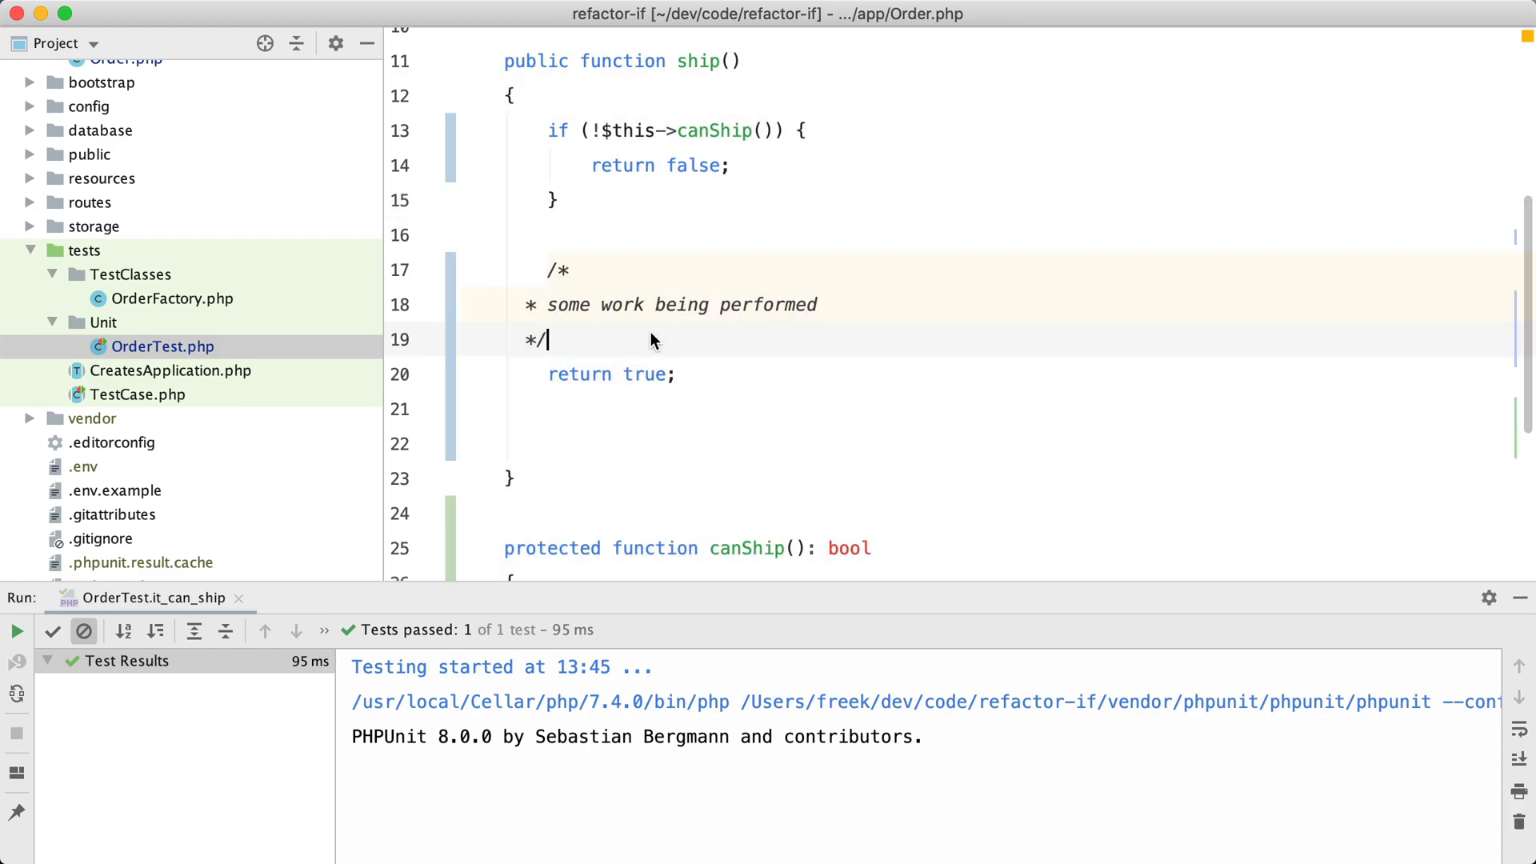
{"action": "left_click", "coordinate": [558, 305]}
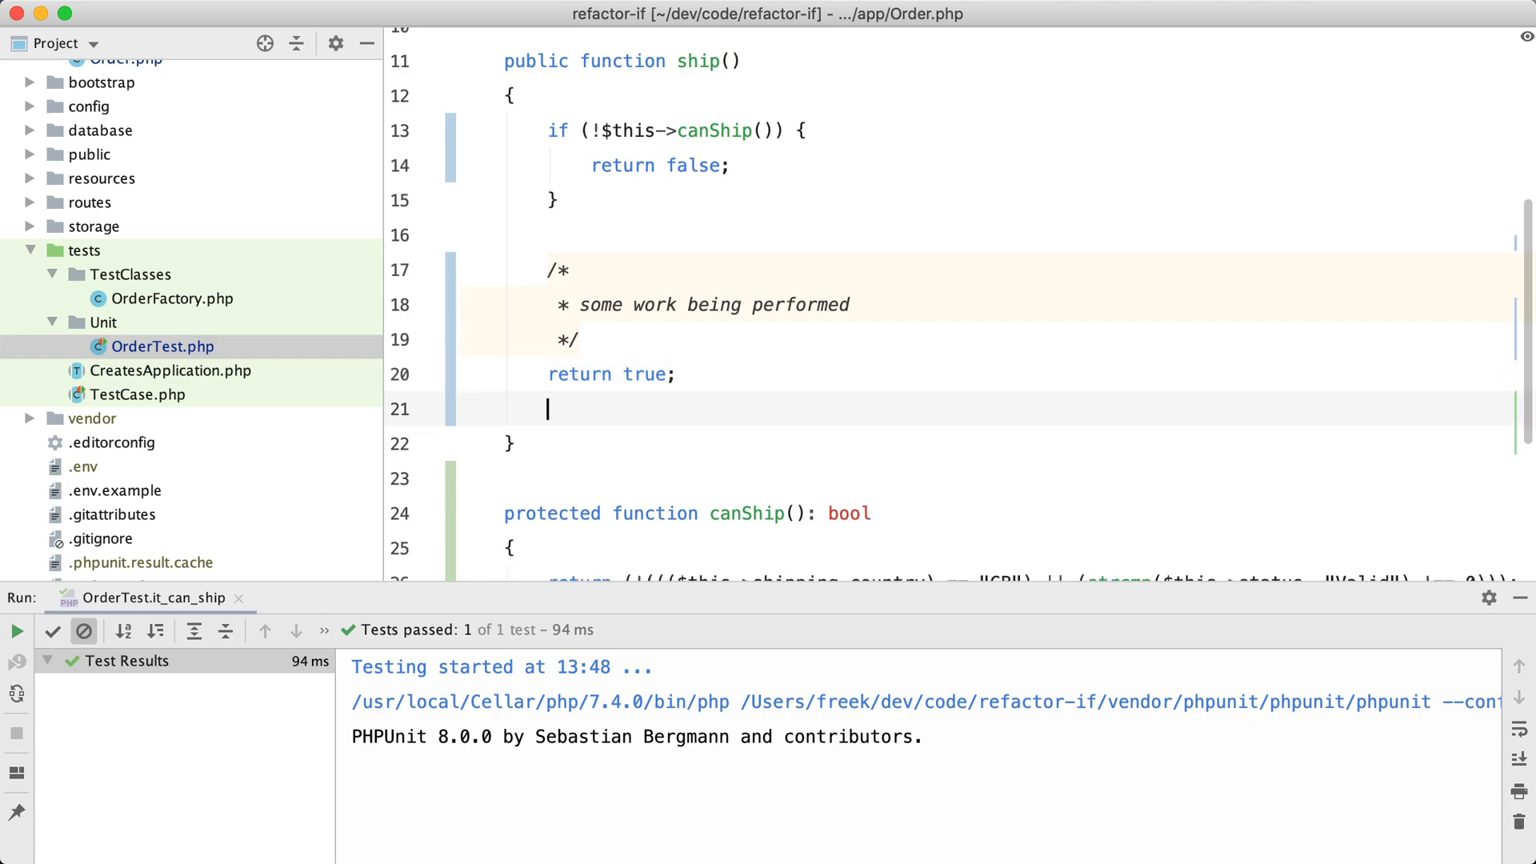
{"action": "scroll", "scroll_direction": "down", "scroll_amount": 3}
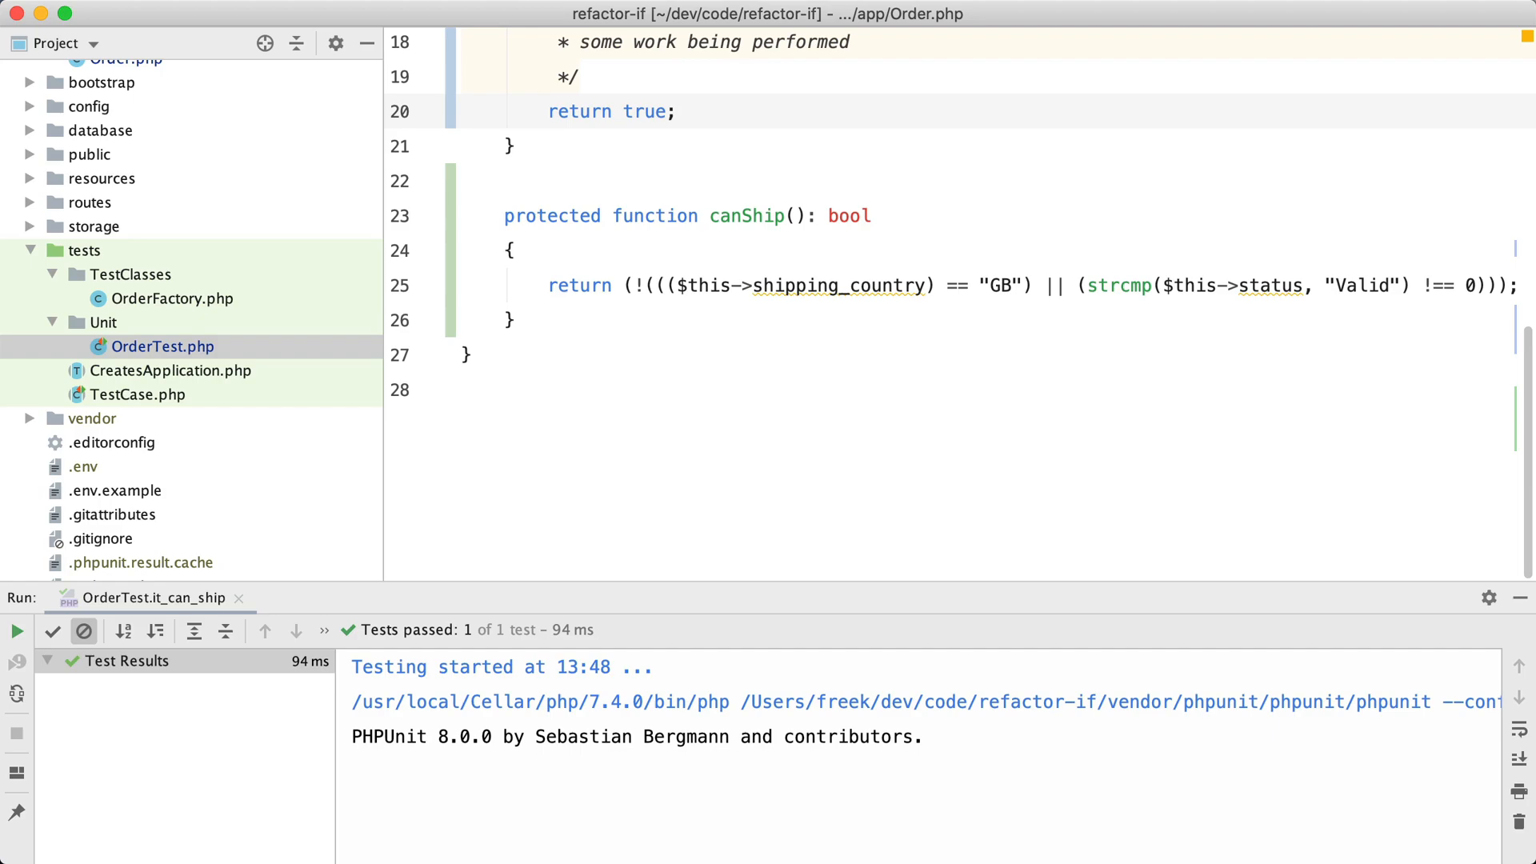
- Add a temporary return true to canShip() and comment out its original return condition
{"action": "left_click", "coordinate": [676, 111]}
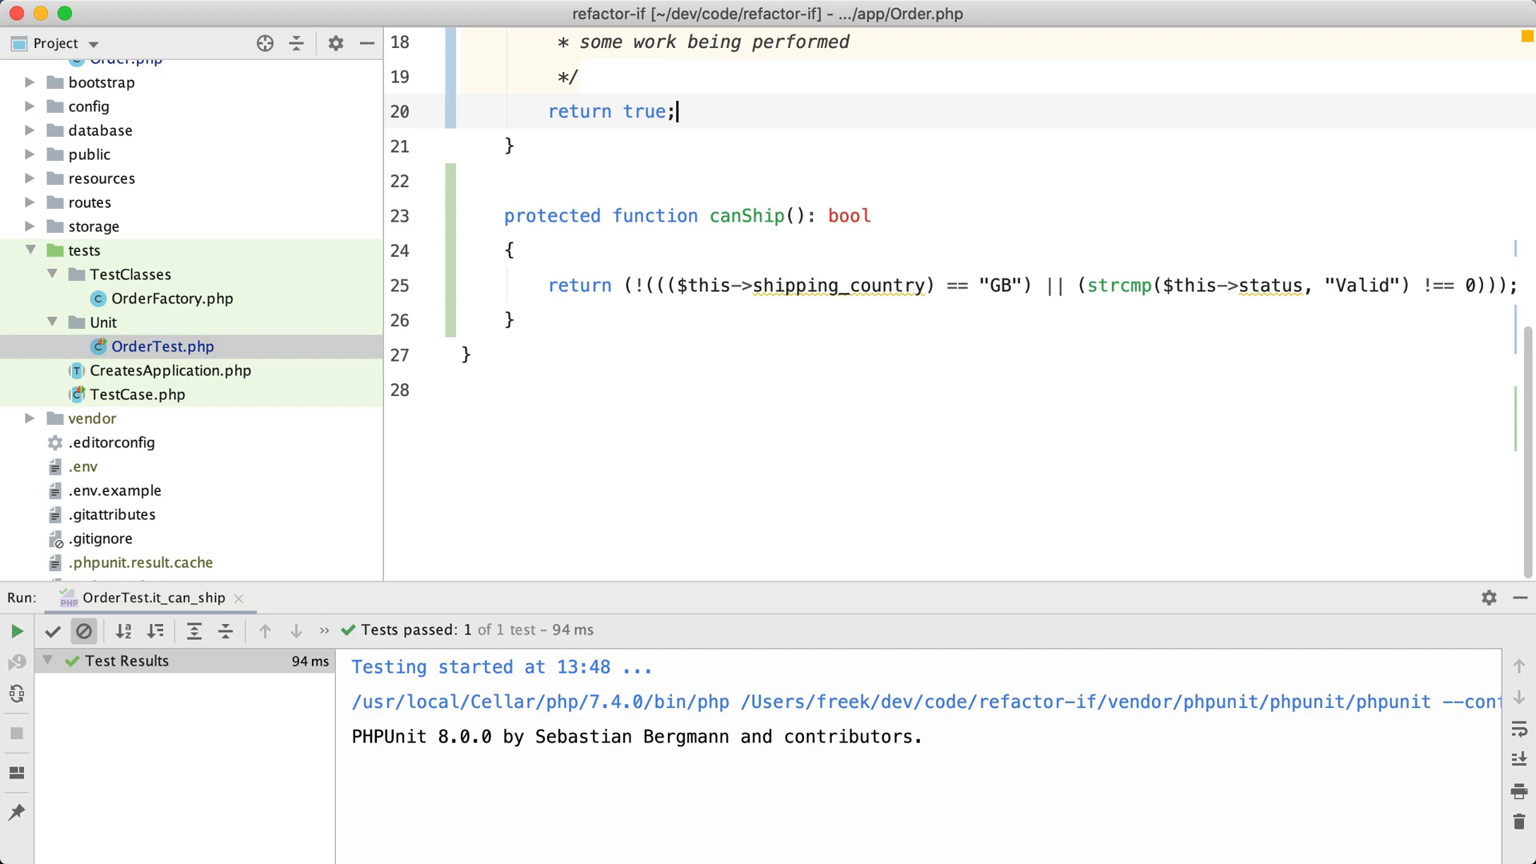
{"action": "left_click", "coordinate": [703, 250]}
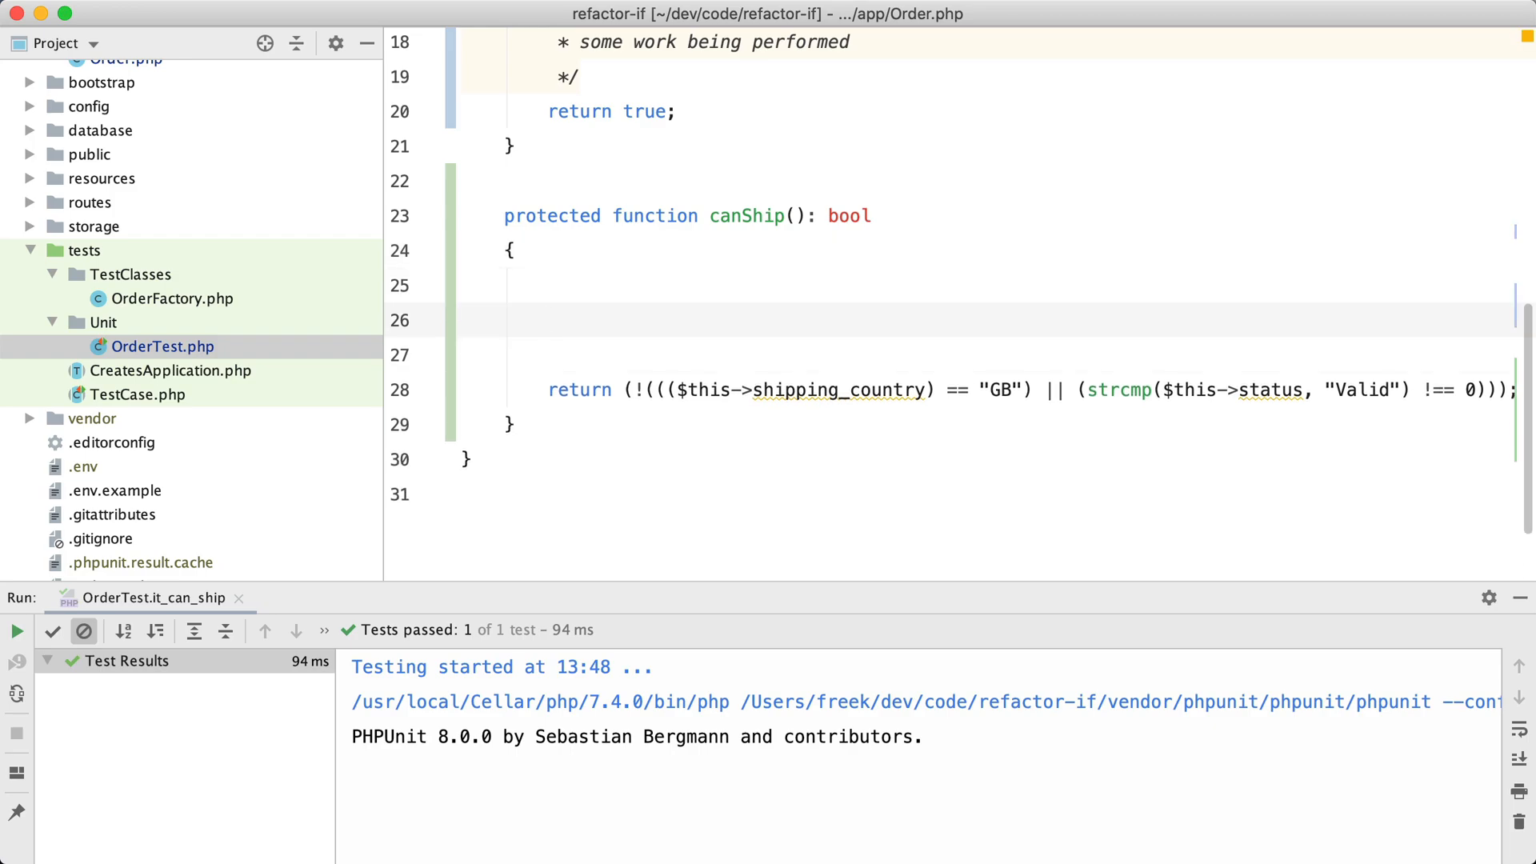
{"action": "left_click", "coordinate": [546, 320]}
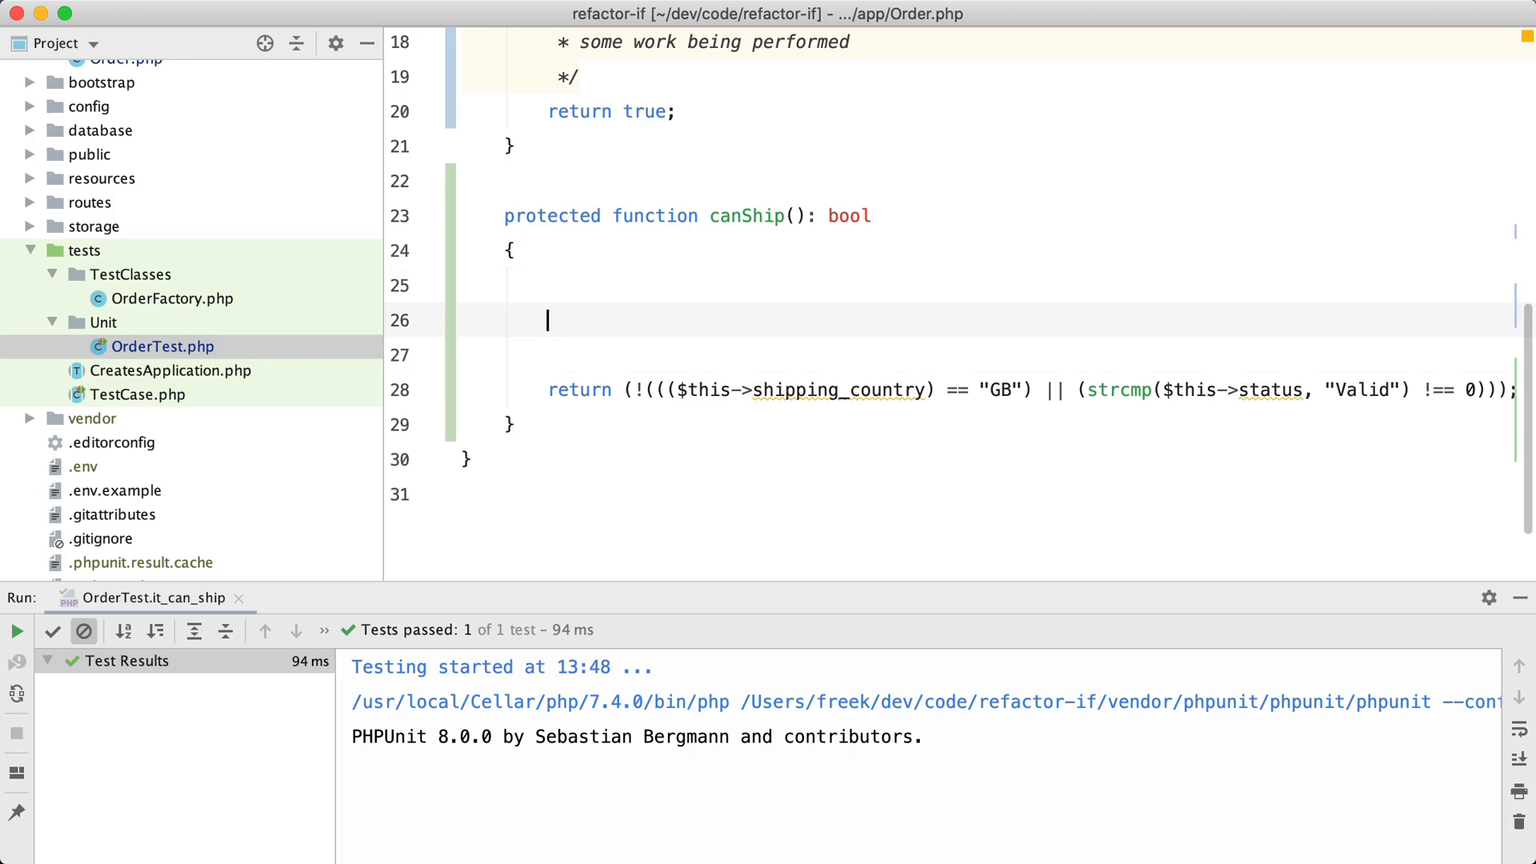
{"action": "type", "text": "rett"}
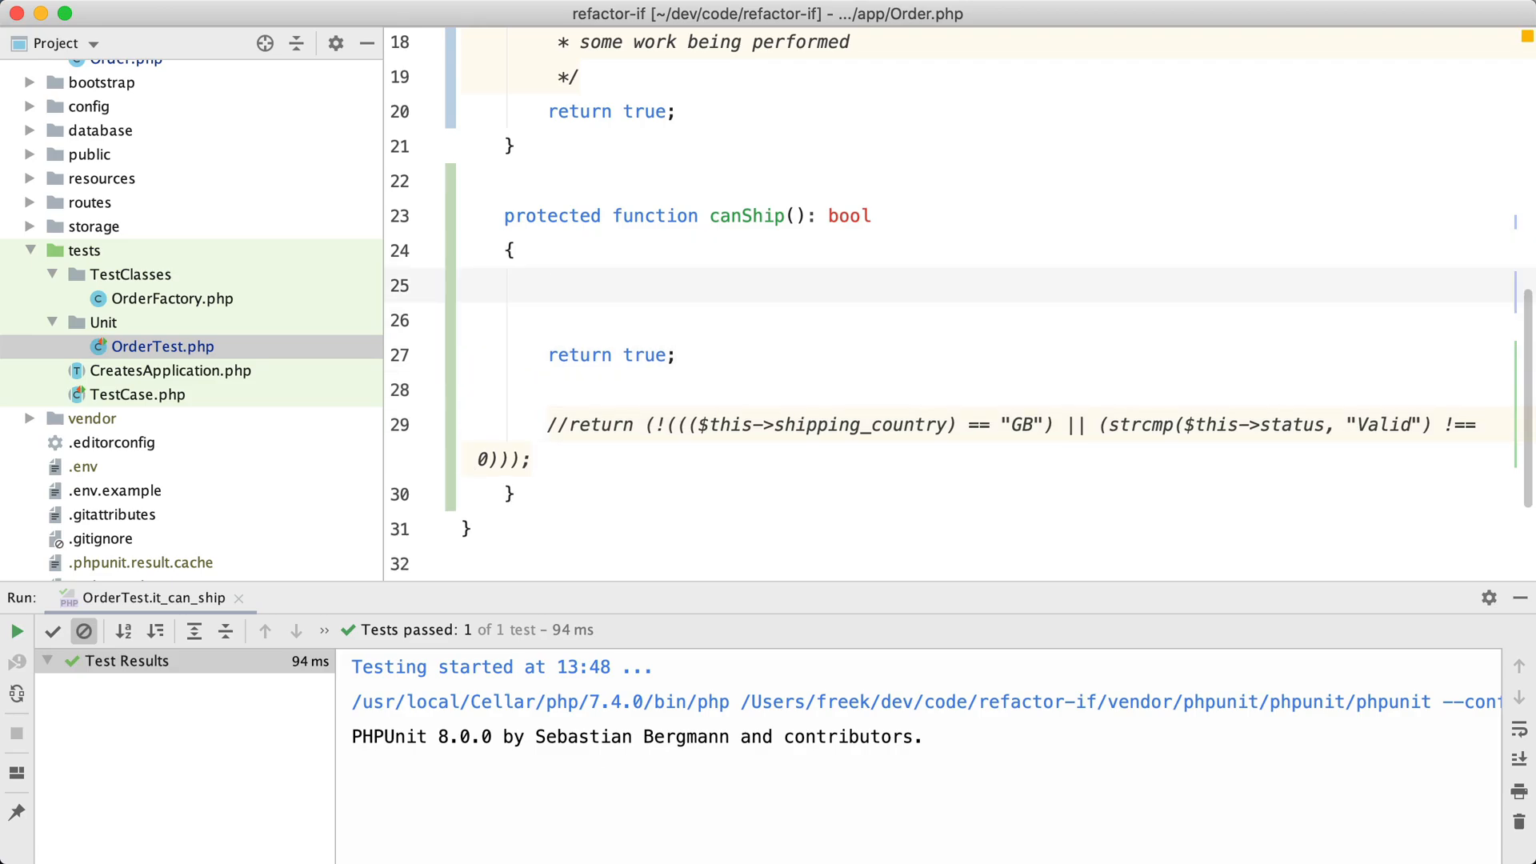
- Add a guard to canShip() returning false when shipping_country === "GB"
{"action": "type", "text": "if ($this->shipping_"}
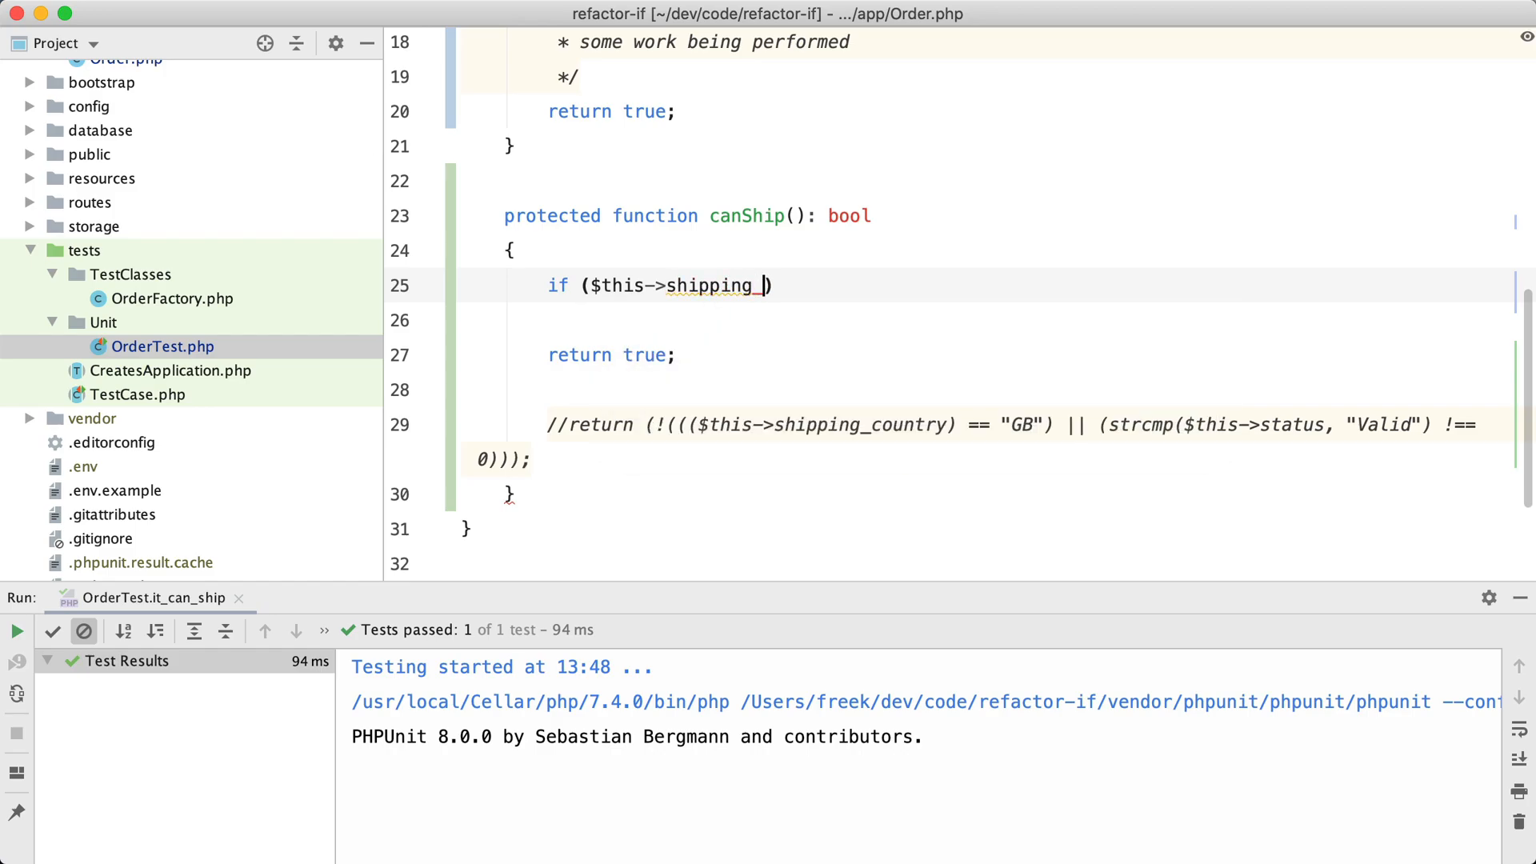
{"action": "type", "text": "country =="}
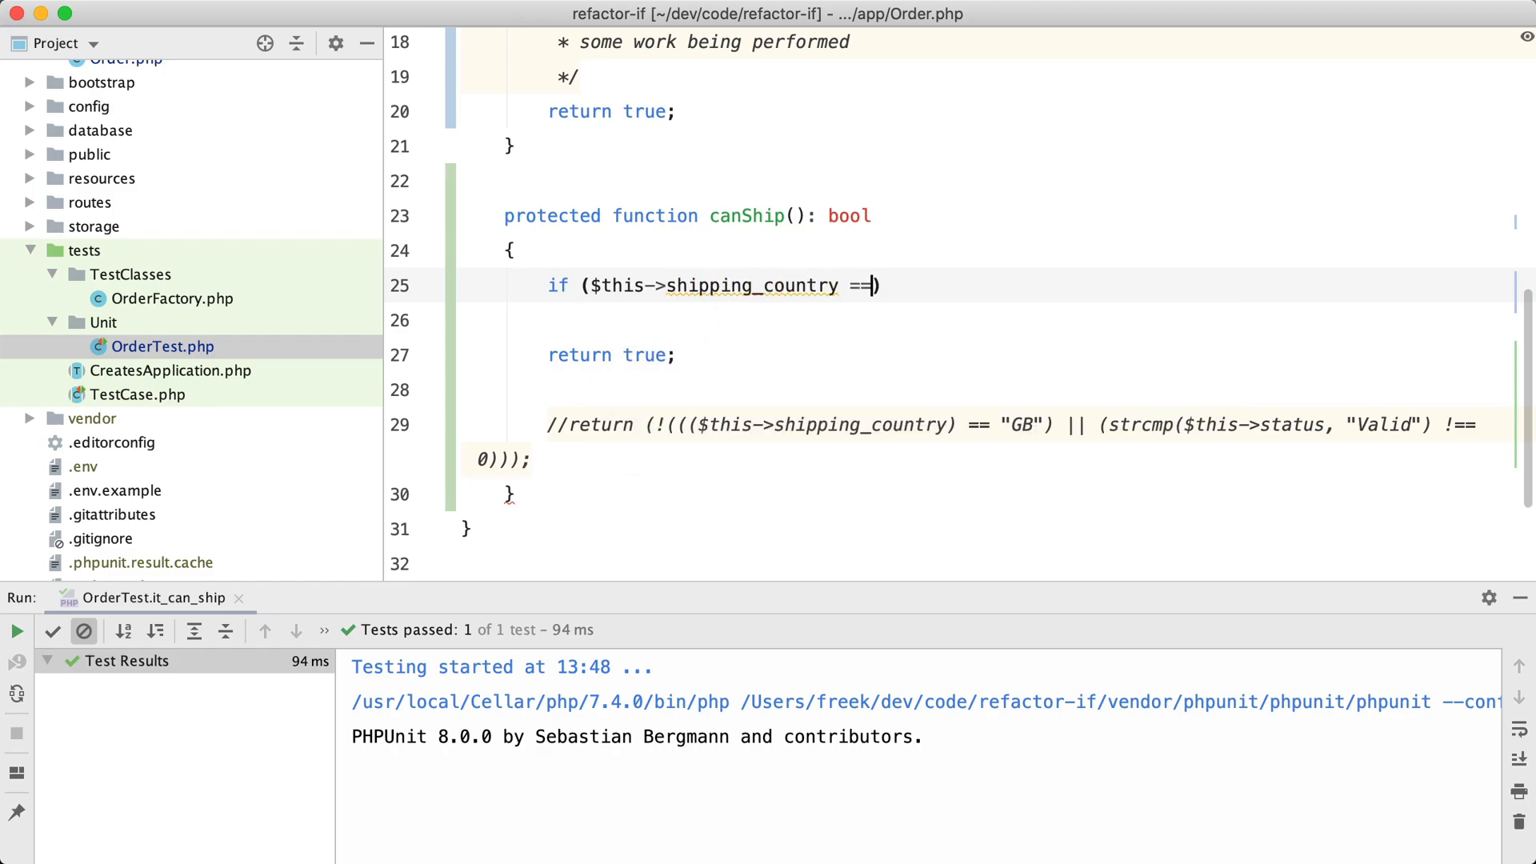
{"action": "type", "text": "= \"GB"}
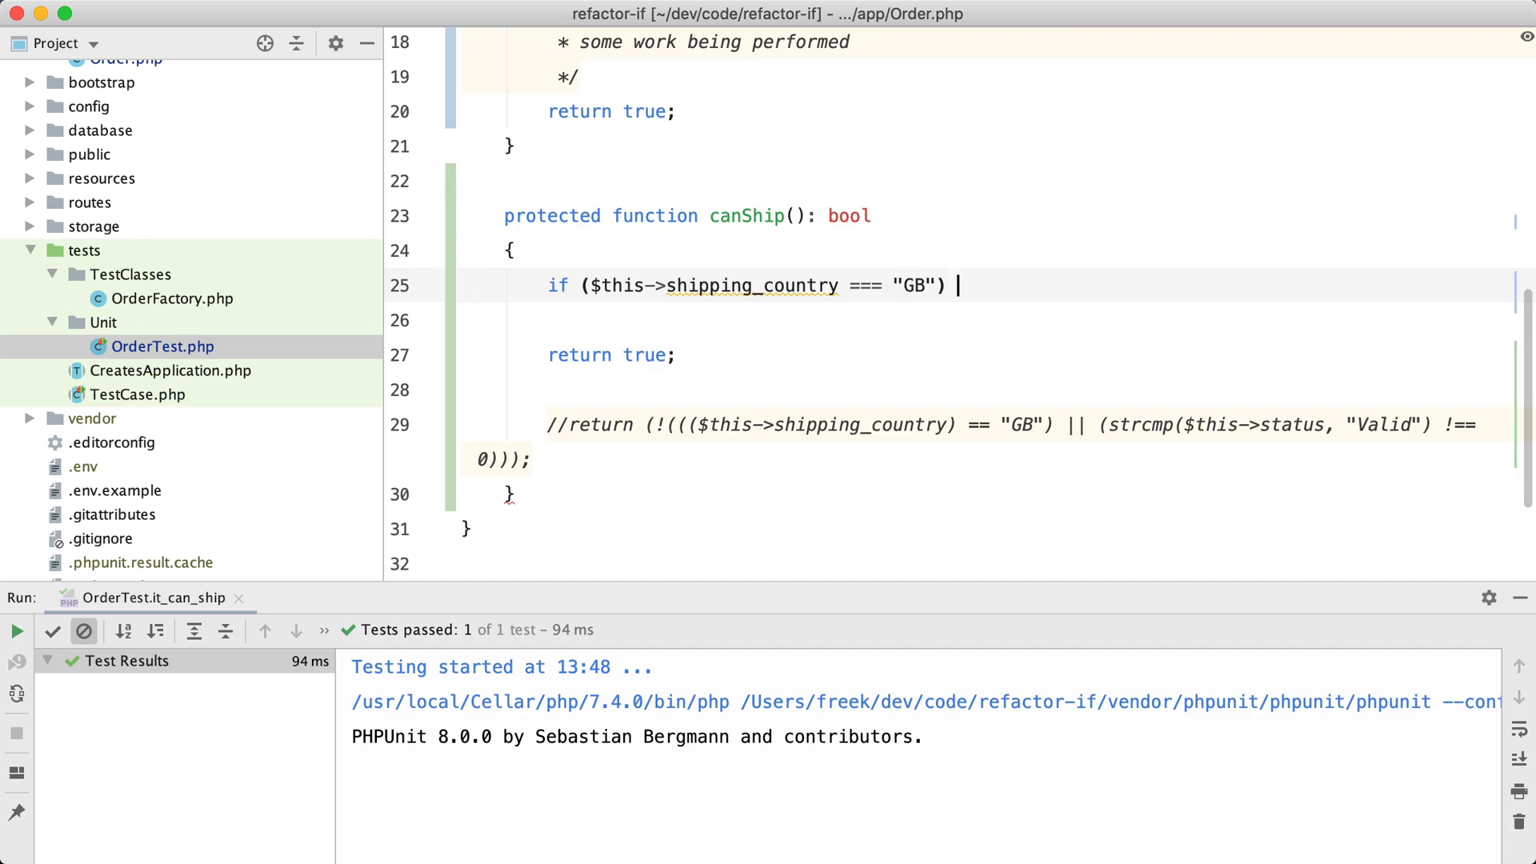
{"action": "type", "text": "{"}
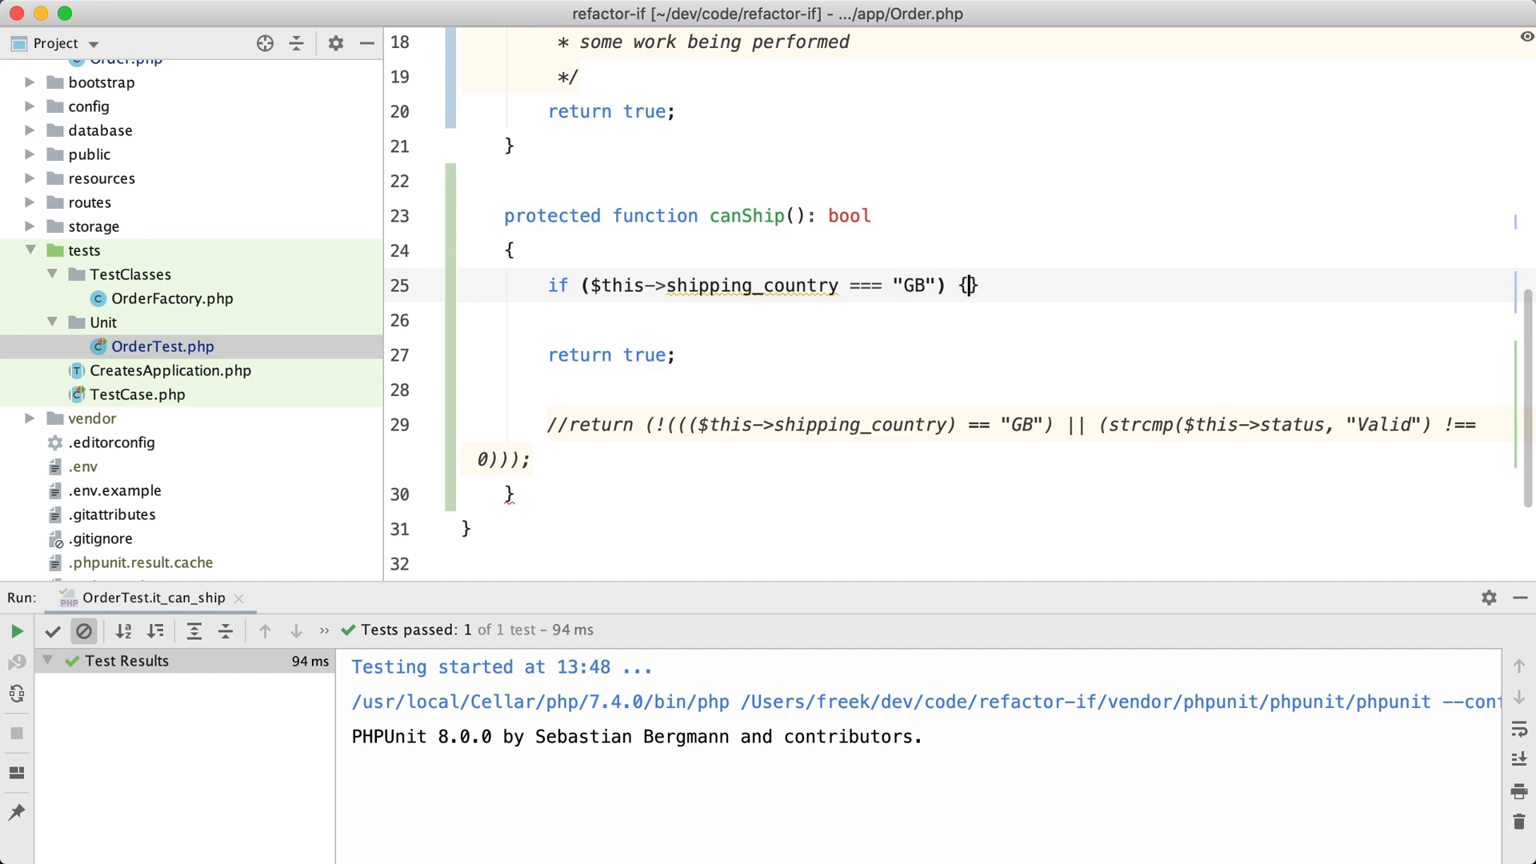
{"action": "type", "text": "retu"}
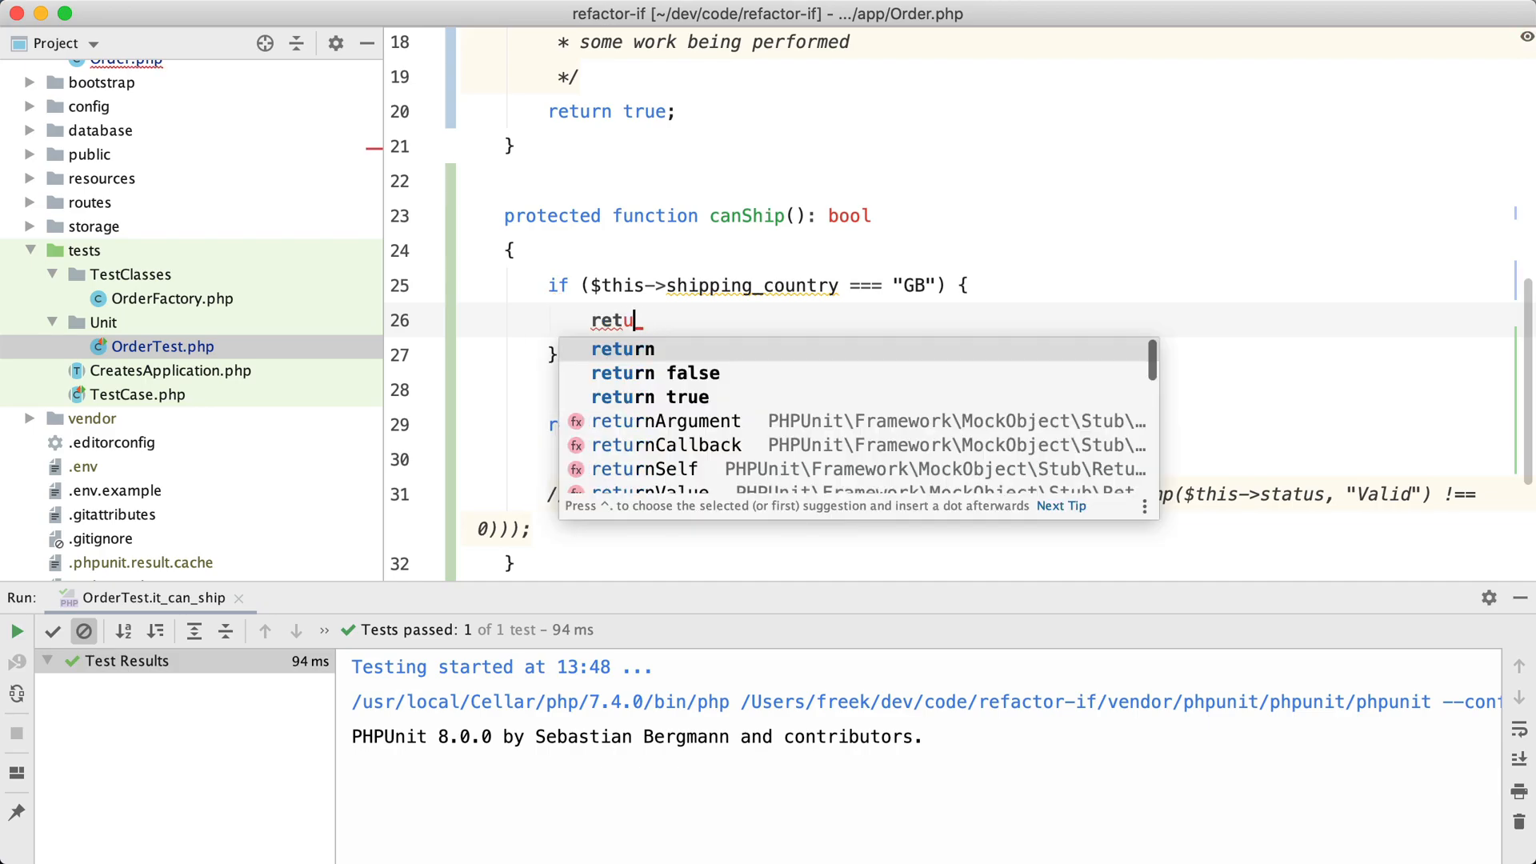
{"action": "left_click", "coordinate": [655, 372]}
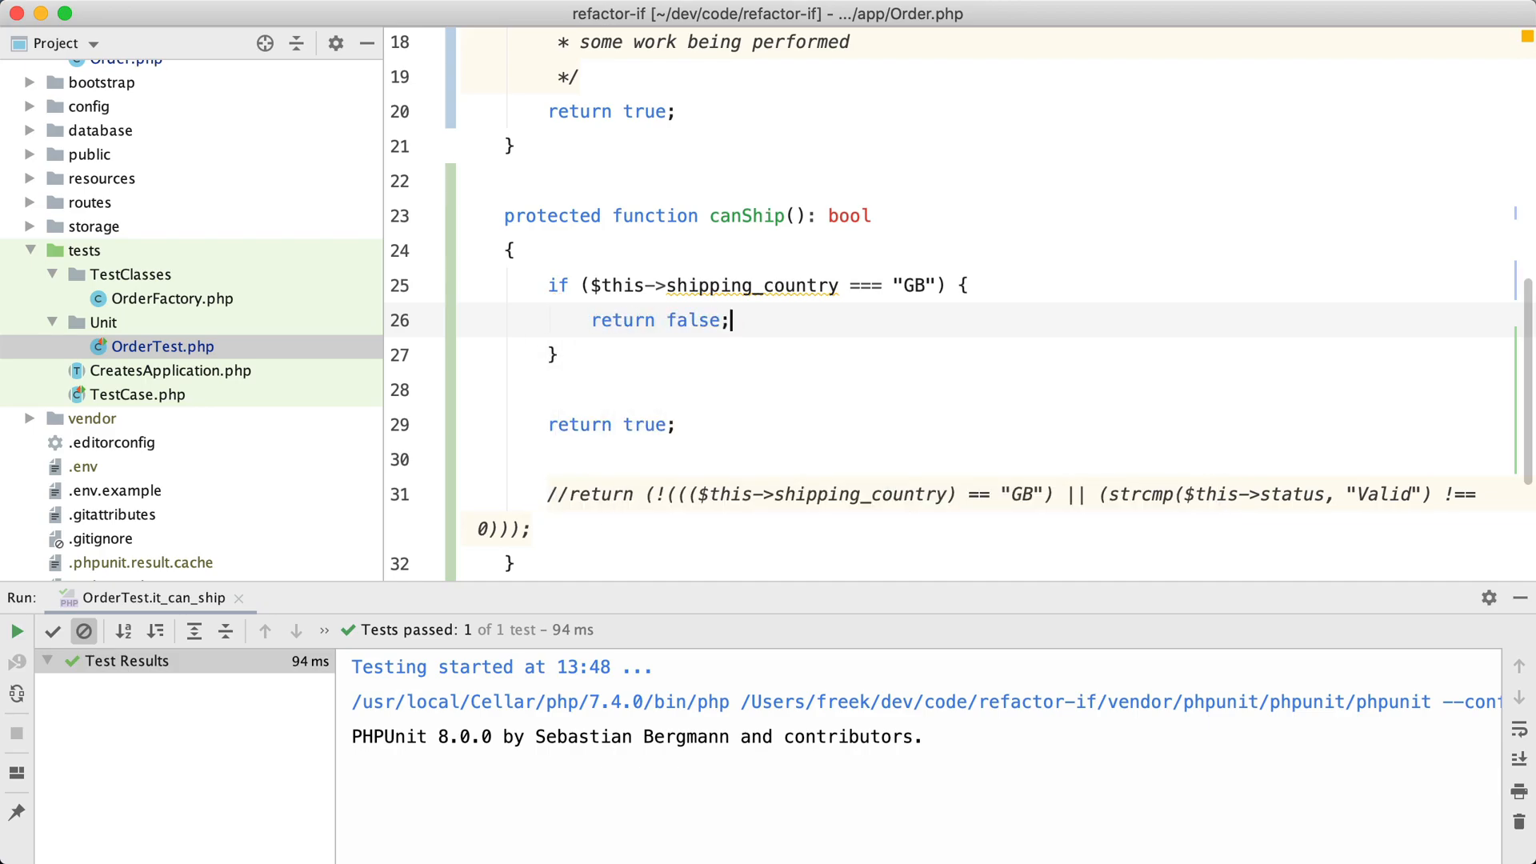
- Add a guard returning false when status !== "Valid" and remove the commented-out old return
{"action": "type", "text": "if ($"}
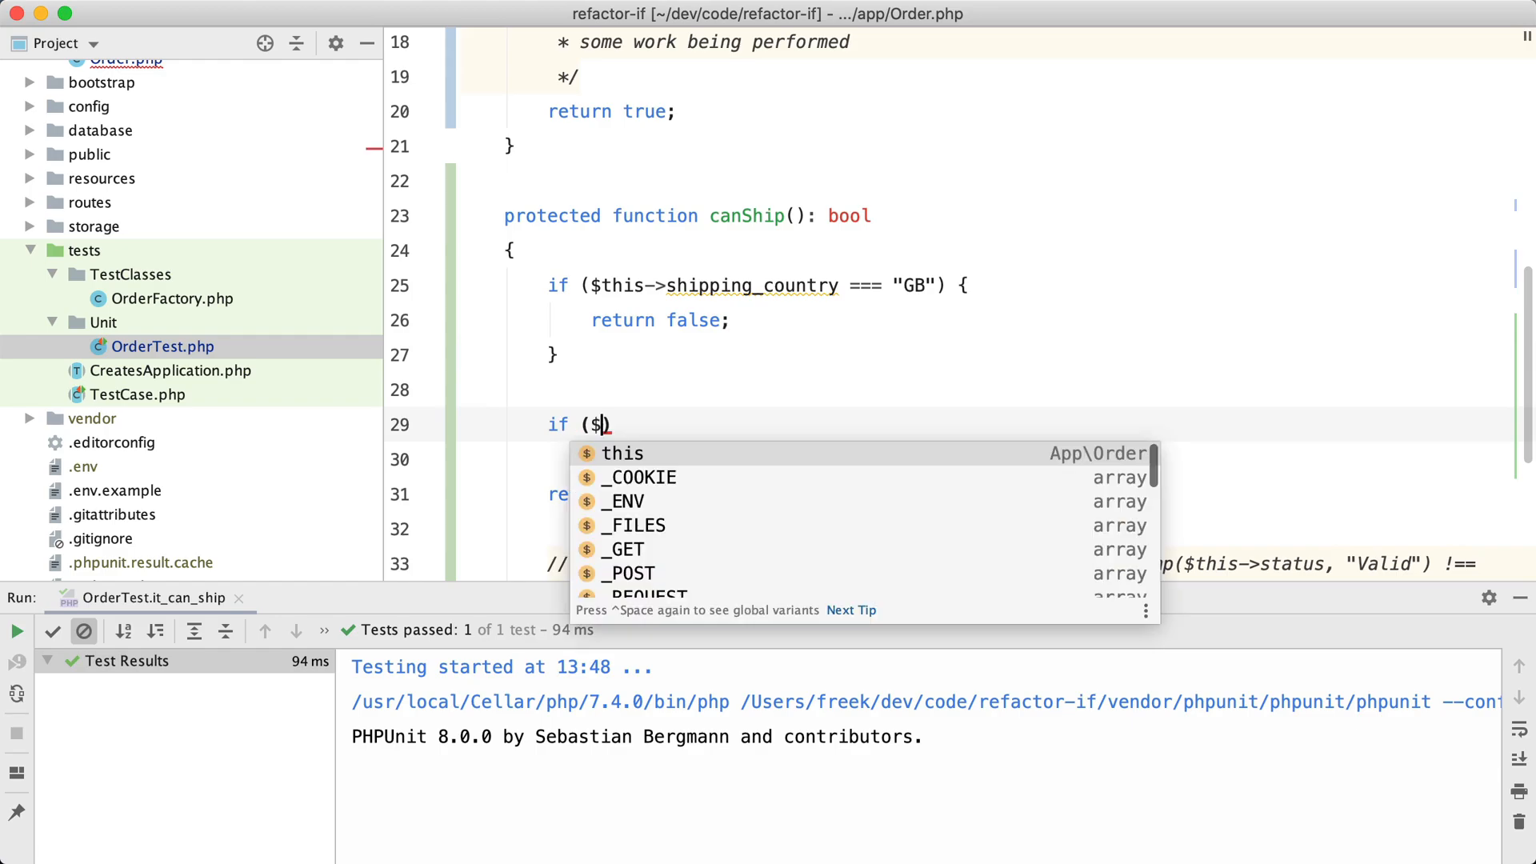
{"action": "type", "text": "this->status"}
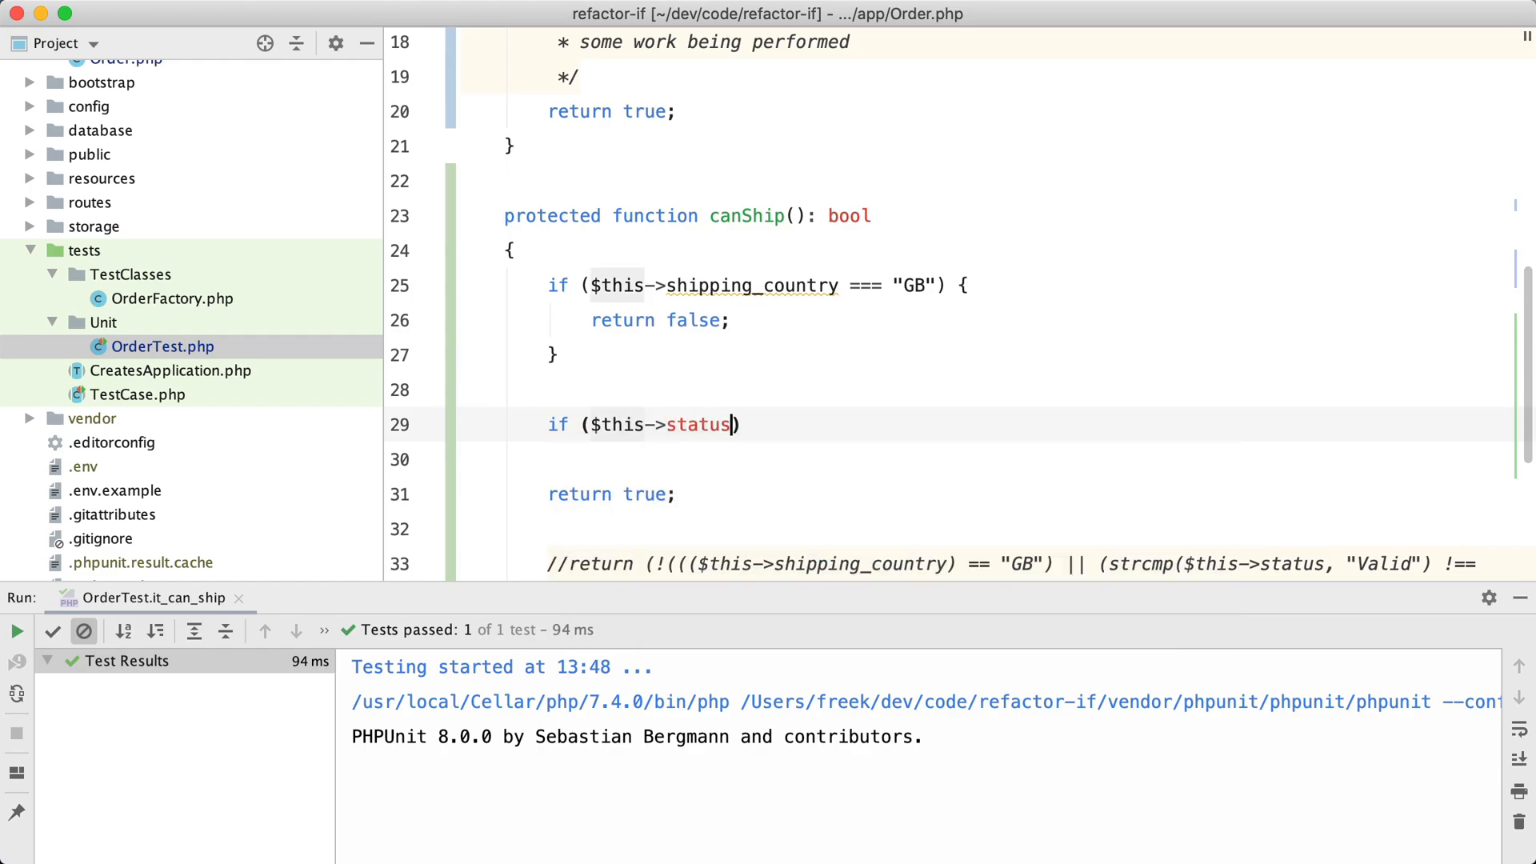
{"action": "type", "text": "!== \"\""}
{"action": "type", "text": "return ;"}
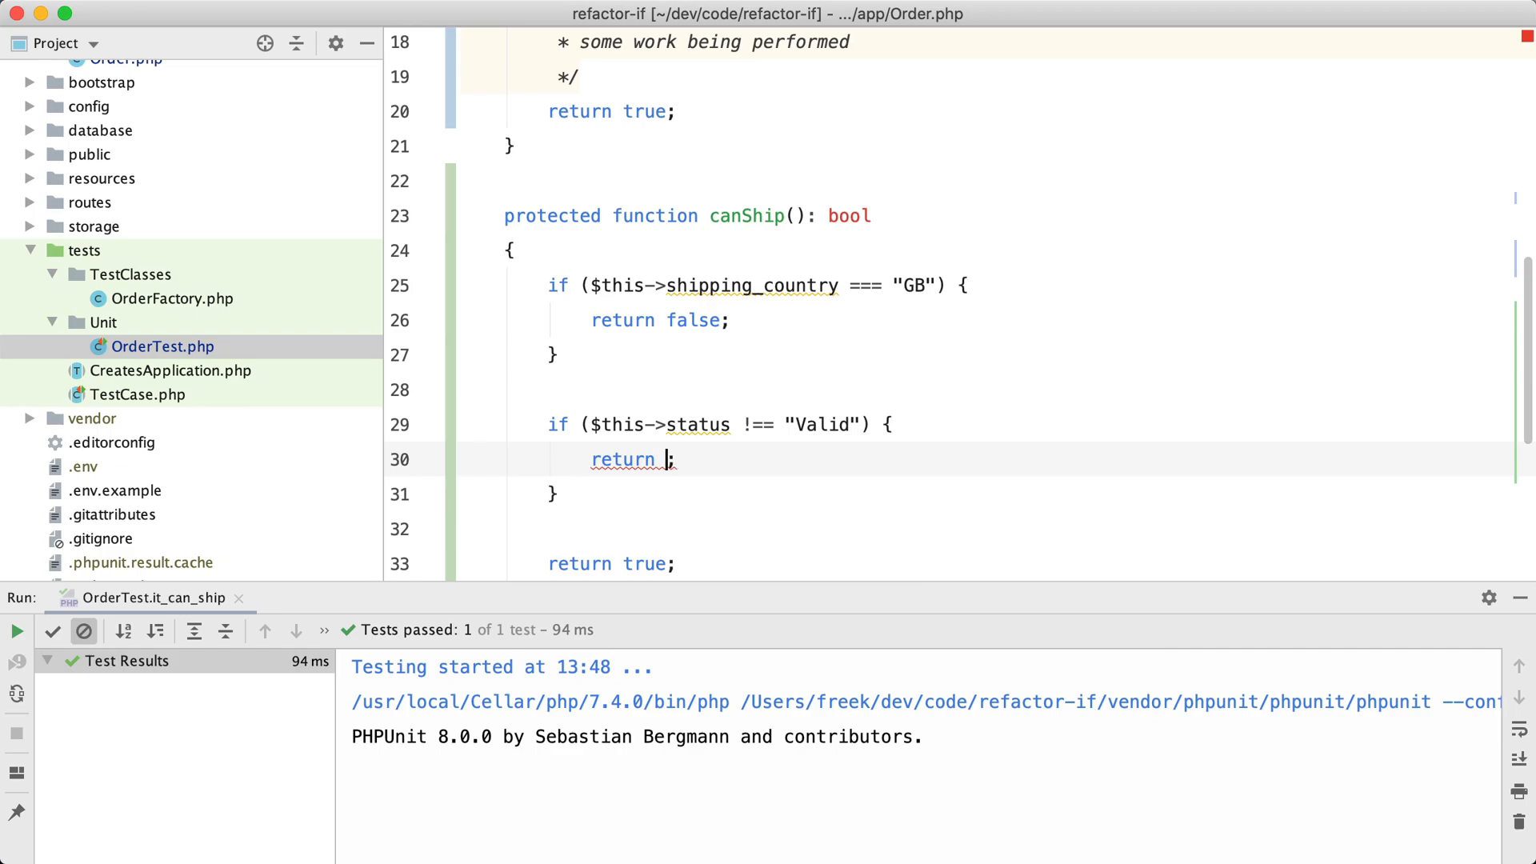
{"action": "type", "text": "false"}
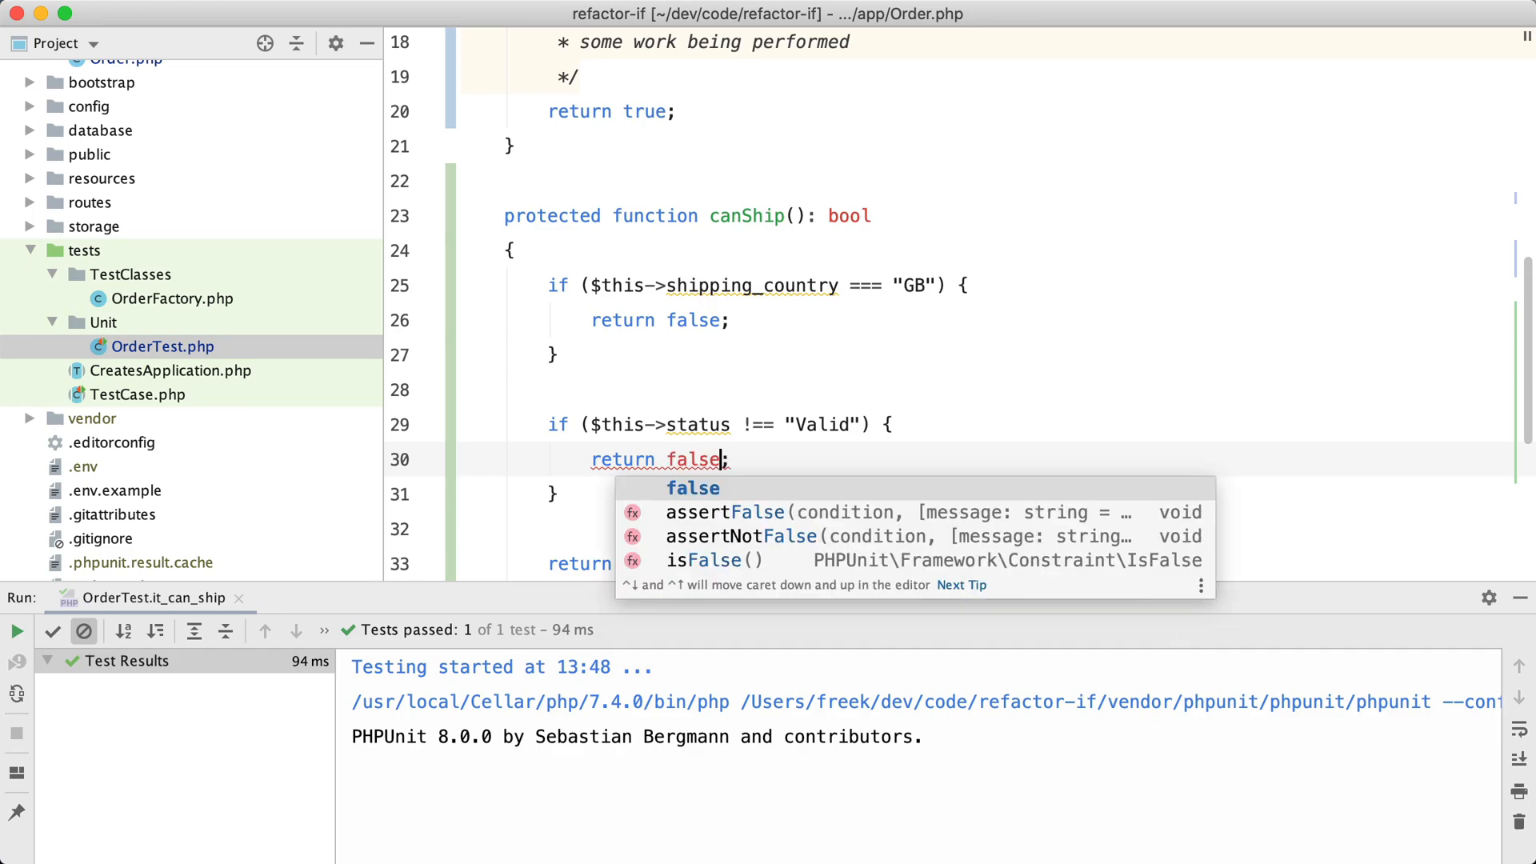
{"action": "key", "text": "Escape"}
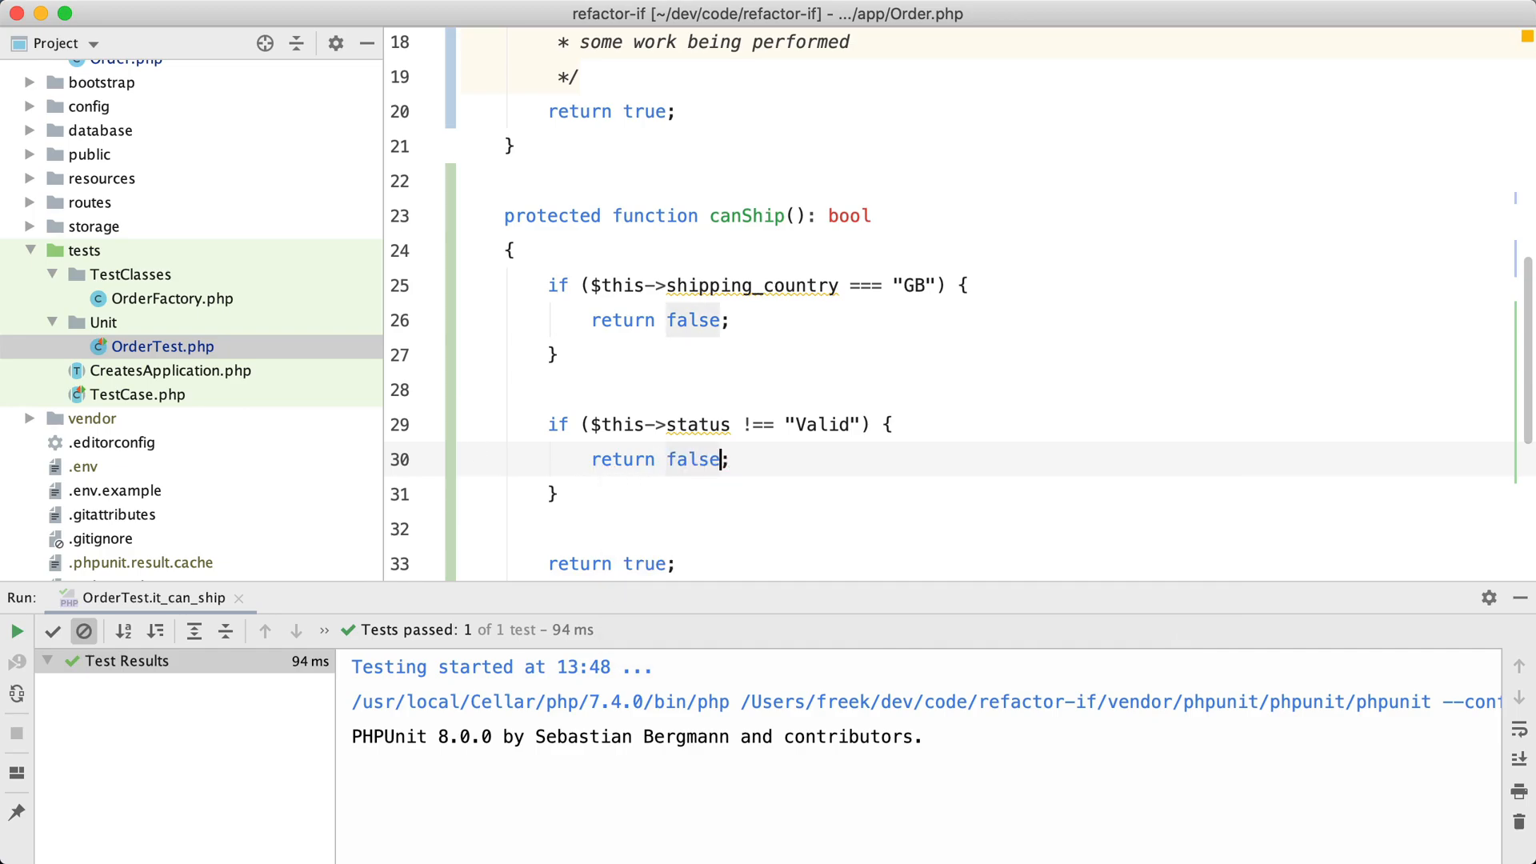
{"action": "left_click", "coordinate": [17, 630]}
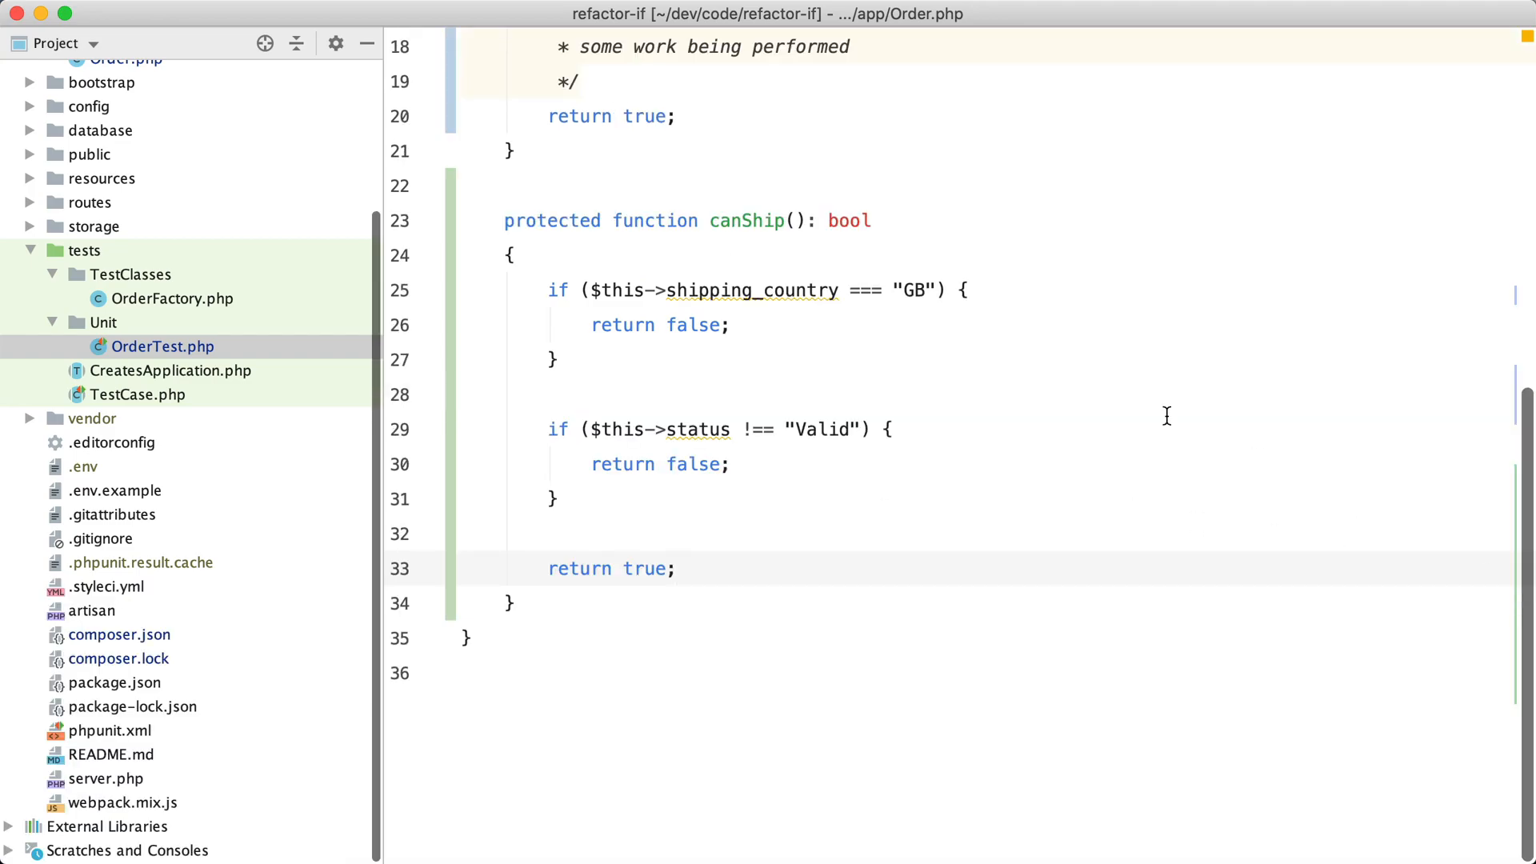
{"action": "scroll", "scroll_direction": "up", "scroll_amount": 3}
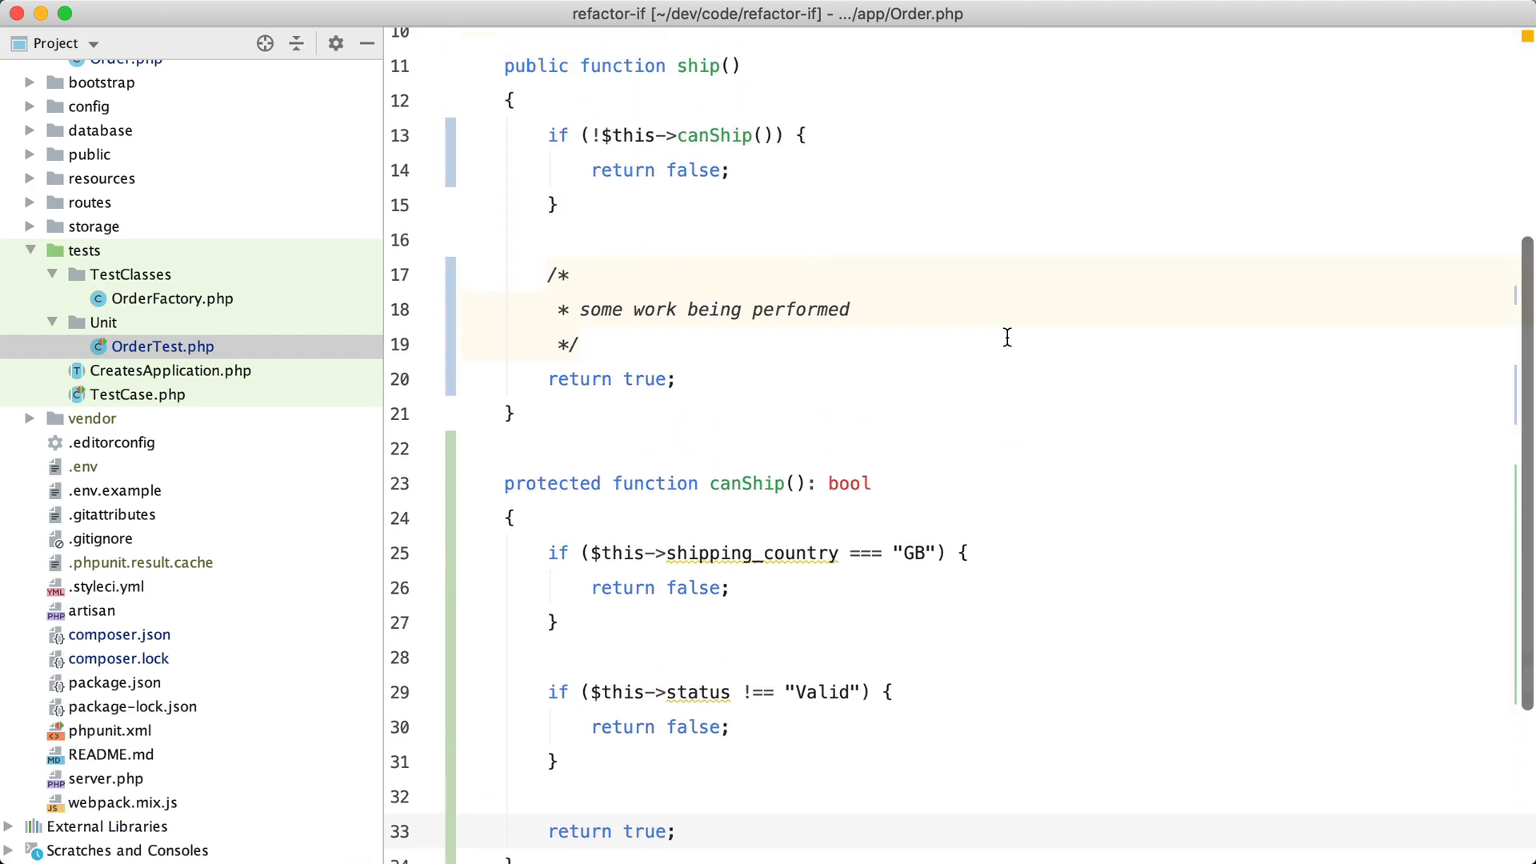
{"action": "scroll", "scroll_direction": "up", "scroll_amount": 3}
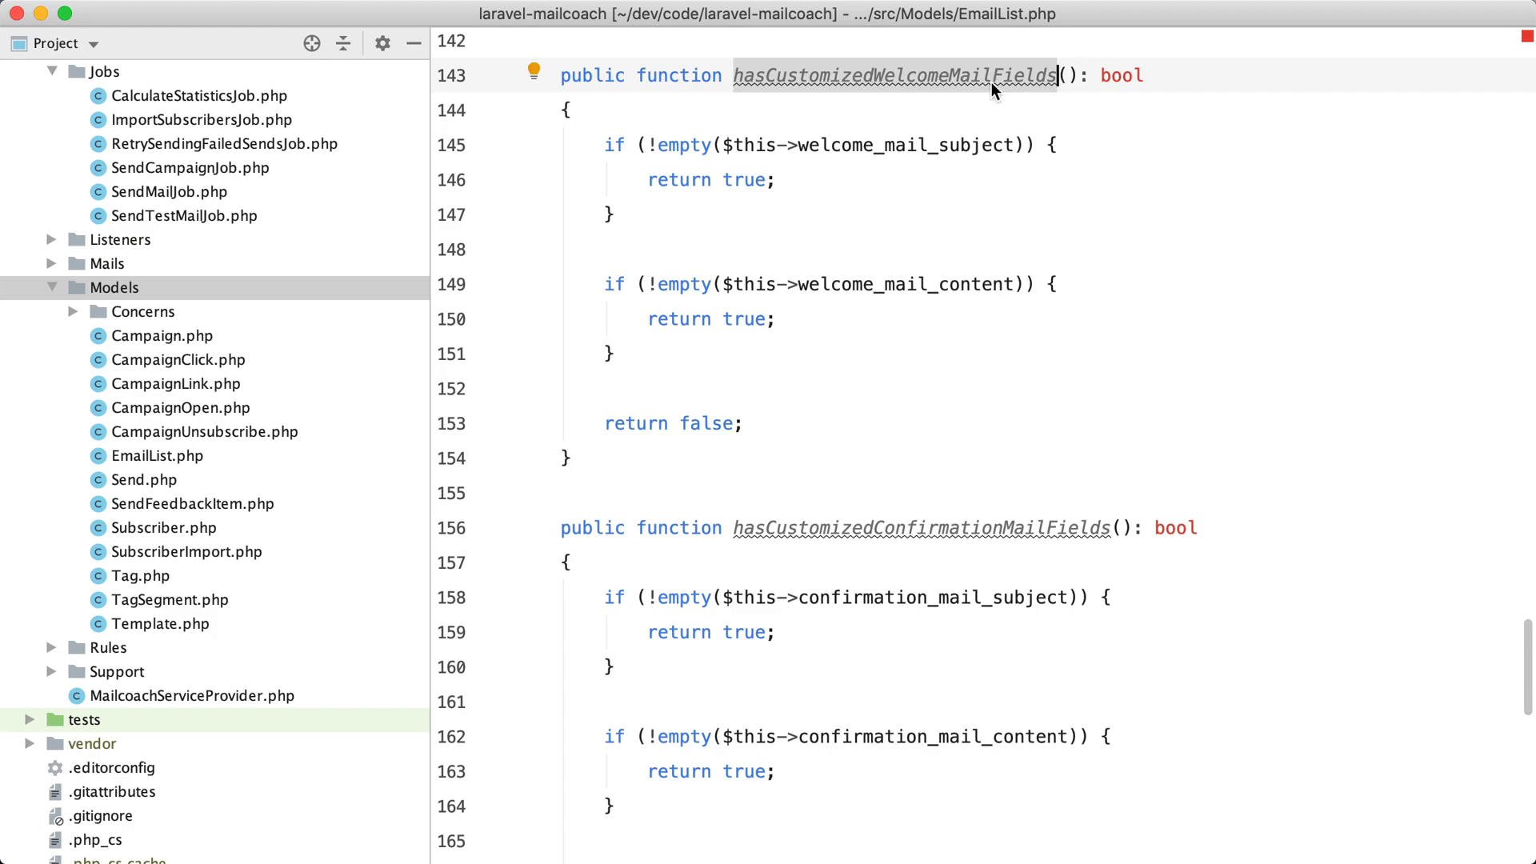
{"action": "mouse_move", "coordinate": [937, 100]}
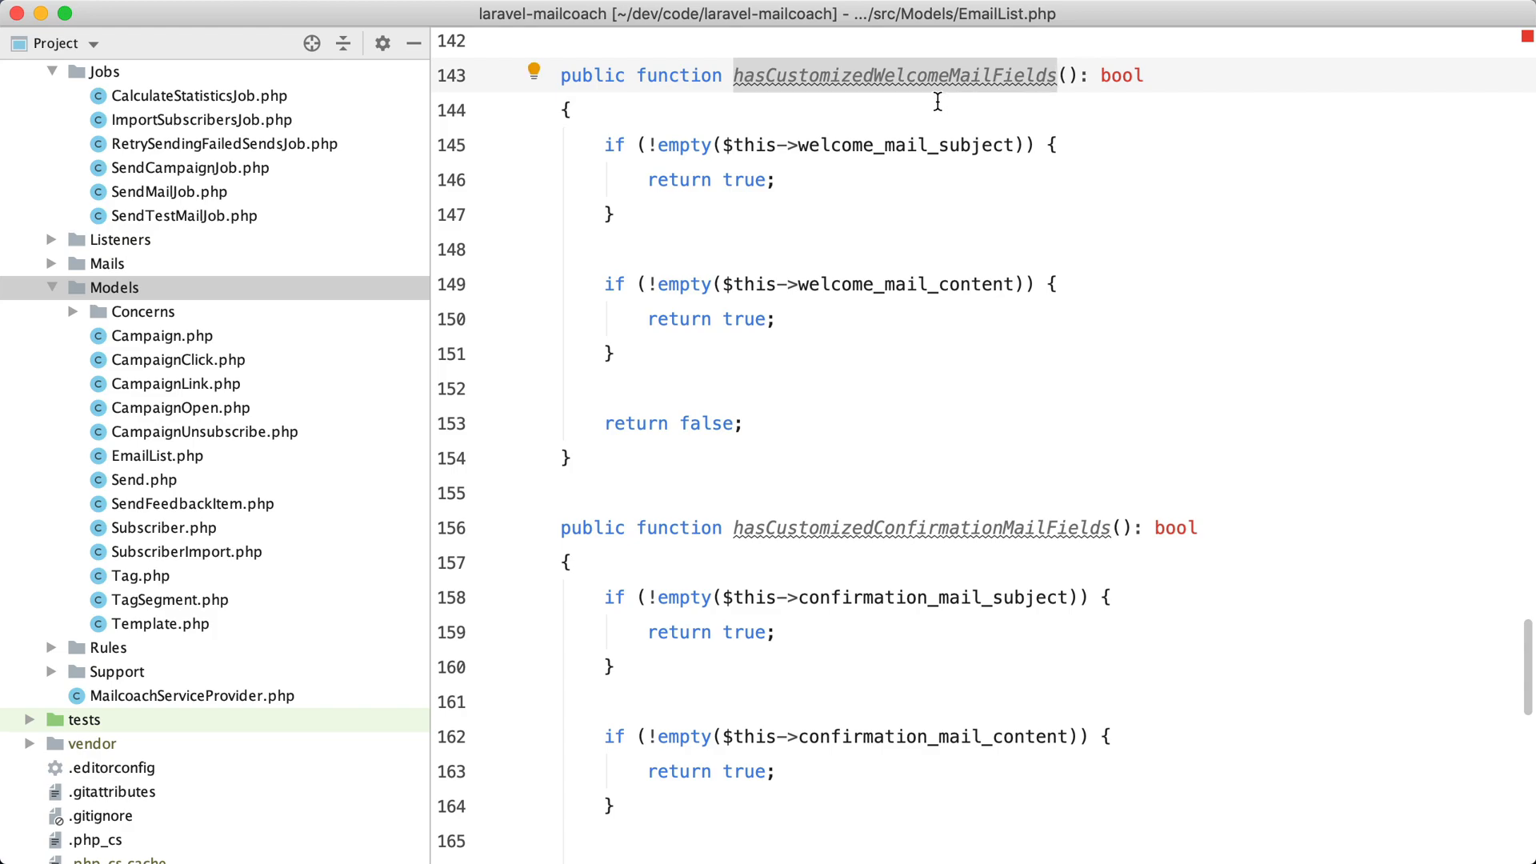
{"action": "mouse_move", "coordinate": [684, 179]}
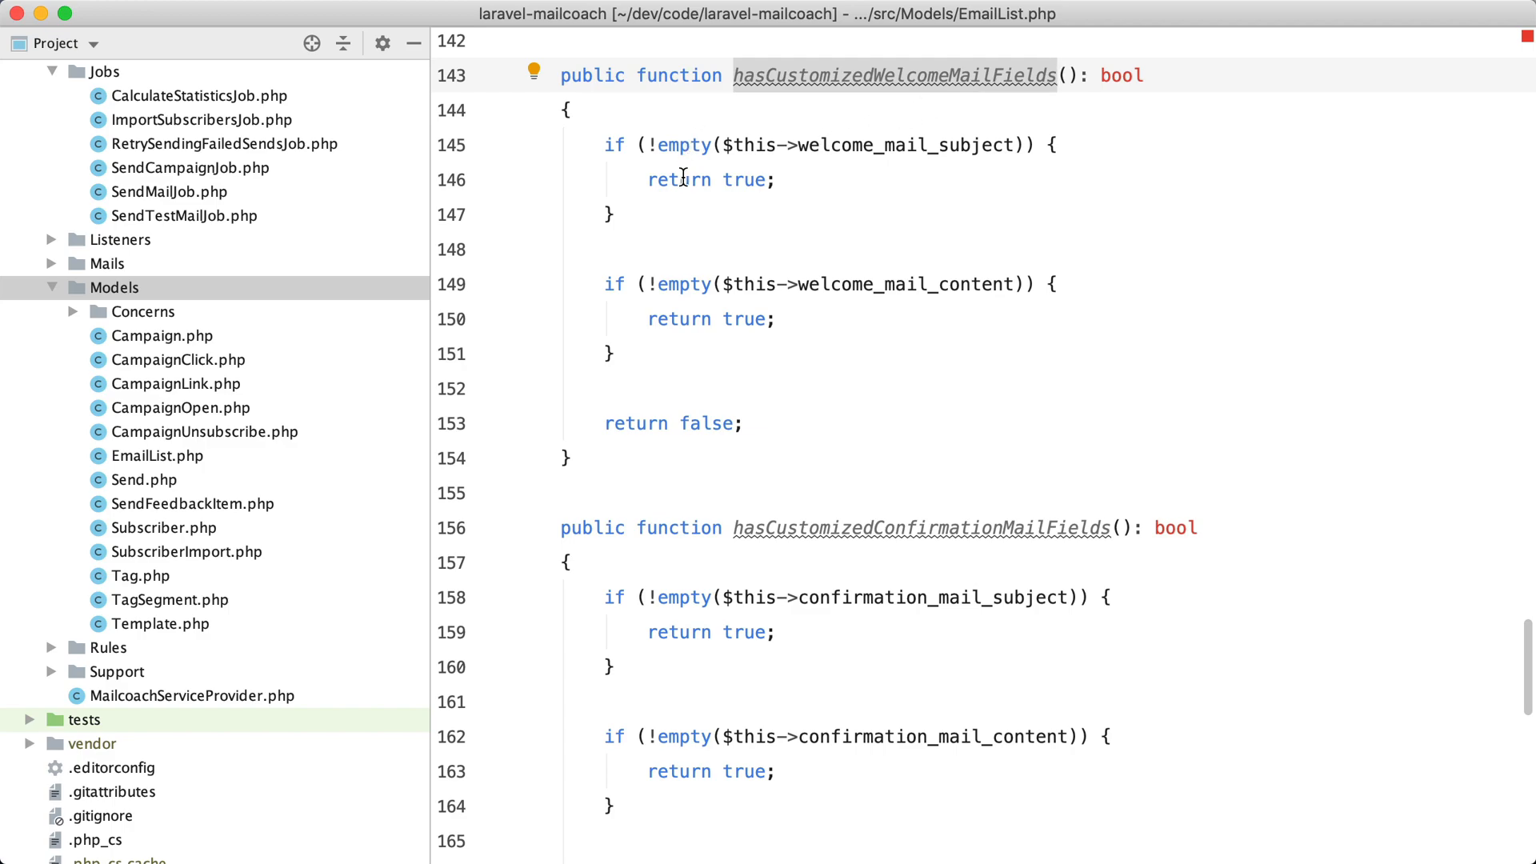